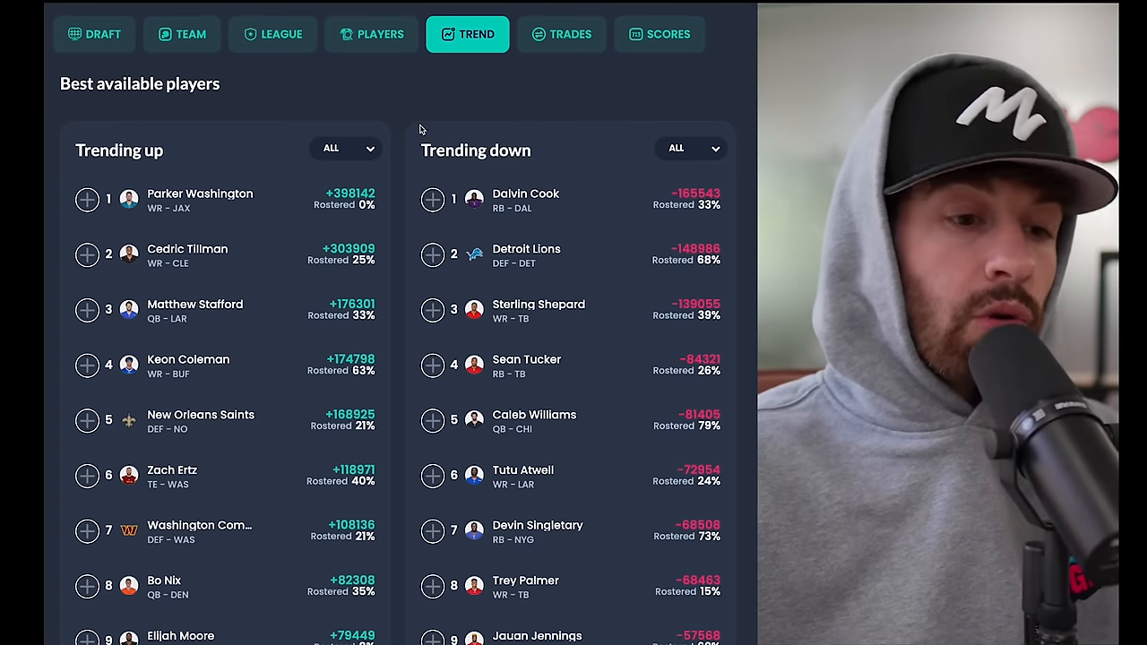
mouse_move(283, 278)
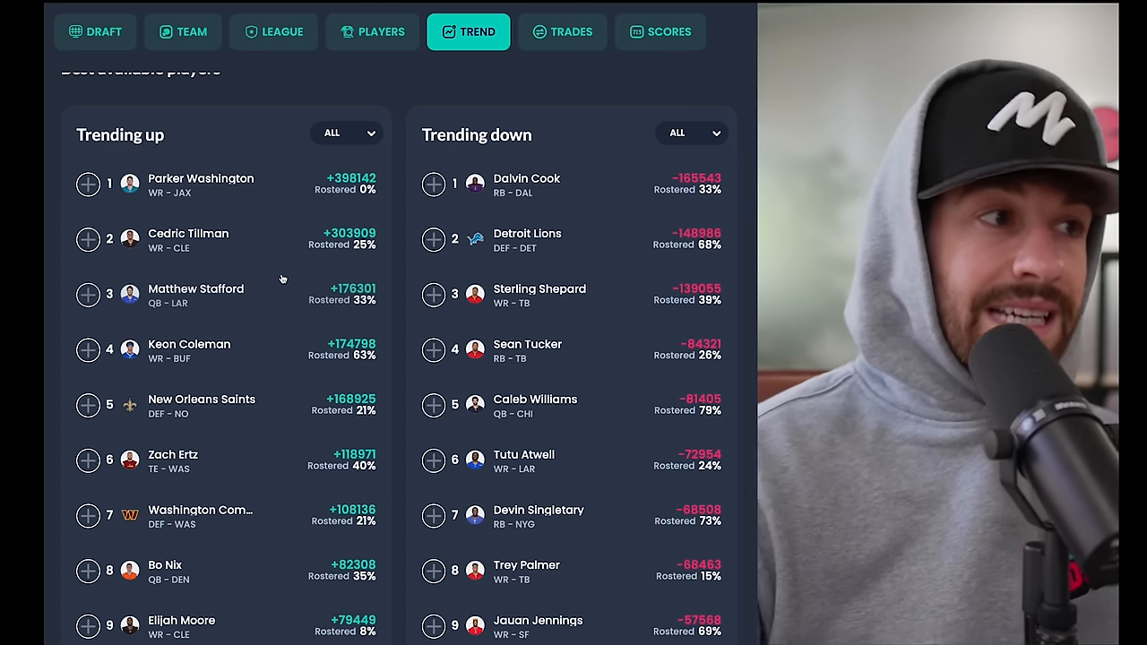
mouse_move(362, 190)
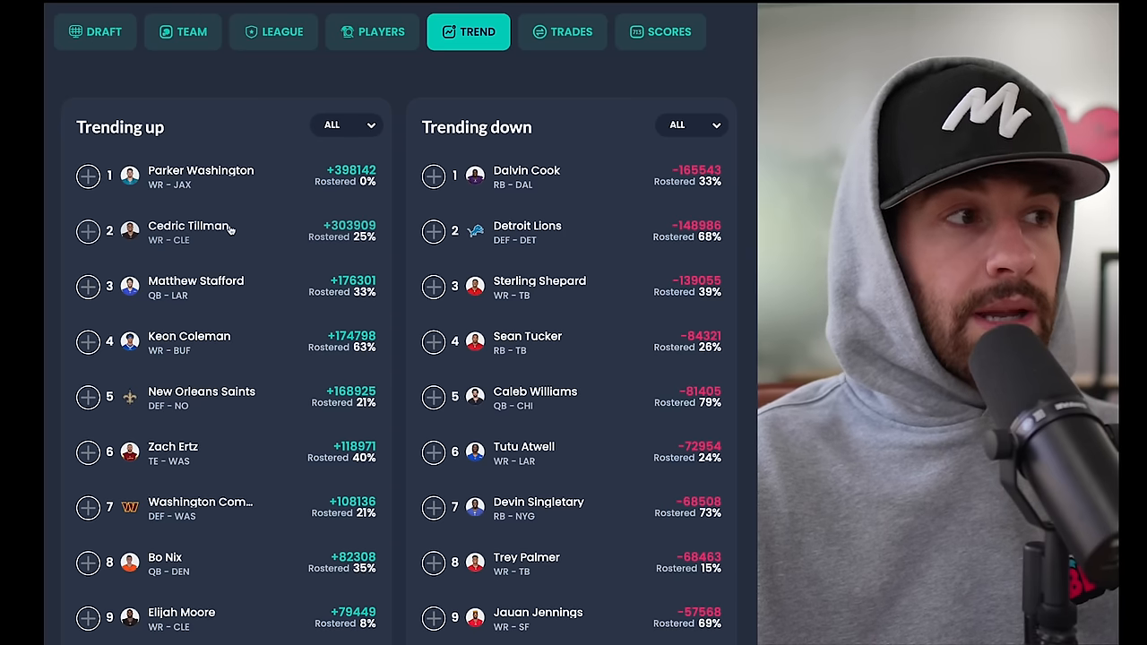
mouse_move(380, 247)
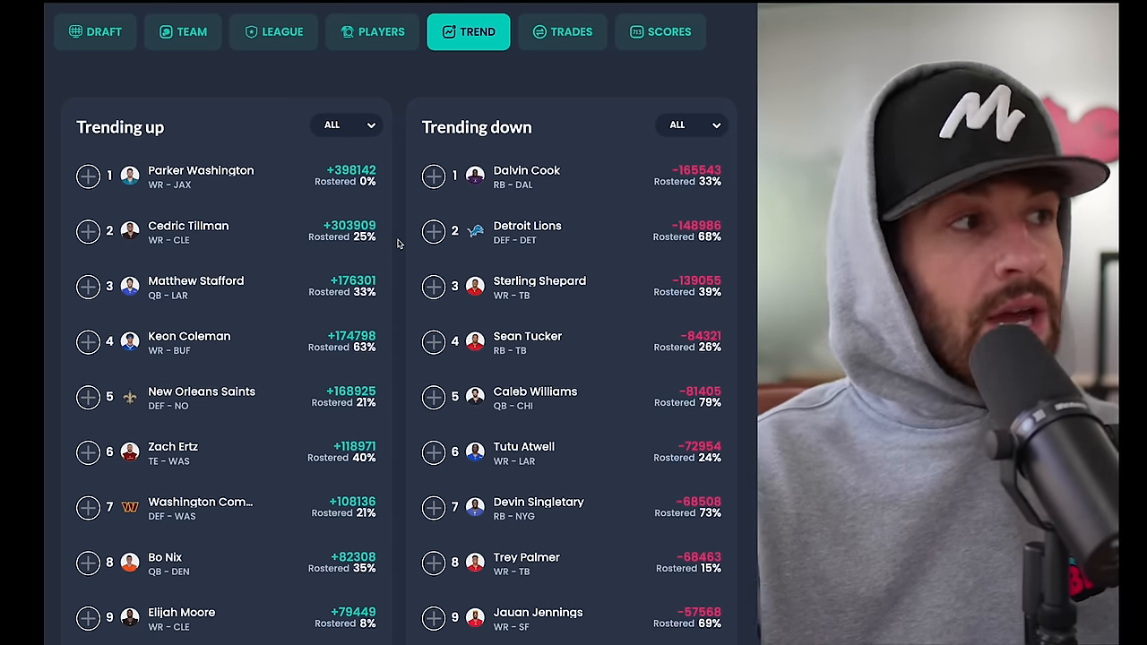
- Review Cedric Tillman's player profile and scroll through his game log
left_click(188, 231)
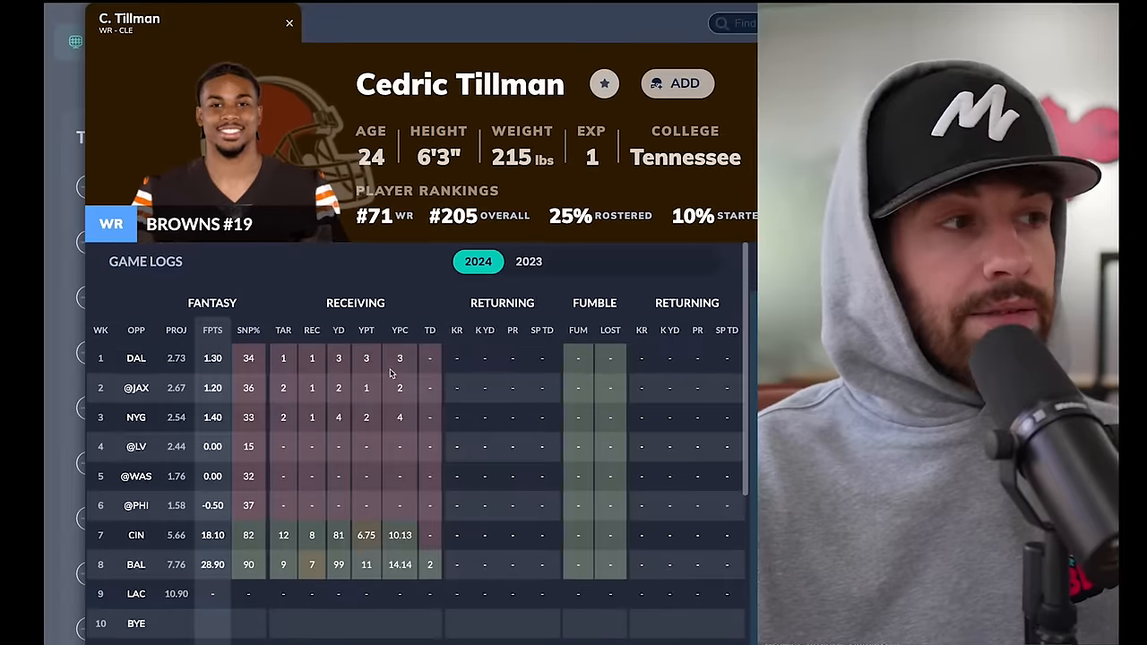
scroll("down", 3)
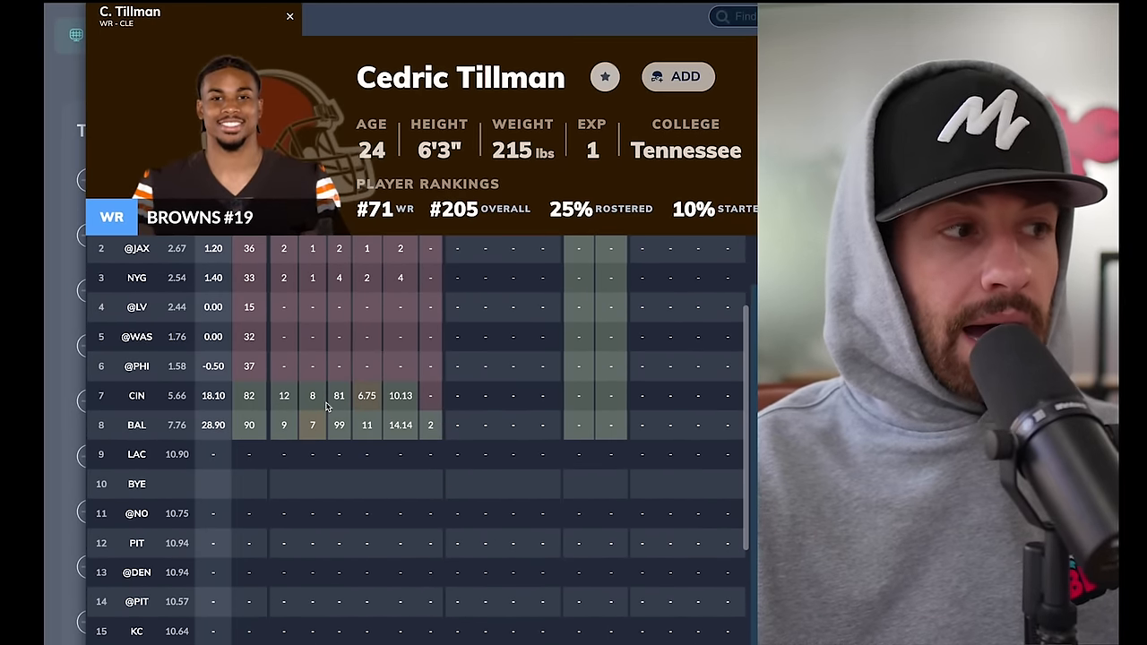
scroll("down", 3)
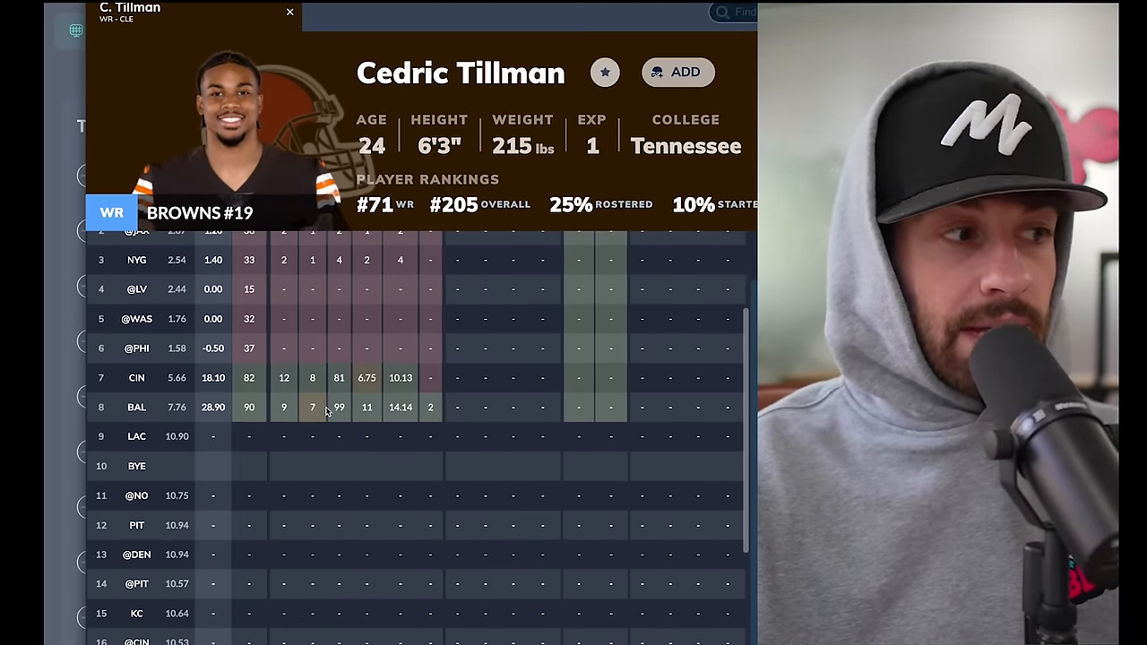
mouse_move(194, 543)
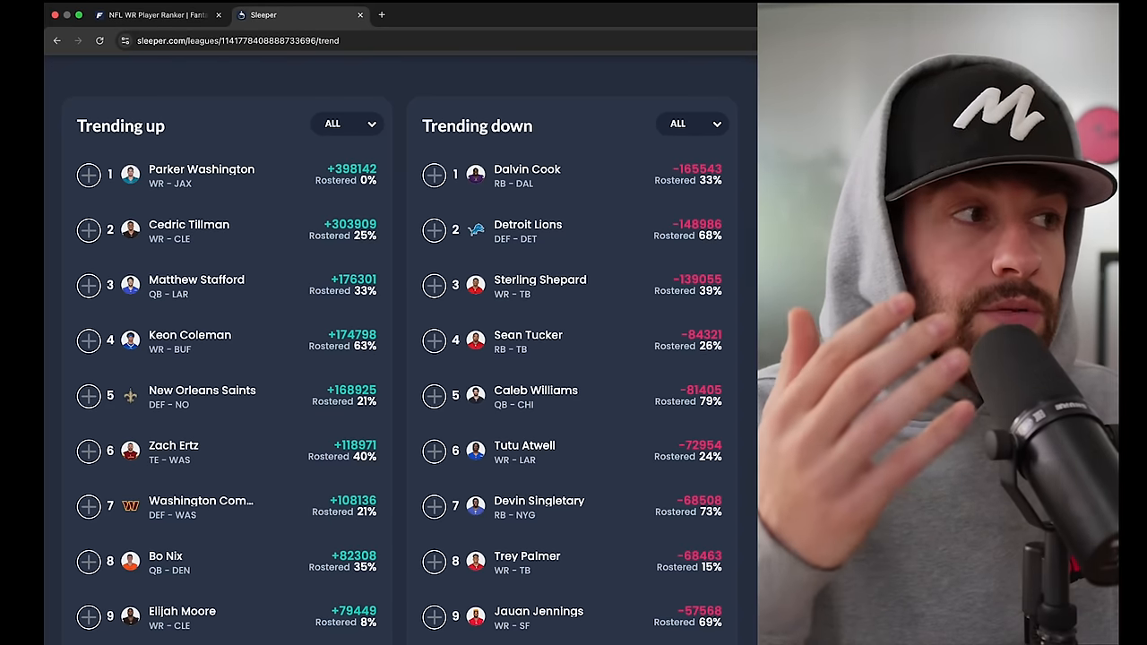
- Scroll both trending lists down so ranks 5 through 14 are showing
scroll("down", 3)
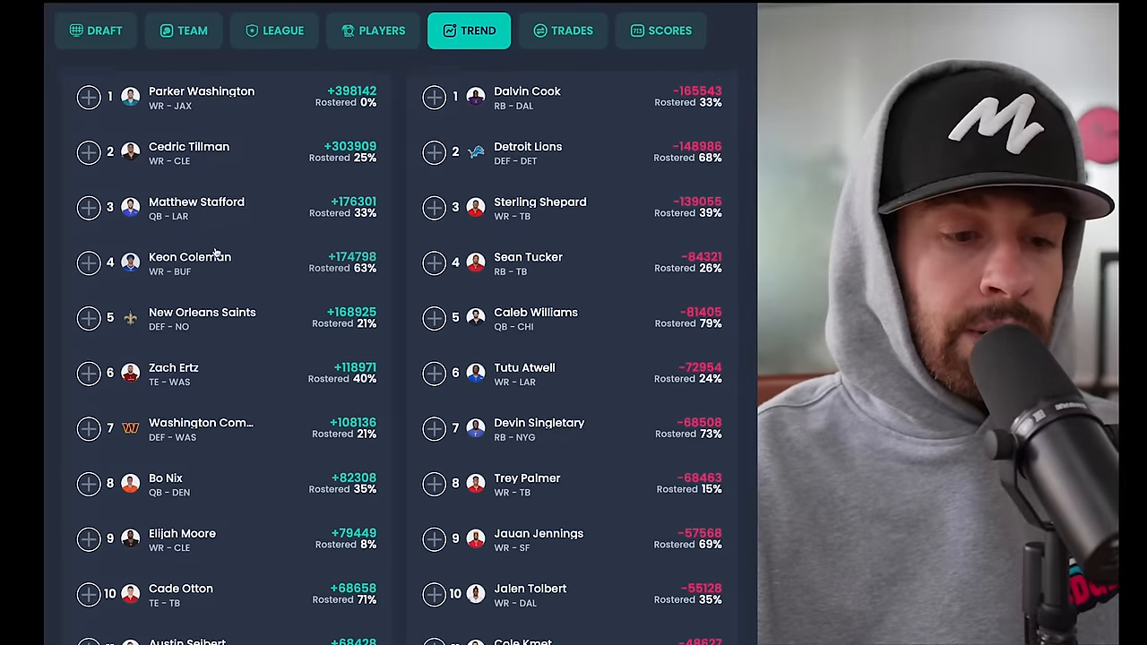
scroll("down", 3)
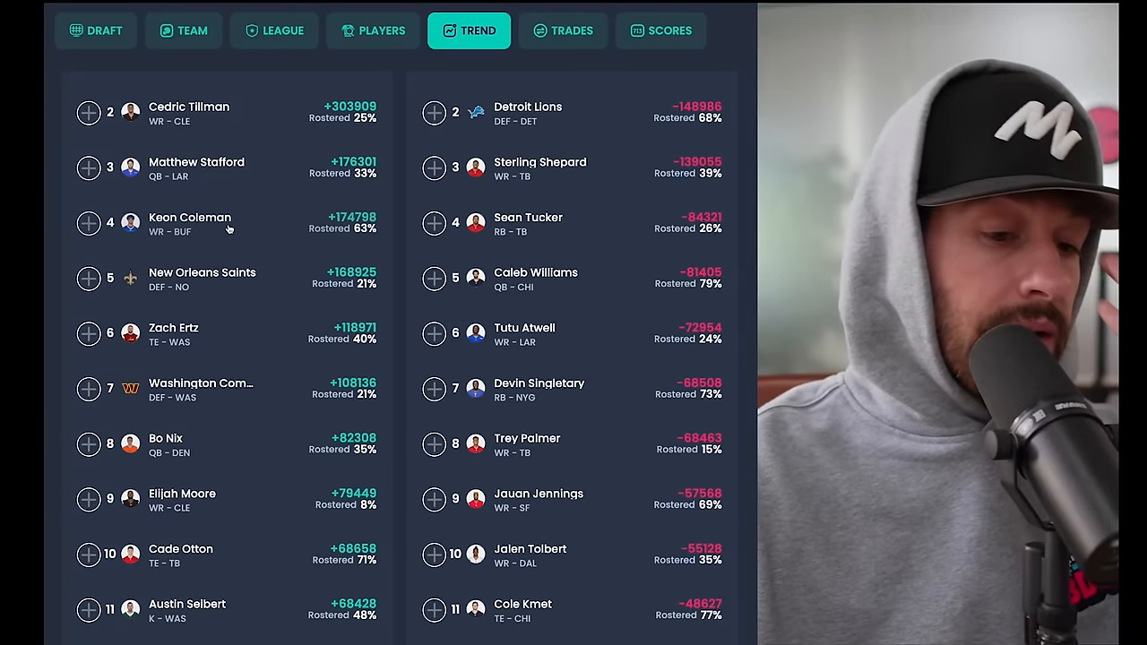
scroll("down", 3)
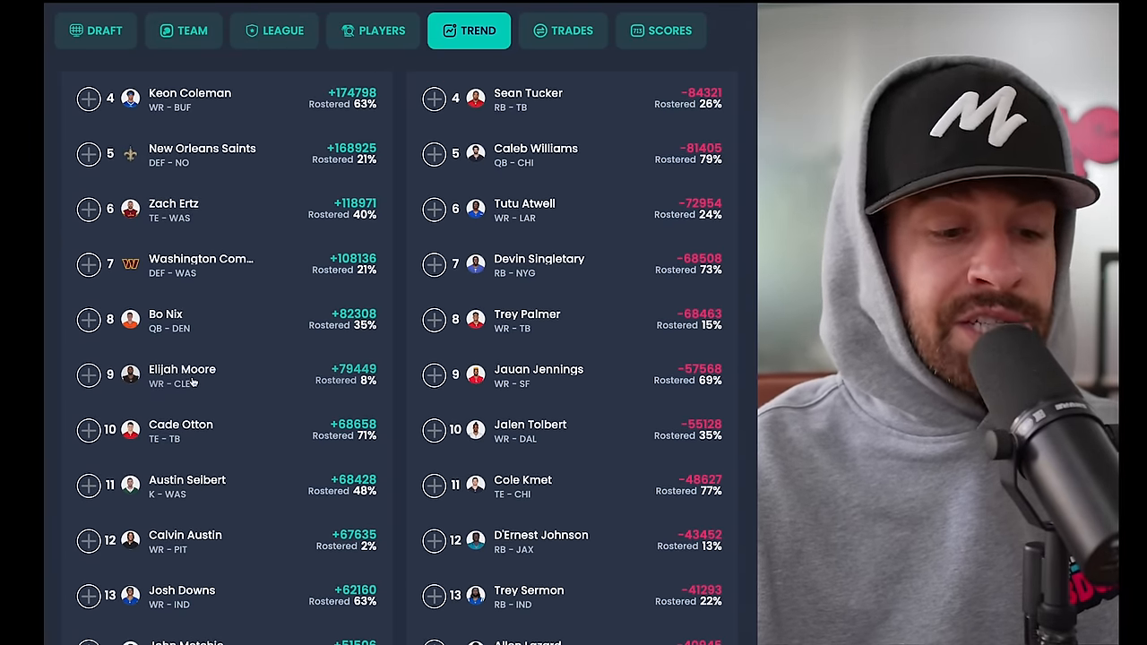
scroll("down", 3)
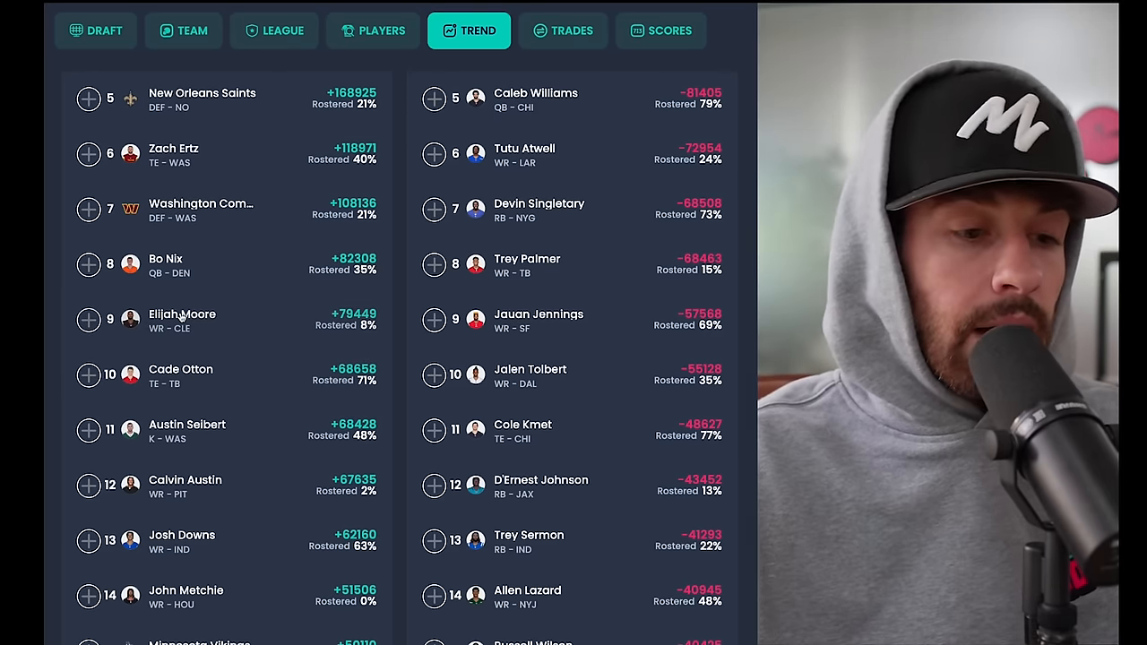
- Open Elijah Moore's player card from the Trending up list to see his 2024 game logs
left_click(183, 314)
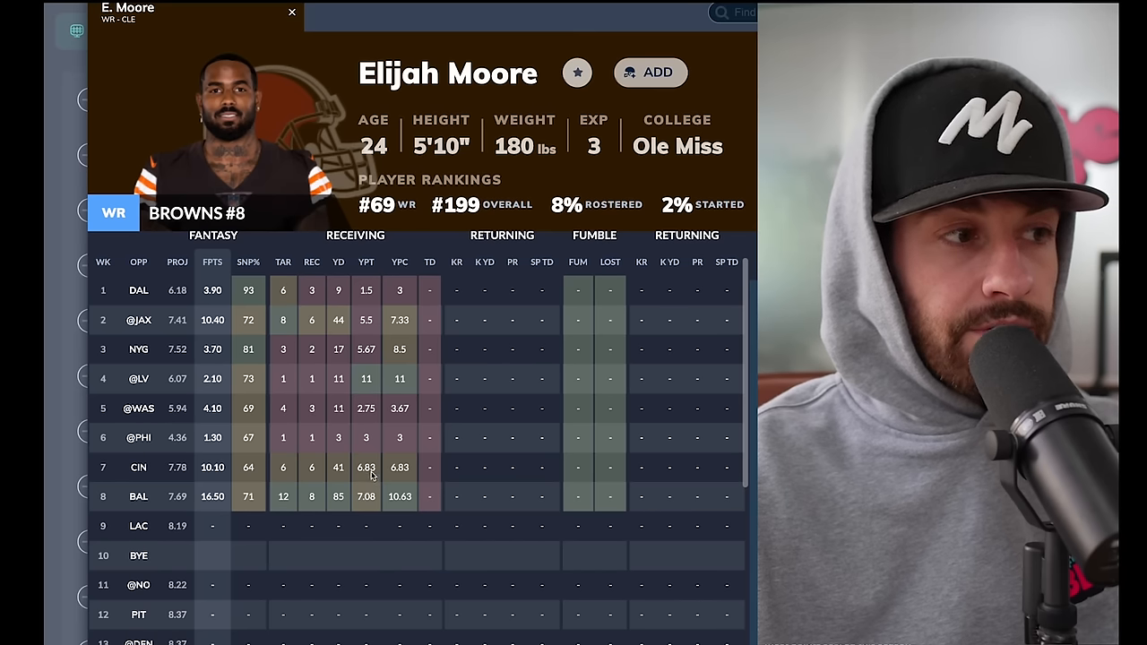
mouse_move(376, 378)
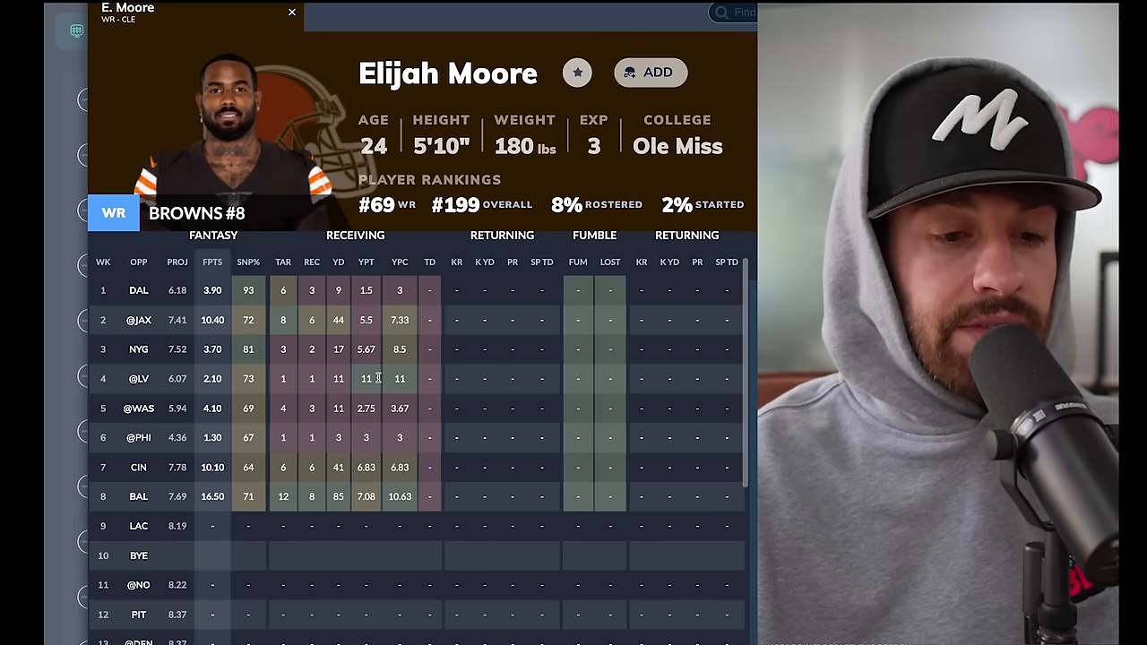
mouse_move(371, 459)
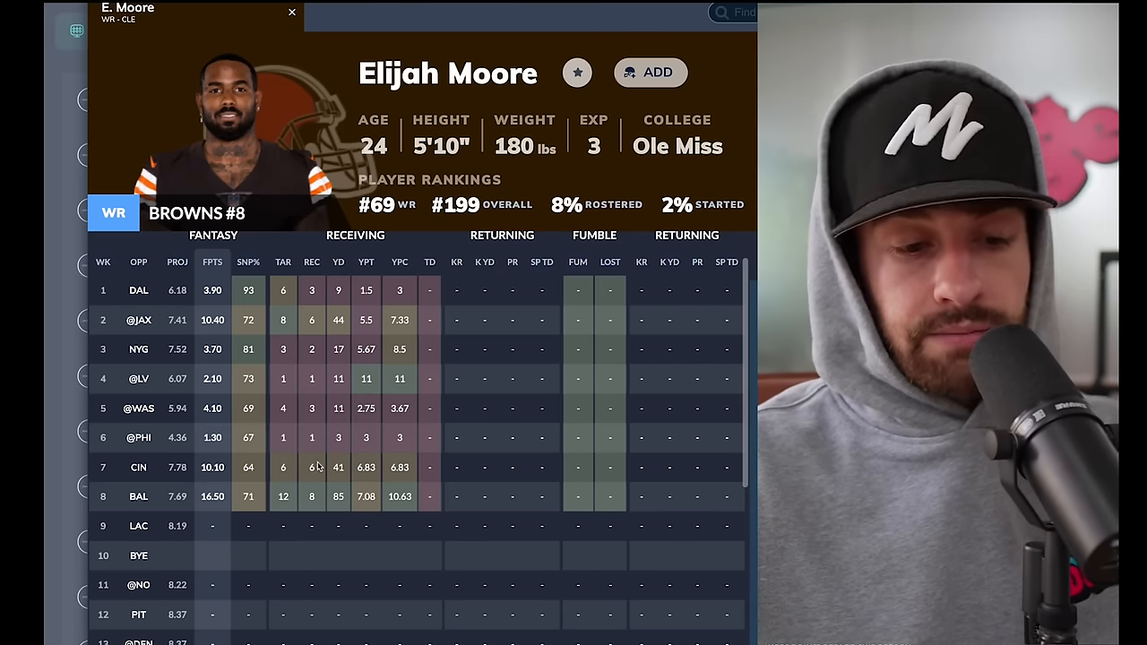
mouse_move(318, 455)
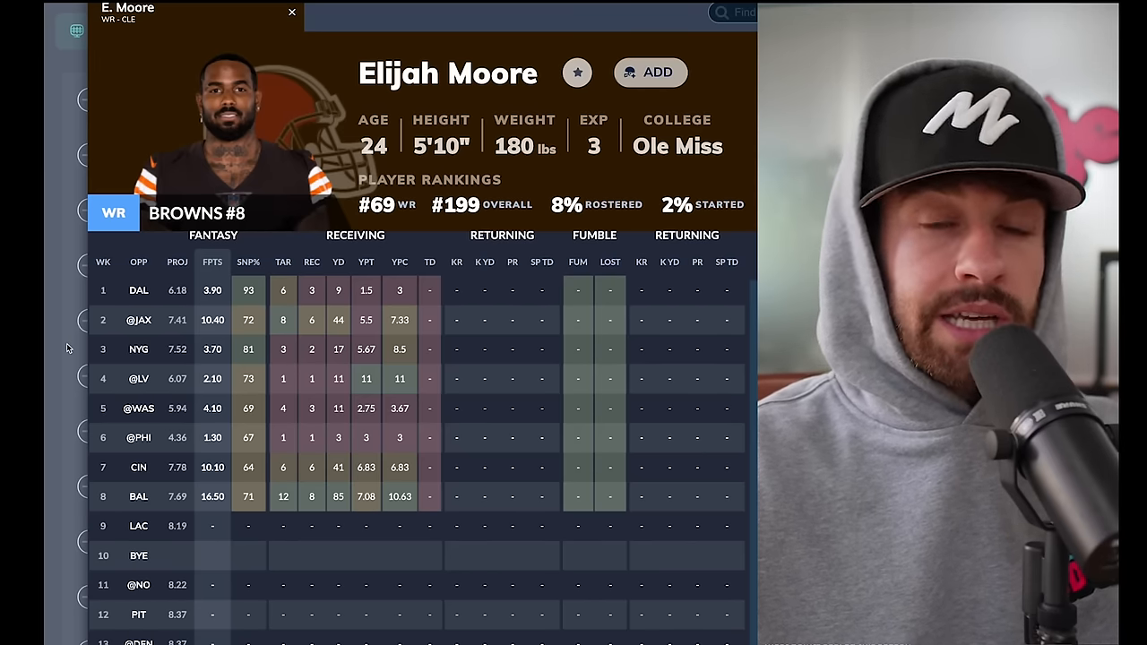
- Close Elijah Moore's card and scroll the trending lists down past the top ranks
left_click(290, 11)
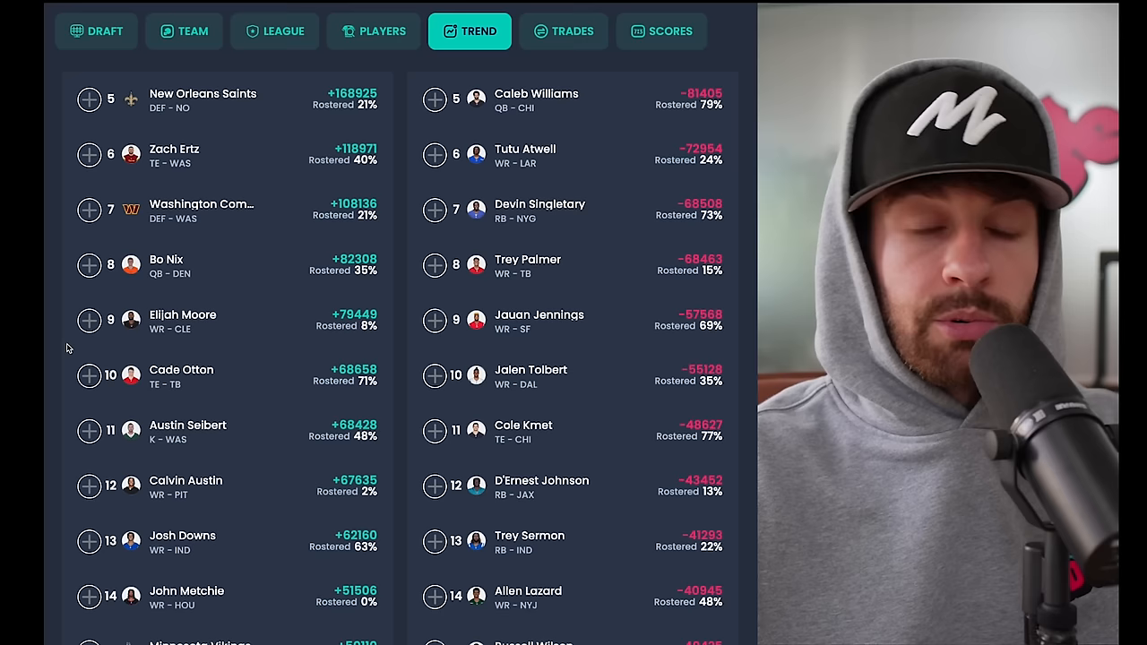
mouse_move(237, 348)
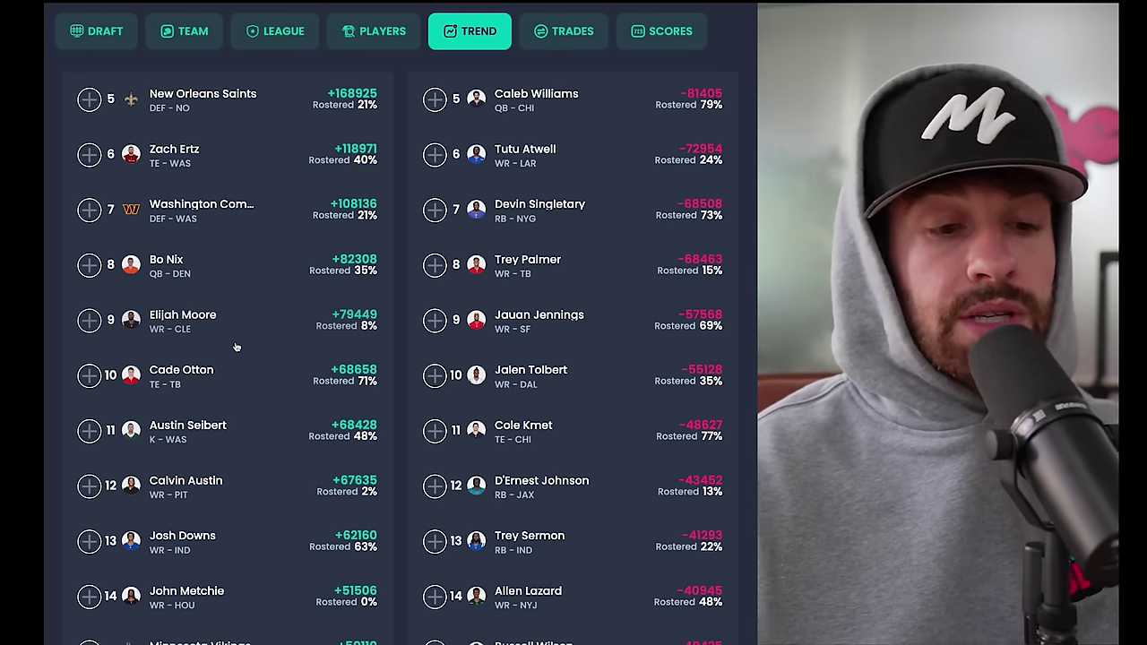
scroll("down", 3)
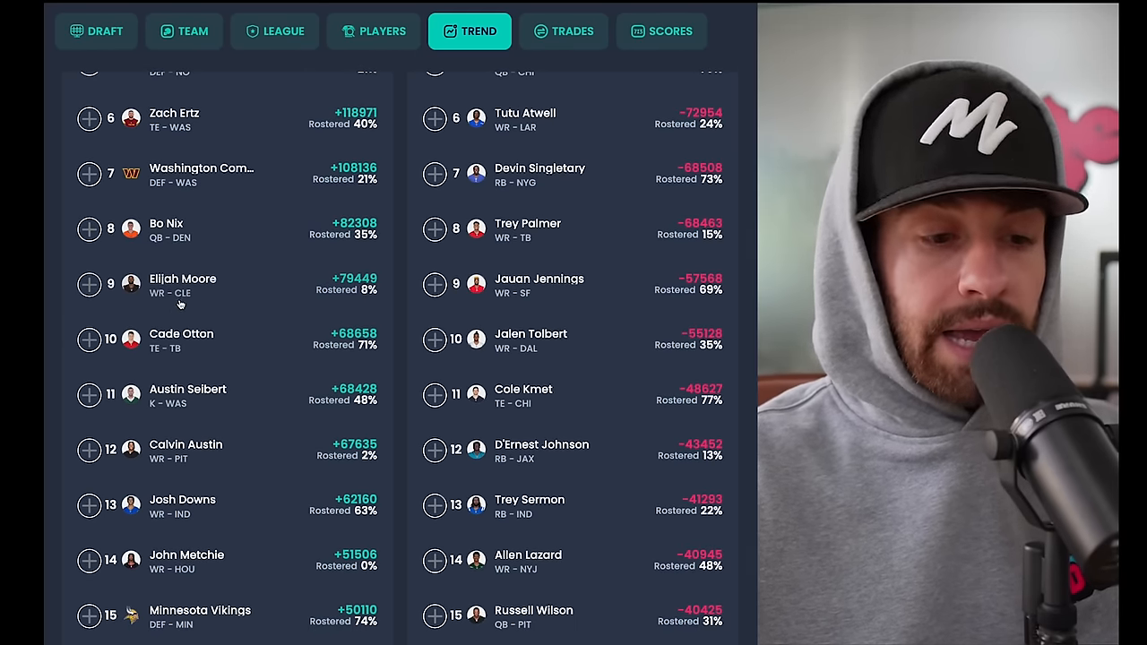
scroll("down", 3)
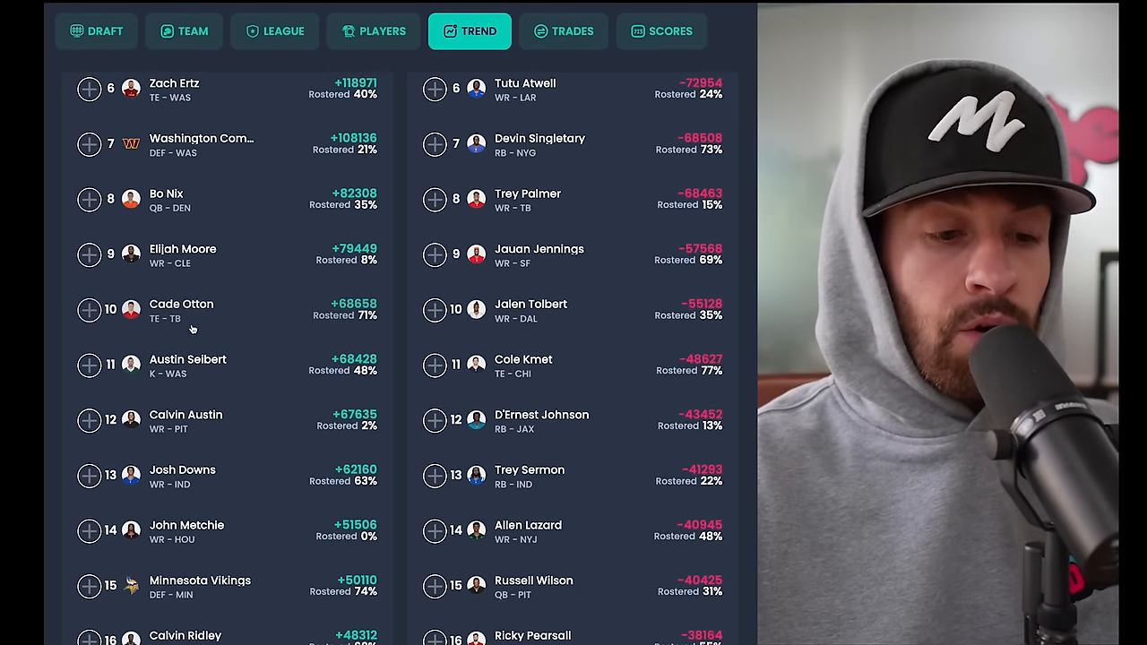
scroll("down", 3)
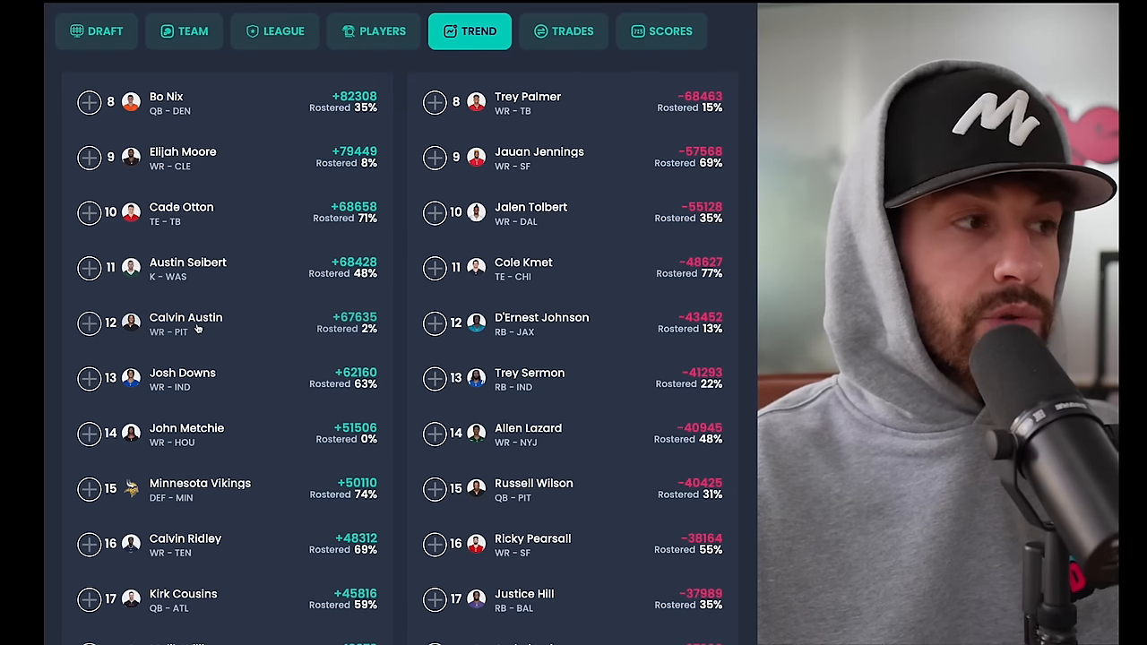
scroll("down", 3)
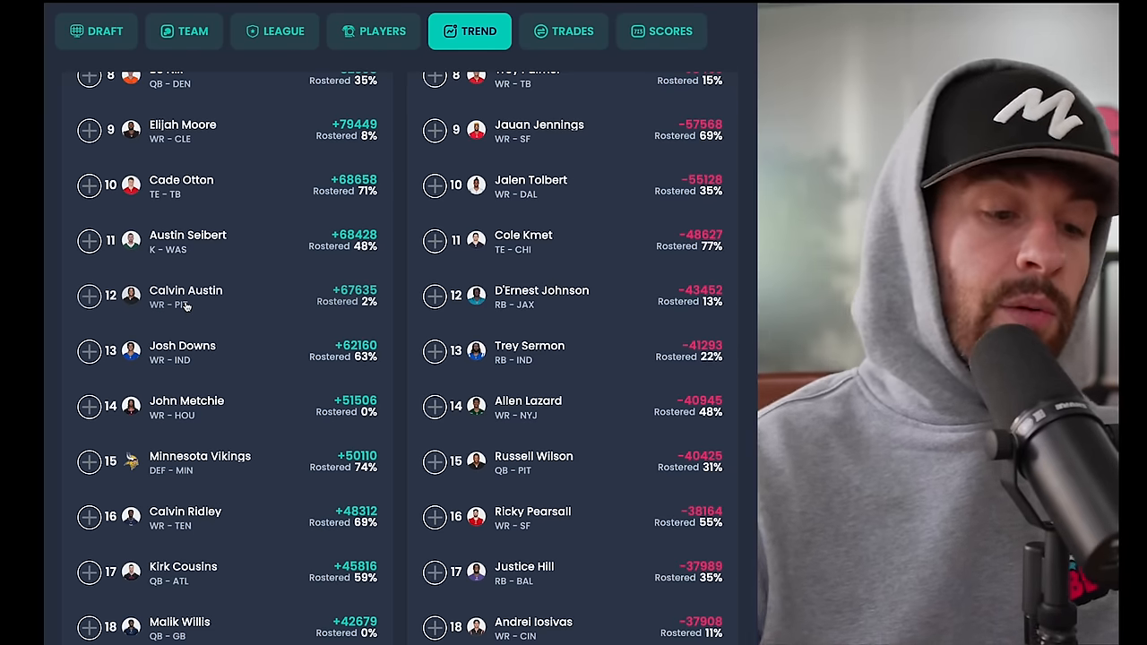
scroll("down", 3)
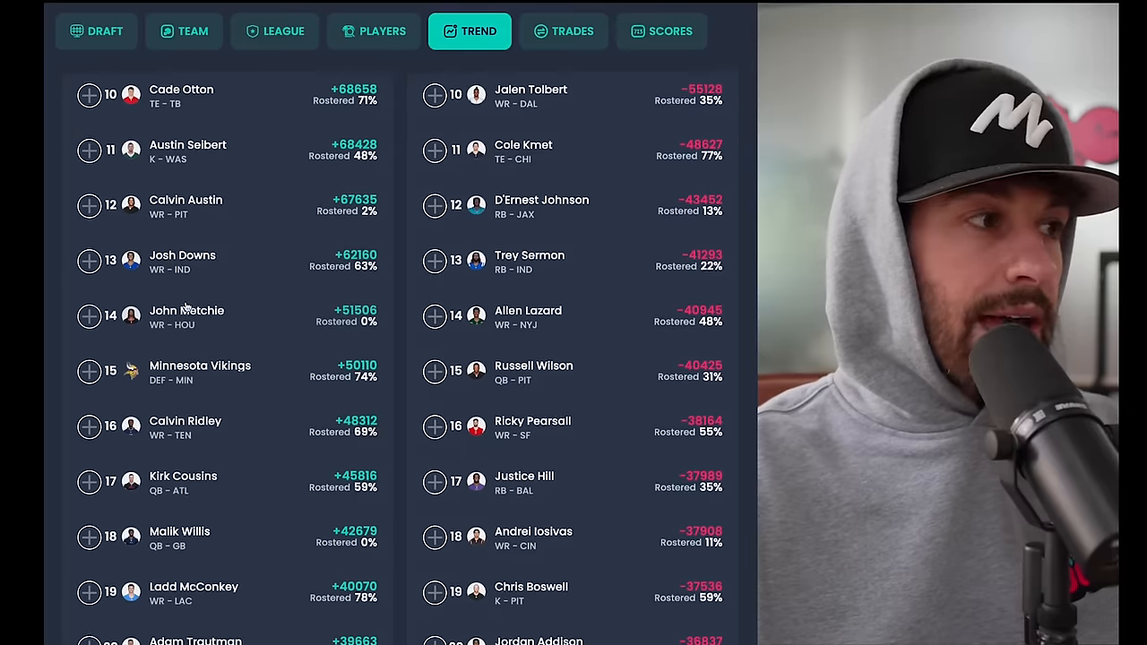
scroll("down", 3)
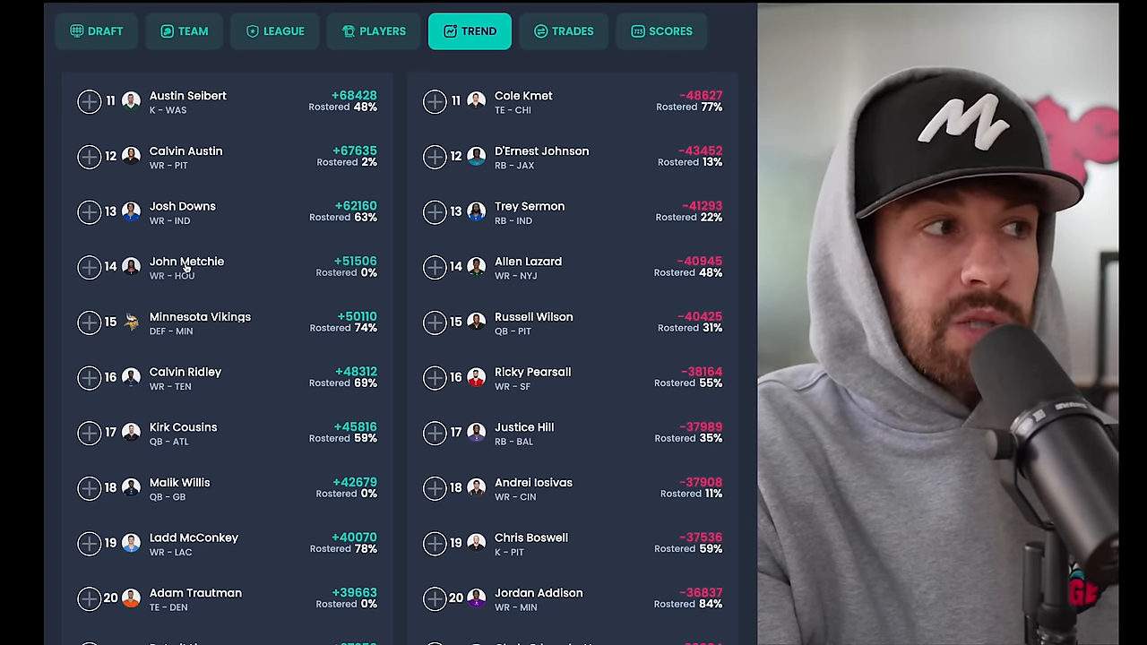
- Continue down to ranks 28–37 and open Taysom Hill's player card
scroll("down", 3)
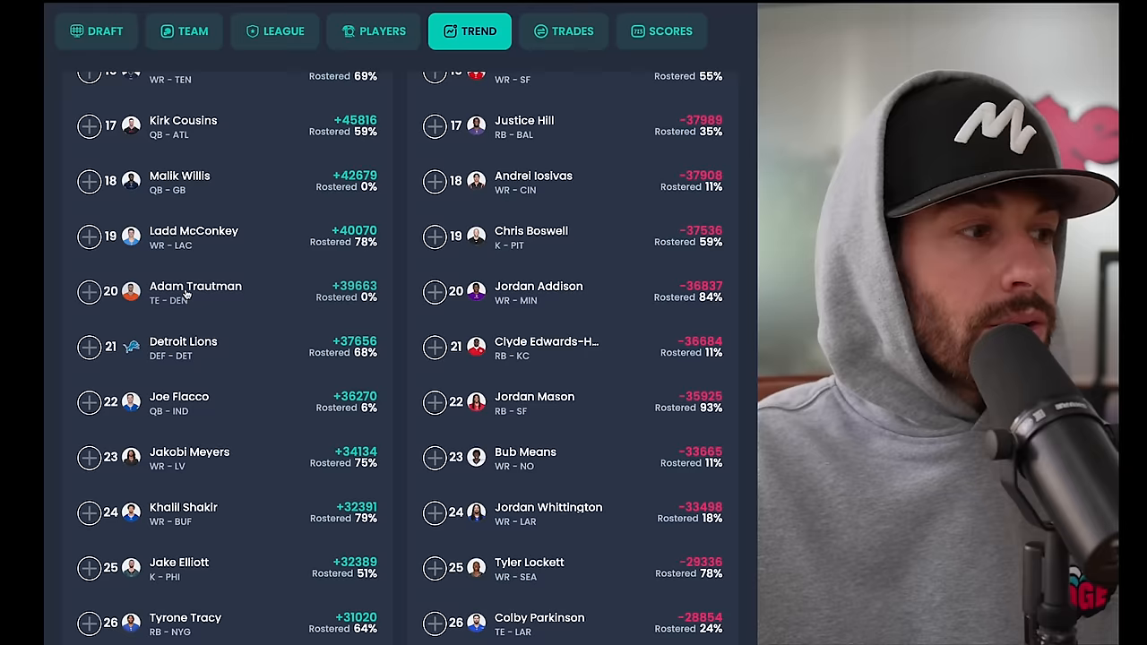
scroll("down", 3)
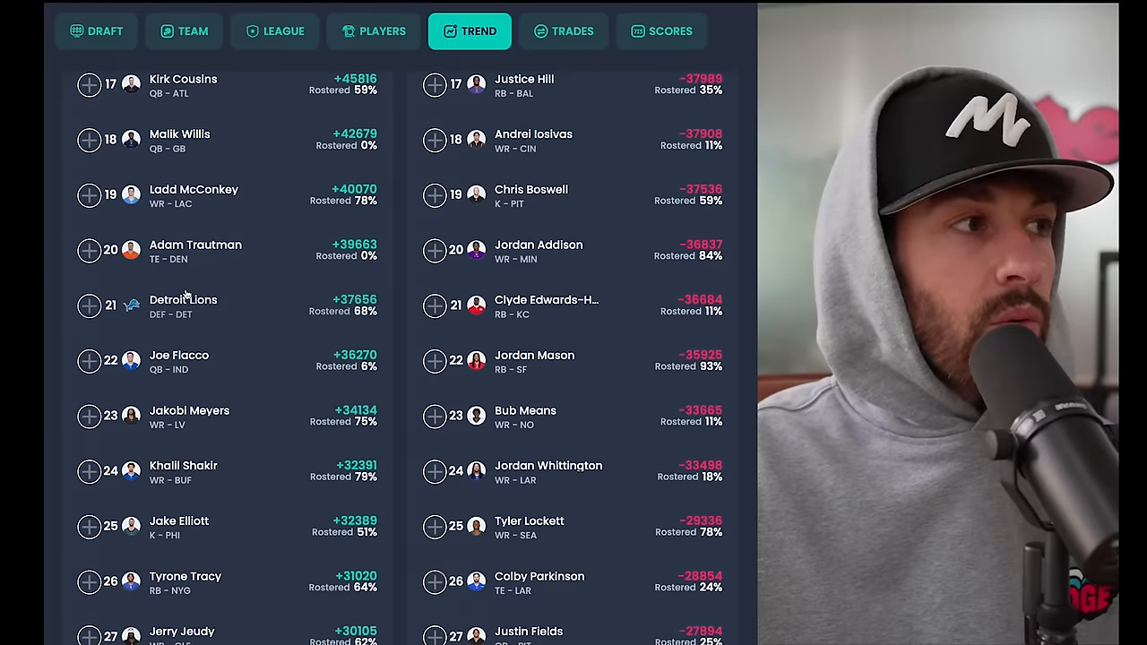
scroll("down", 3)
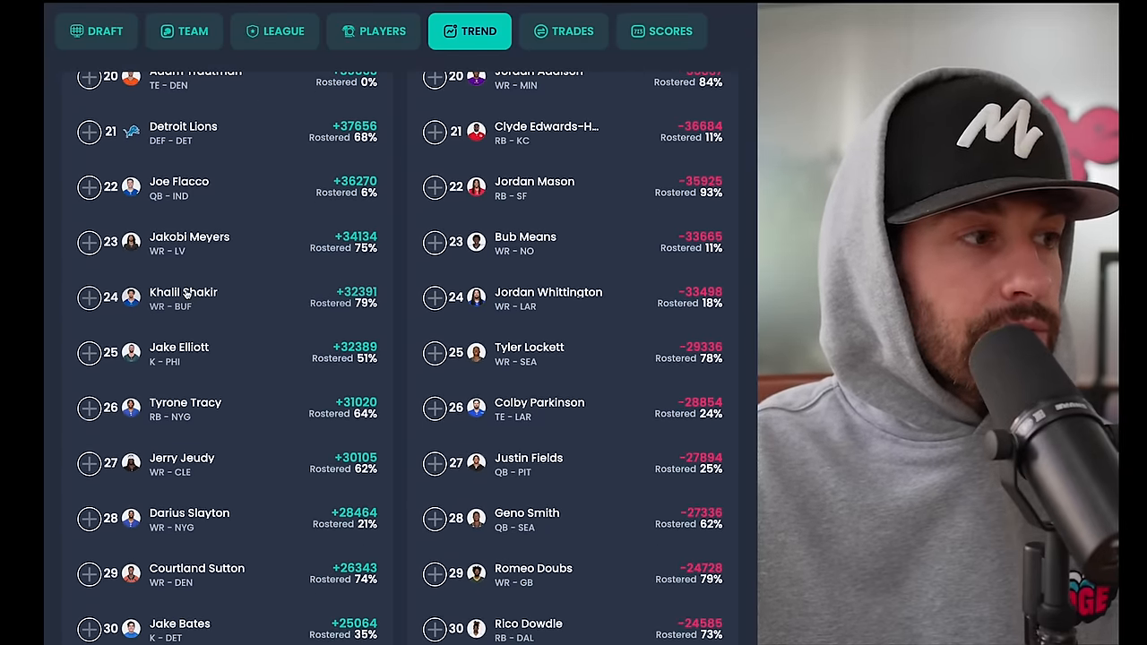
scroll("down", 3)
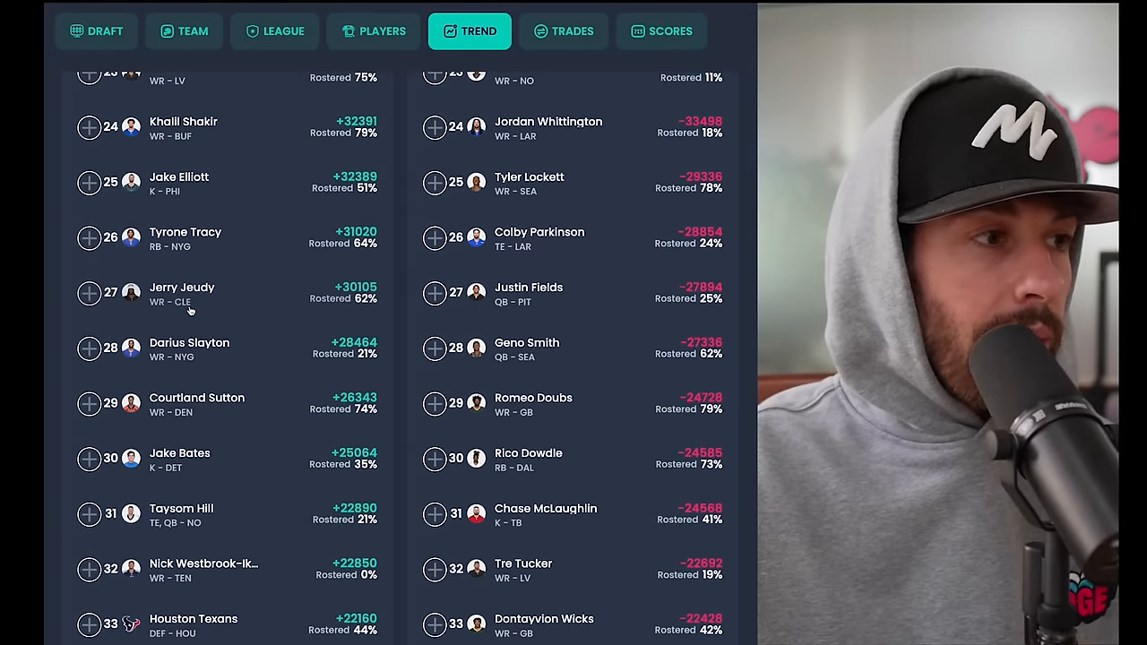
scroll("down", 3)
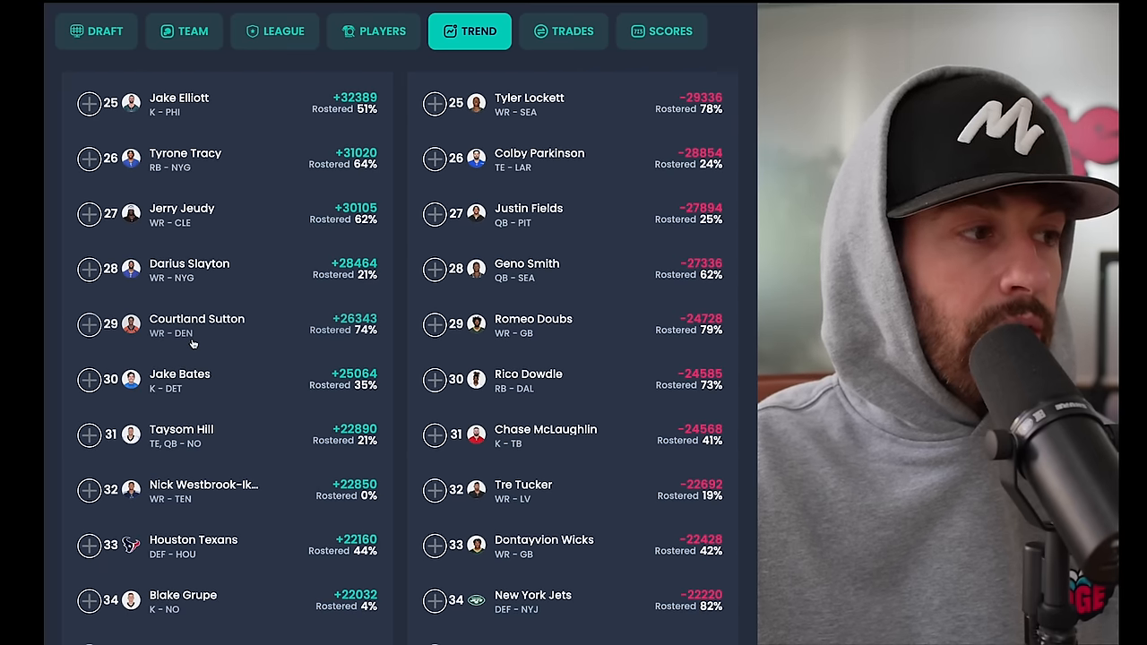
scroll("down", 3)
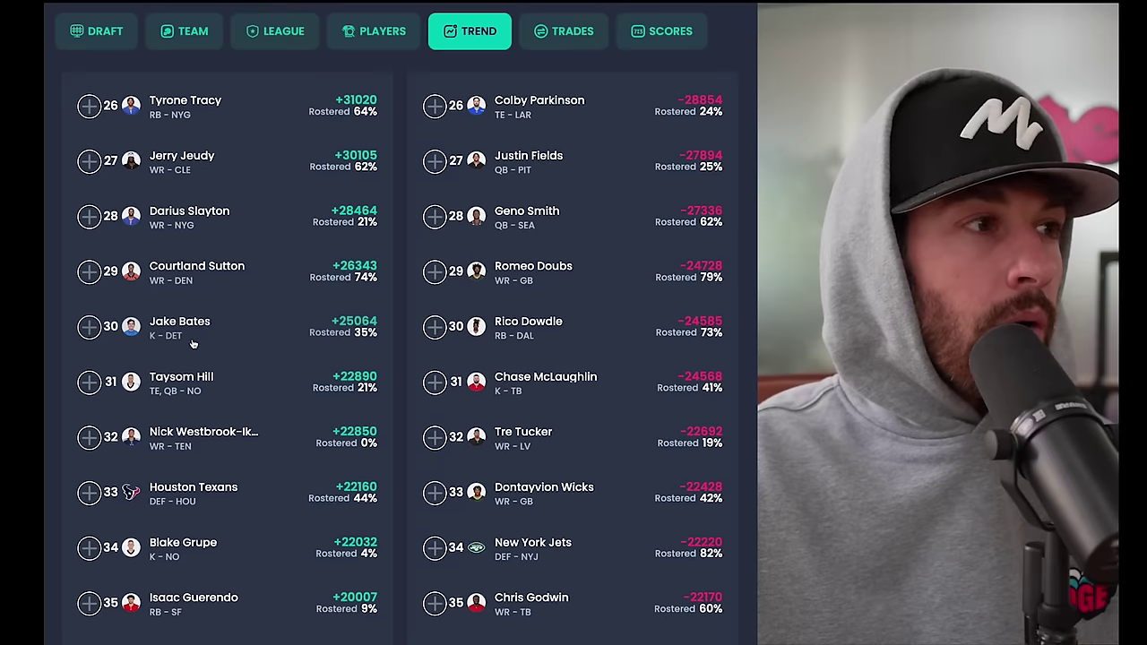
scroll("down", 3)
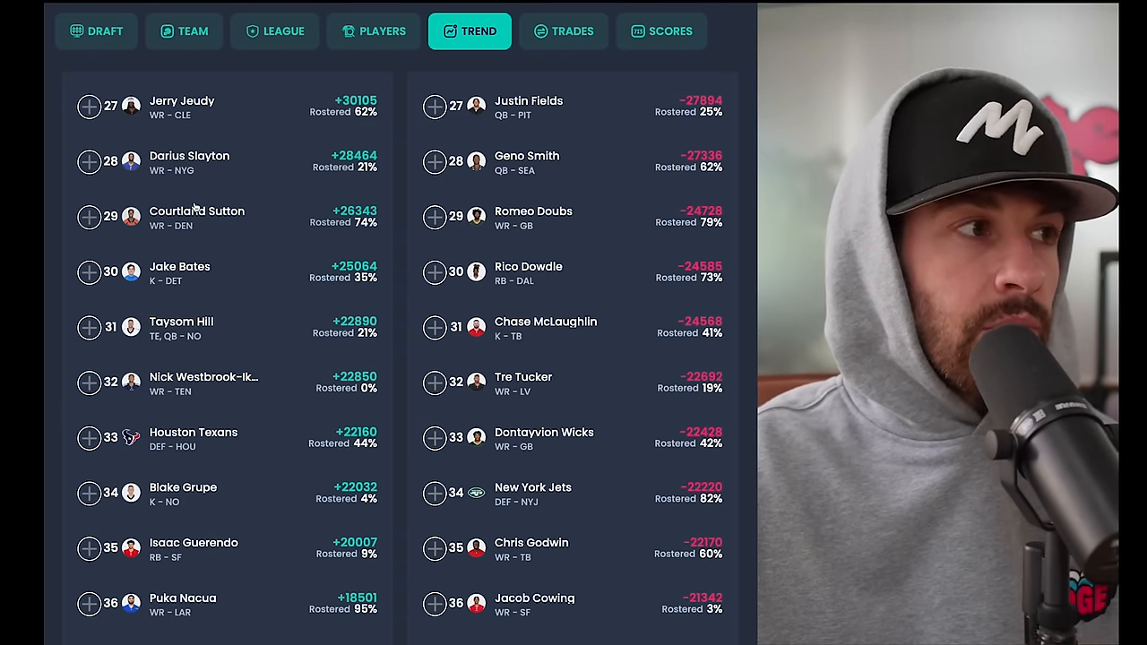
scroll("down", 3)
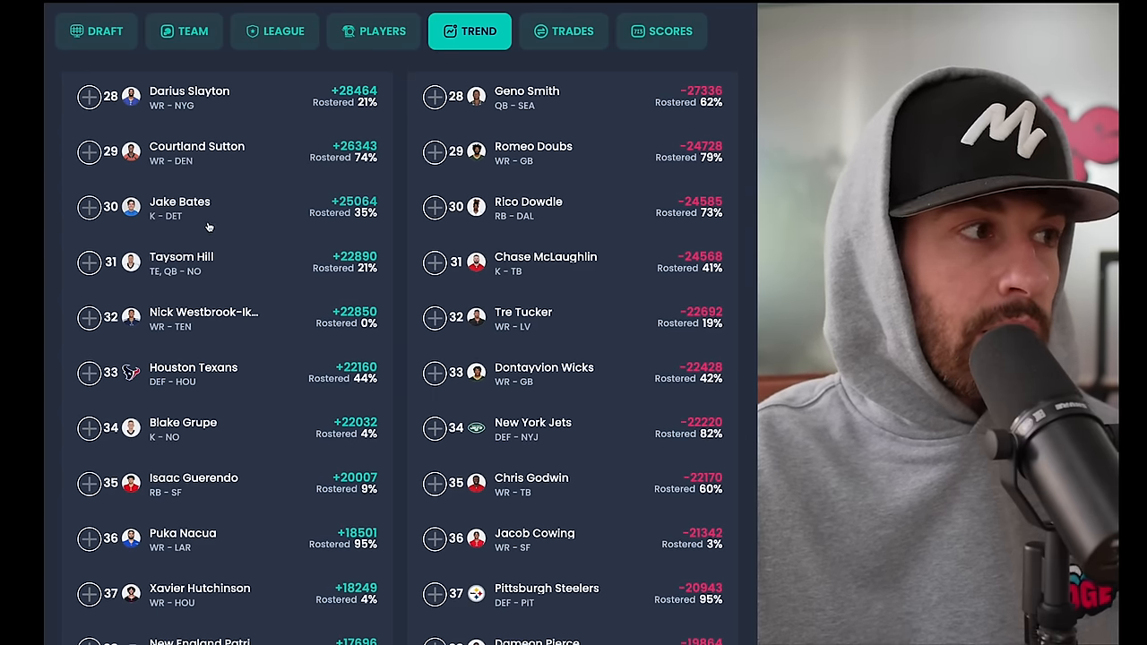
left_click(181, 256)
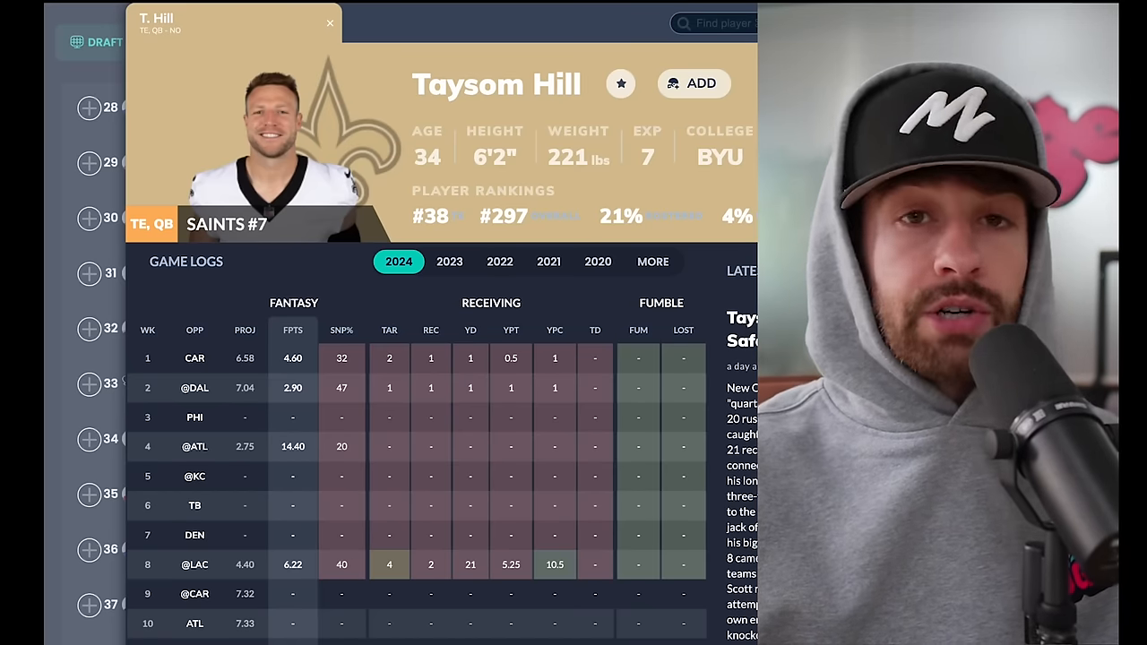
- Close Taysom Hill's player card to return to the trending lists at ranks 28–37
left_click(328, 21)
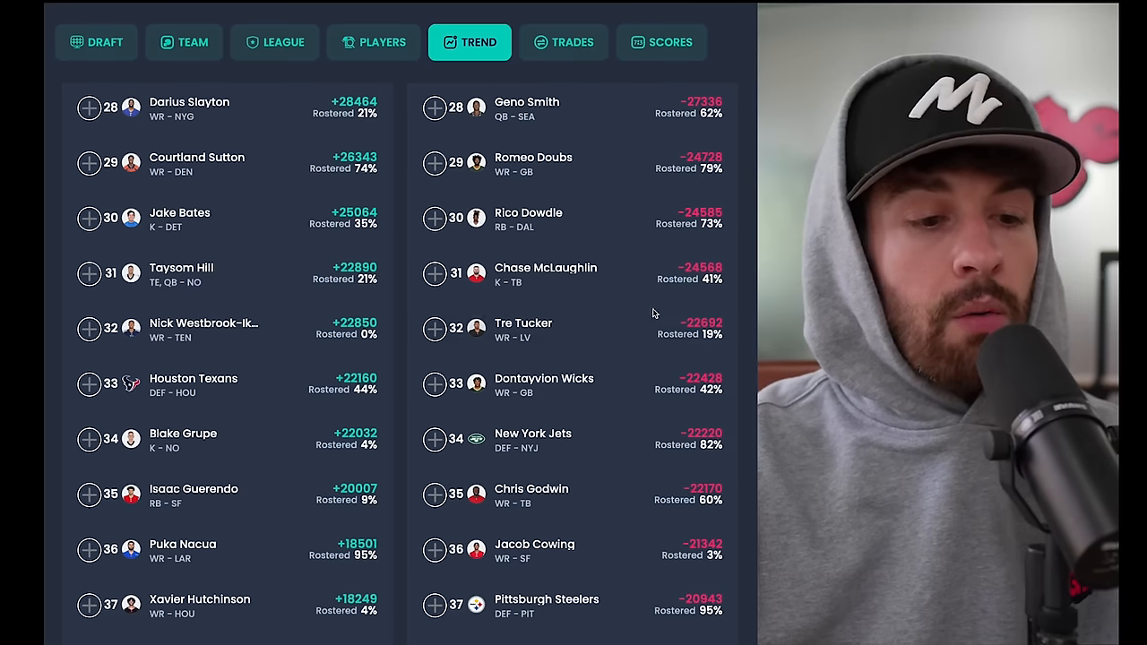
mouse_move(243, 262)
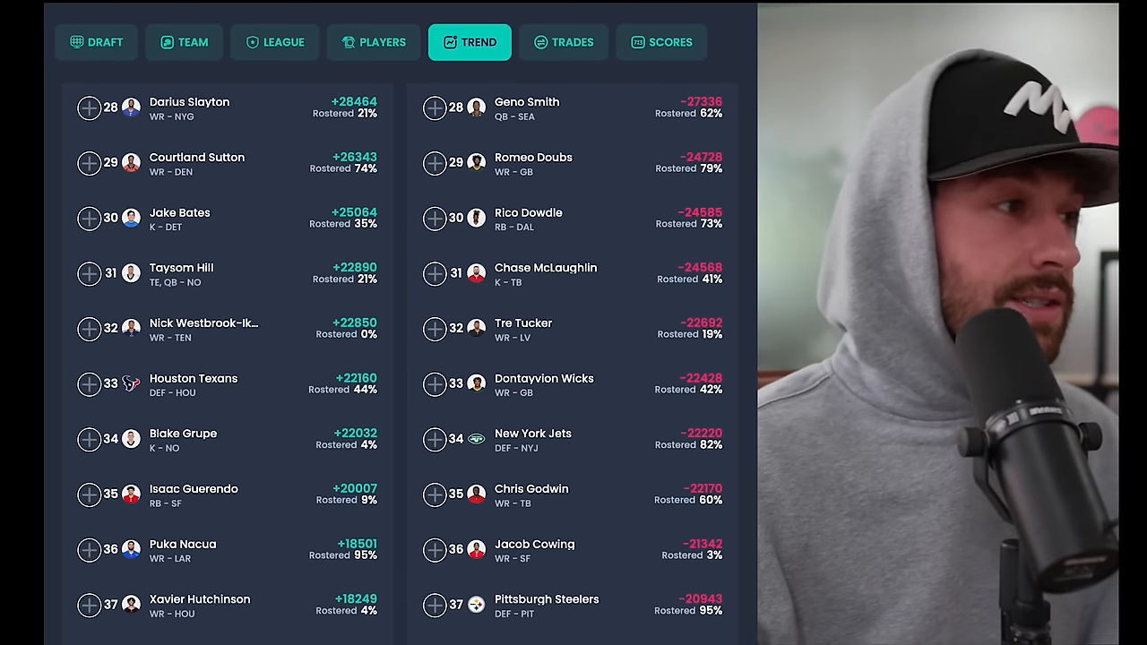
- Scroll the trending lists down one notch to show ranks 30 through 39
scroll("down", 3)
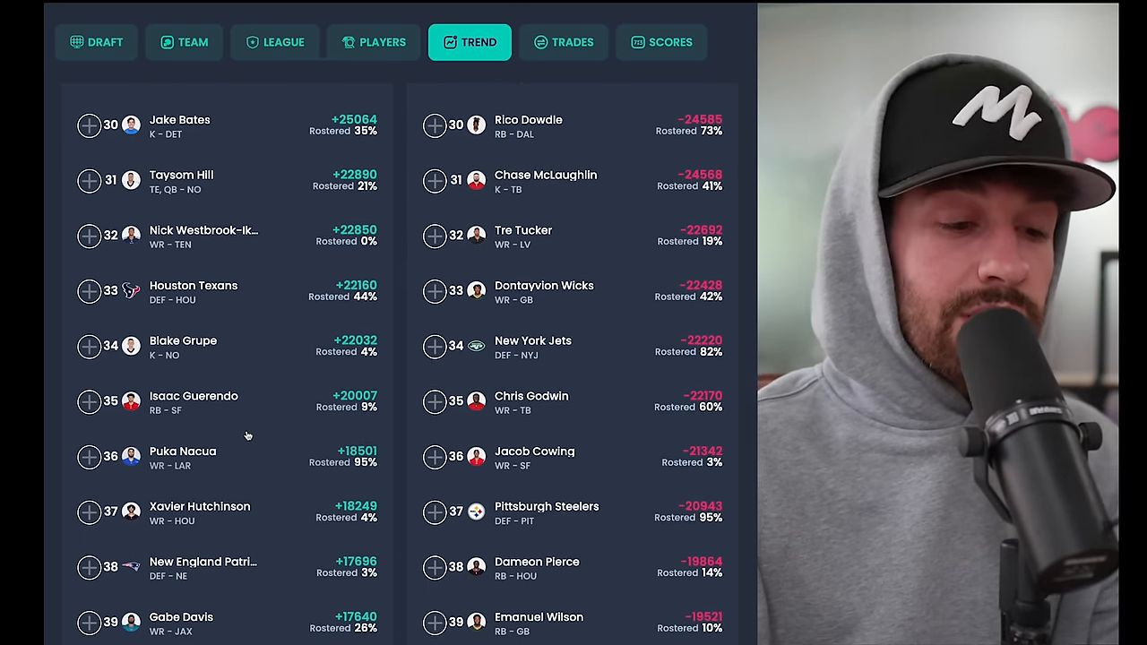
- Open Nick Westbrook-Ikhine's player card and scroll through his weekly stats
left_click(202, 230)
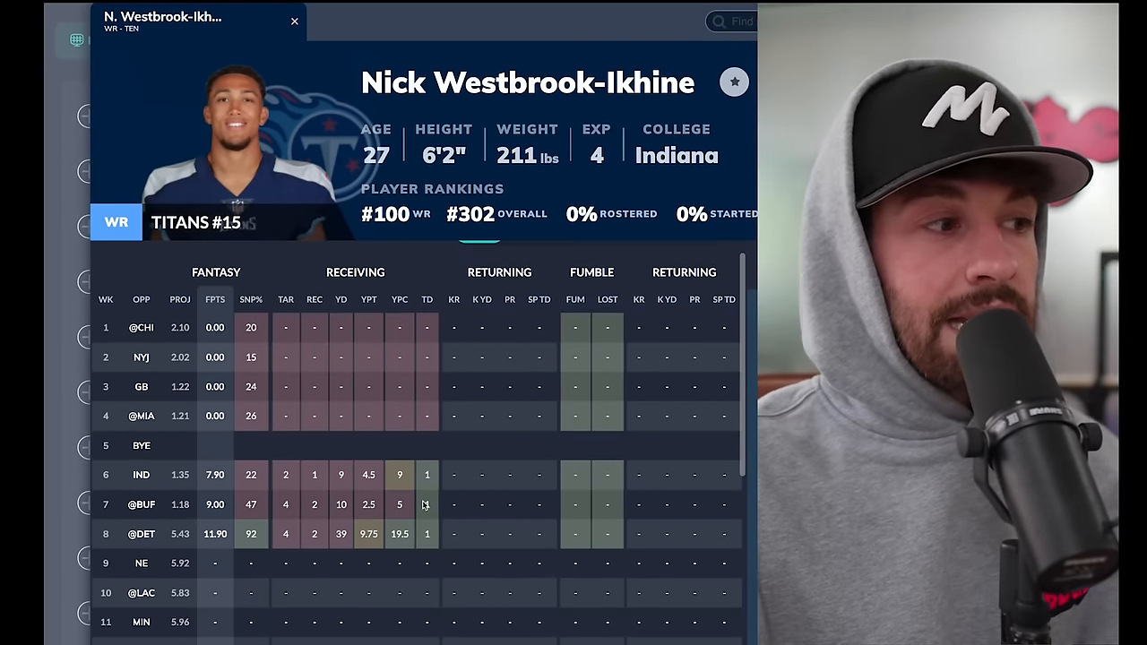
scroll("down", 3)
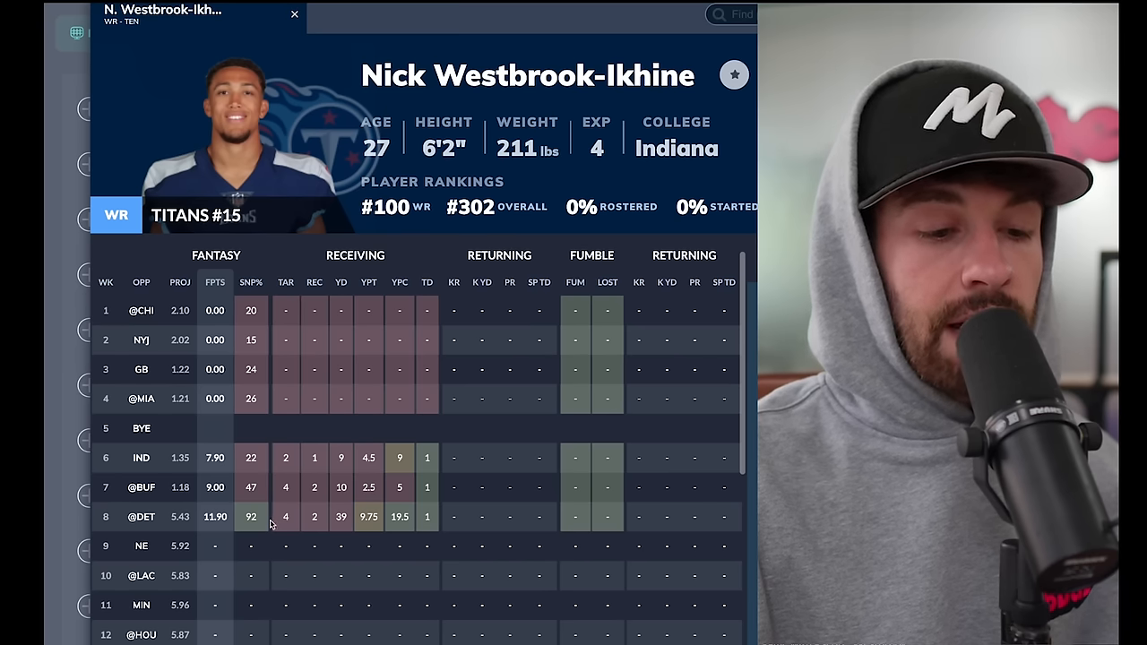
scroll("down", 3)
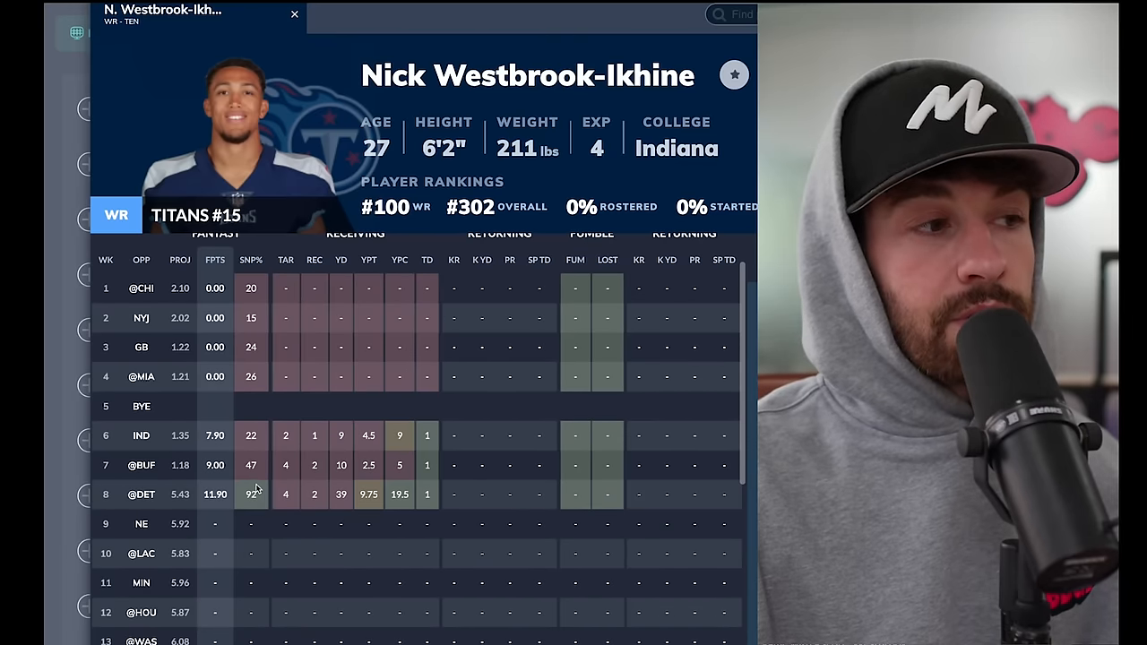
mouse_move(258, 498)
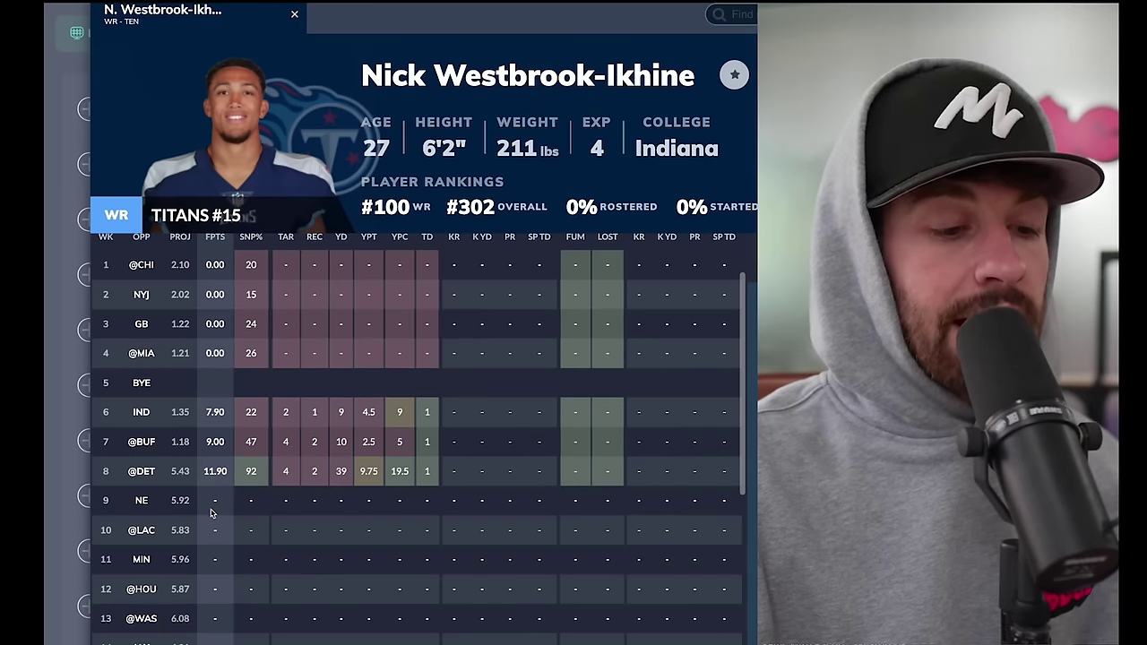
scroll("down", 3)
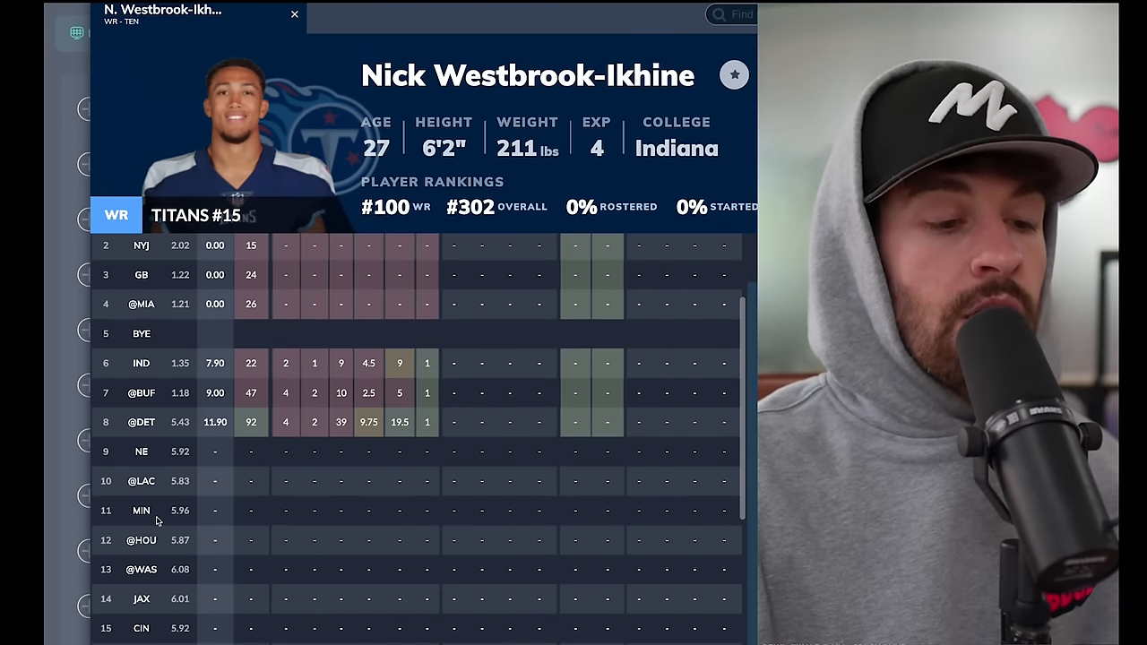
scroll("down", 3)
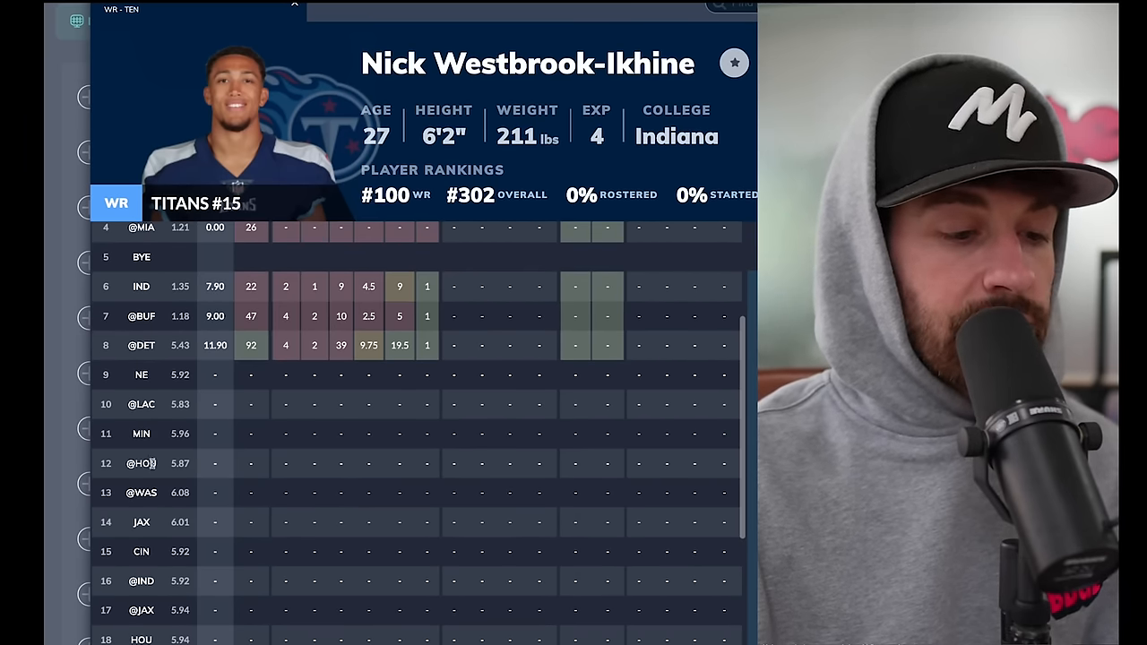
scroll("down", 3)
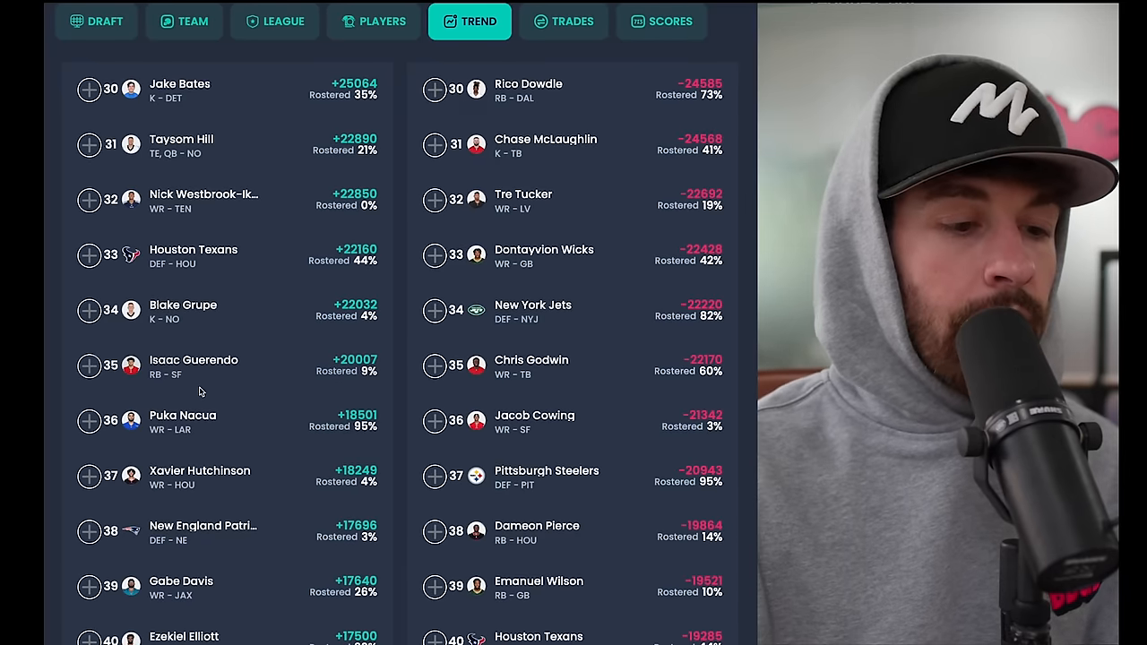
- Scroll both trending lists down to ranks 34 through 44
scroll("down", 3)
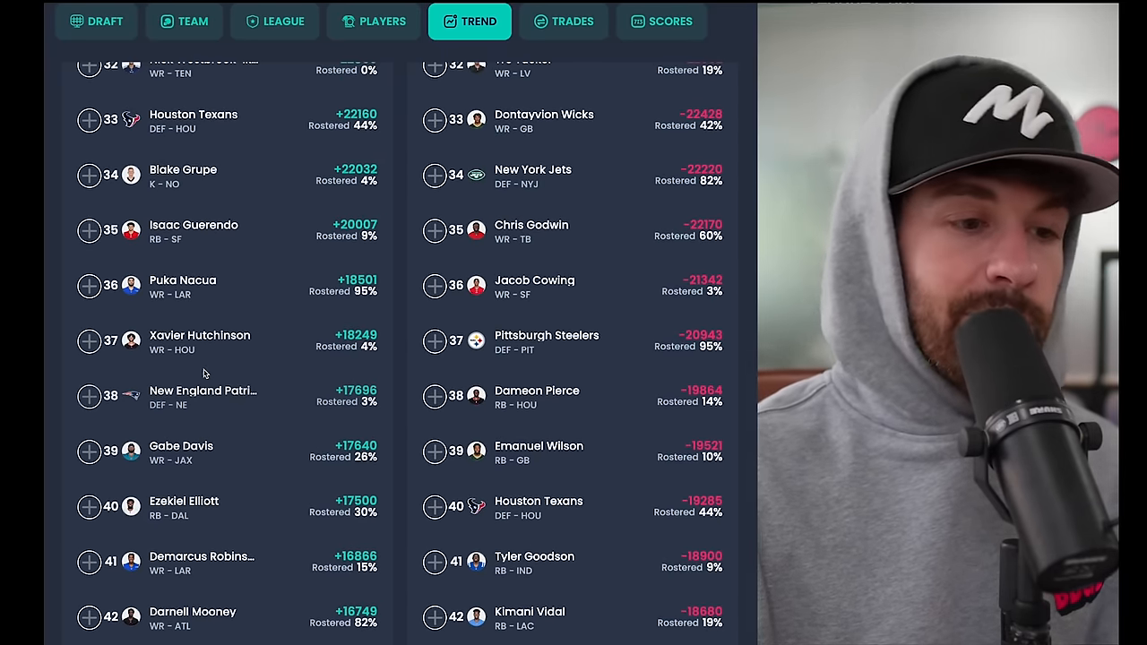
scroll("down", 3)
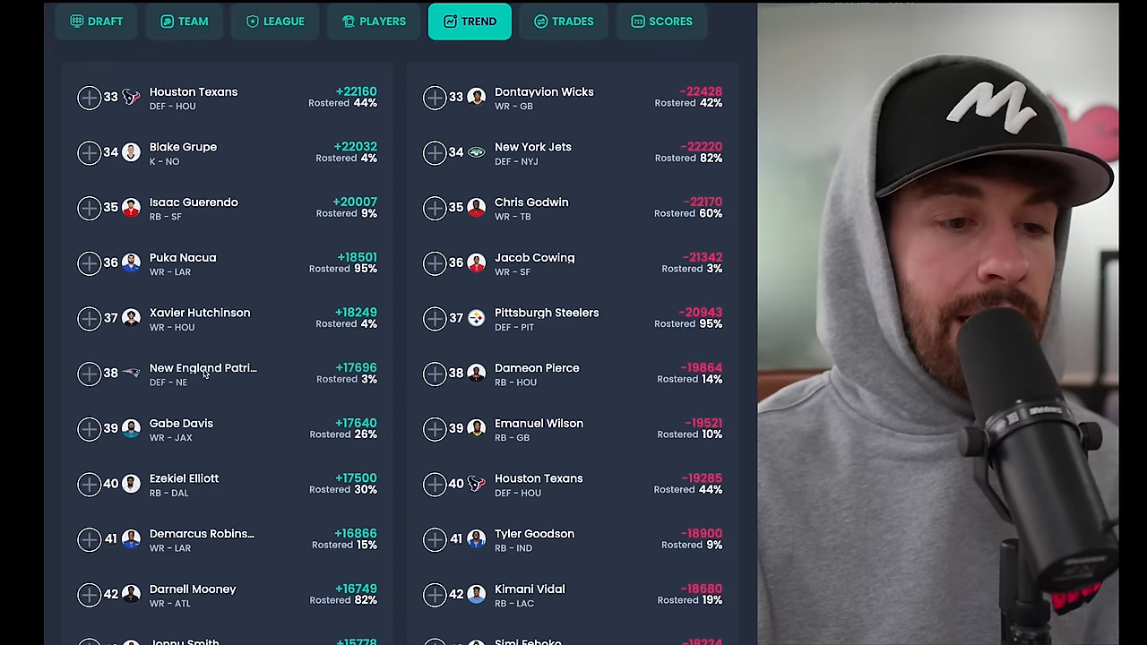
scroll("down", 3)
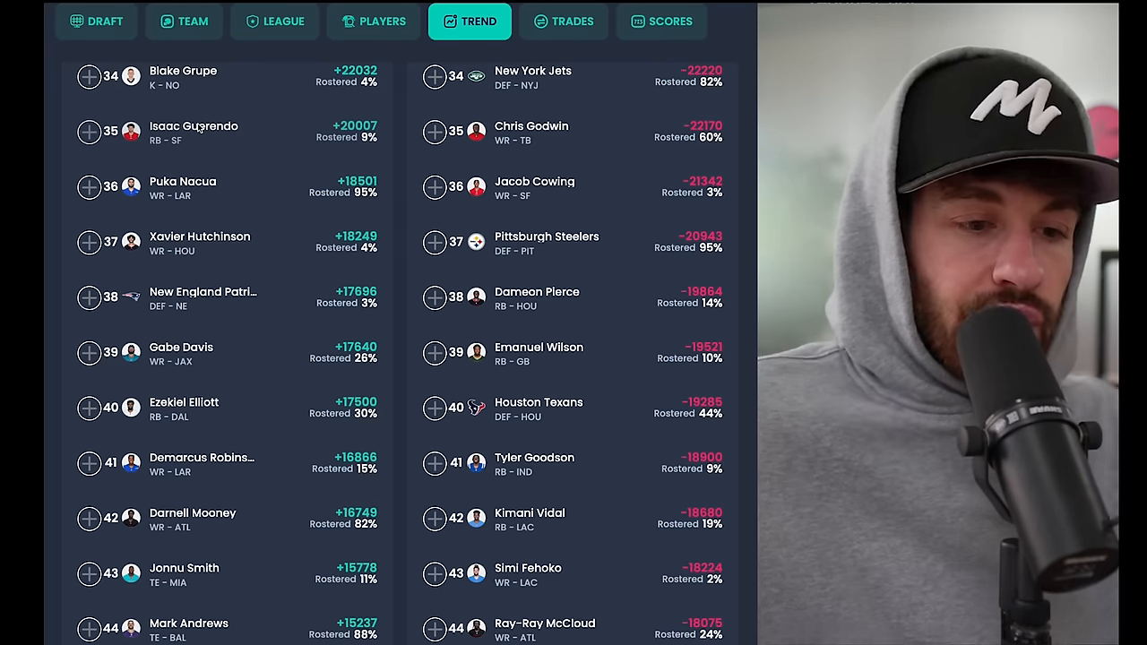
- Scroll further down so both lists show ranks 38 through 48
scroll("down", 3)
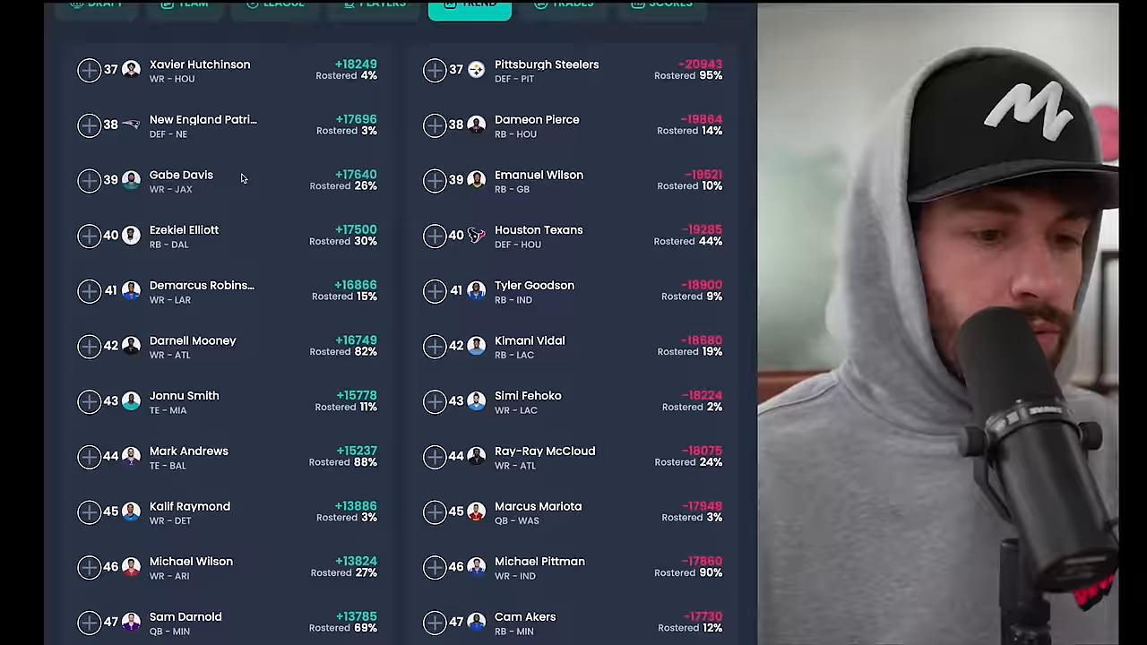
scroll("down", 3)
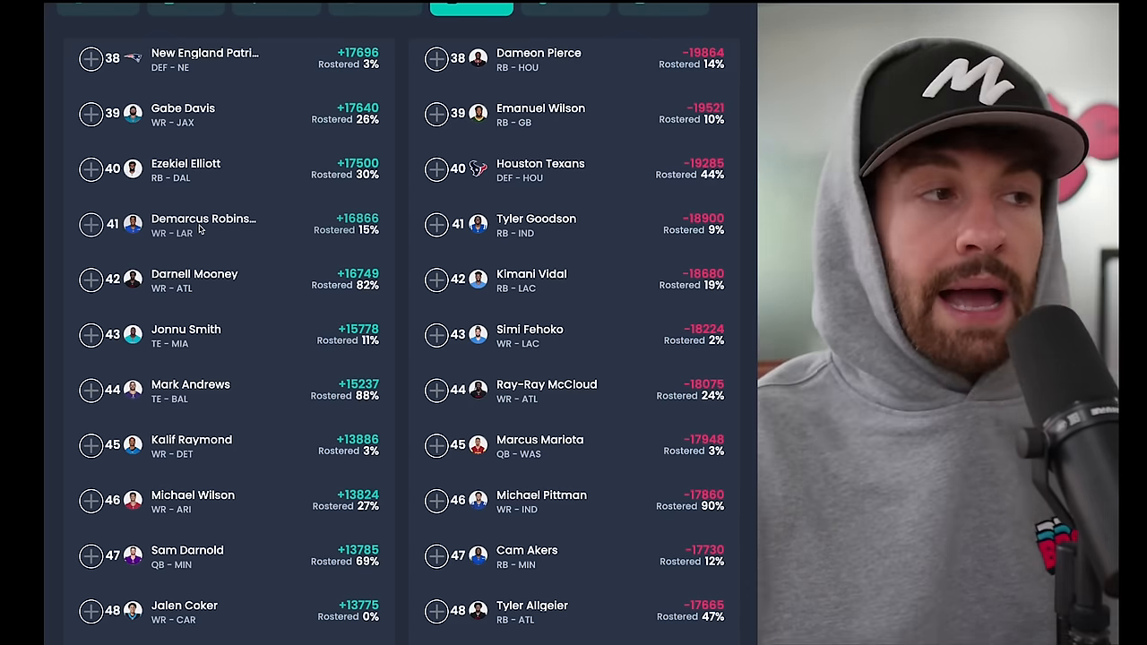
- Scroll the Trend page down past rank 48 in both columns
scroll("down", 3)
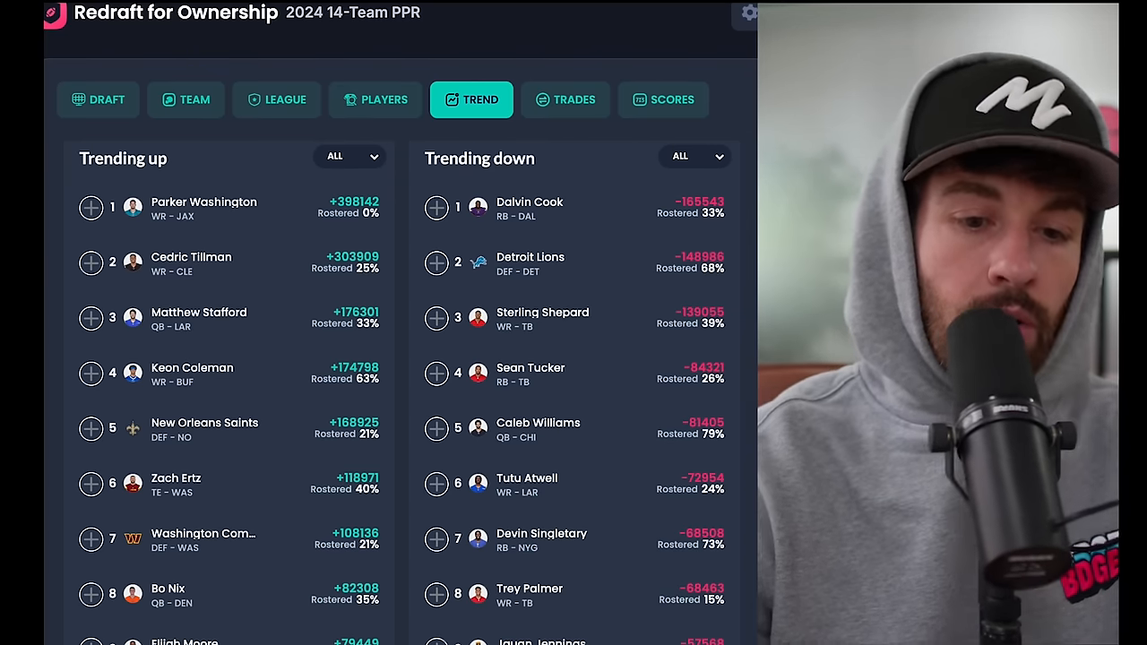
- Scroll both trending lists down to ranks 9–18, reaching Malik Willis and Andrei Iosivas
scroll("down", 3)
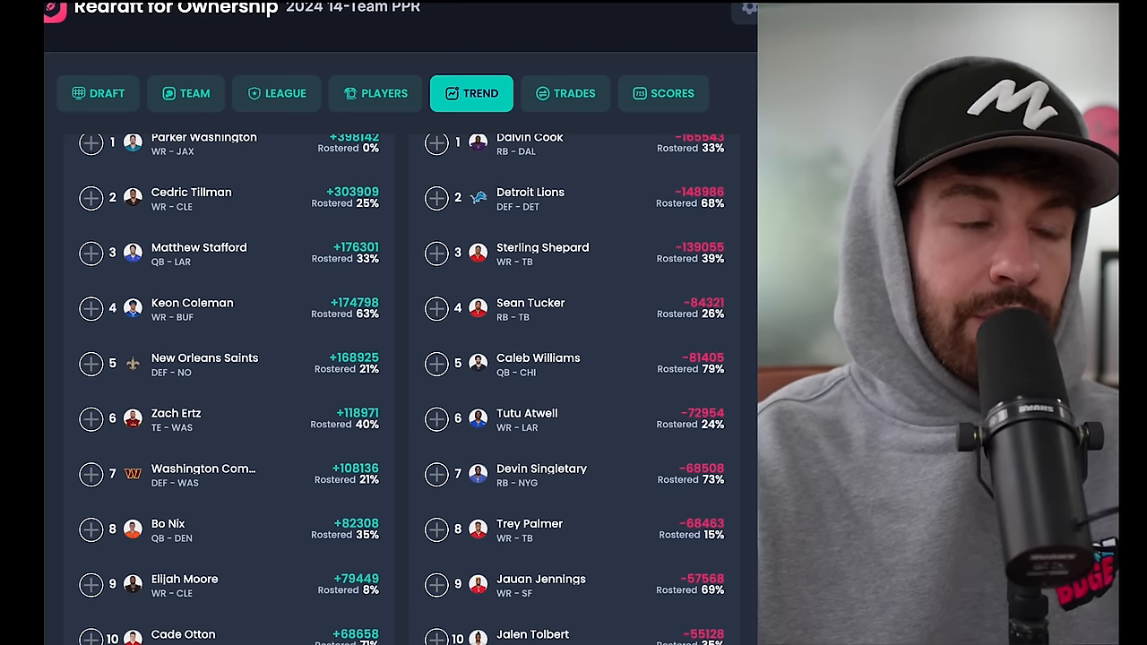
scroll("down", 3)
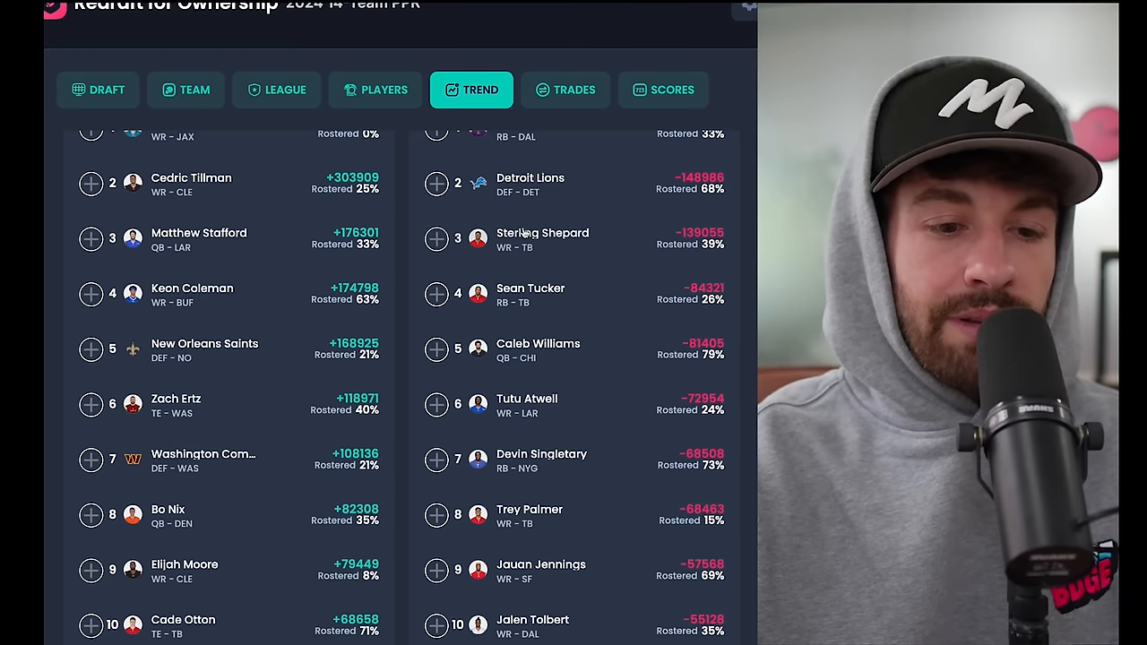
mouse_move(579, 249)
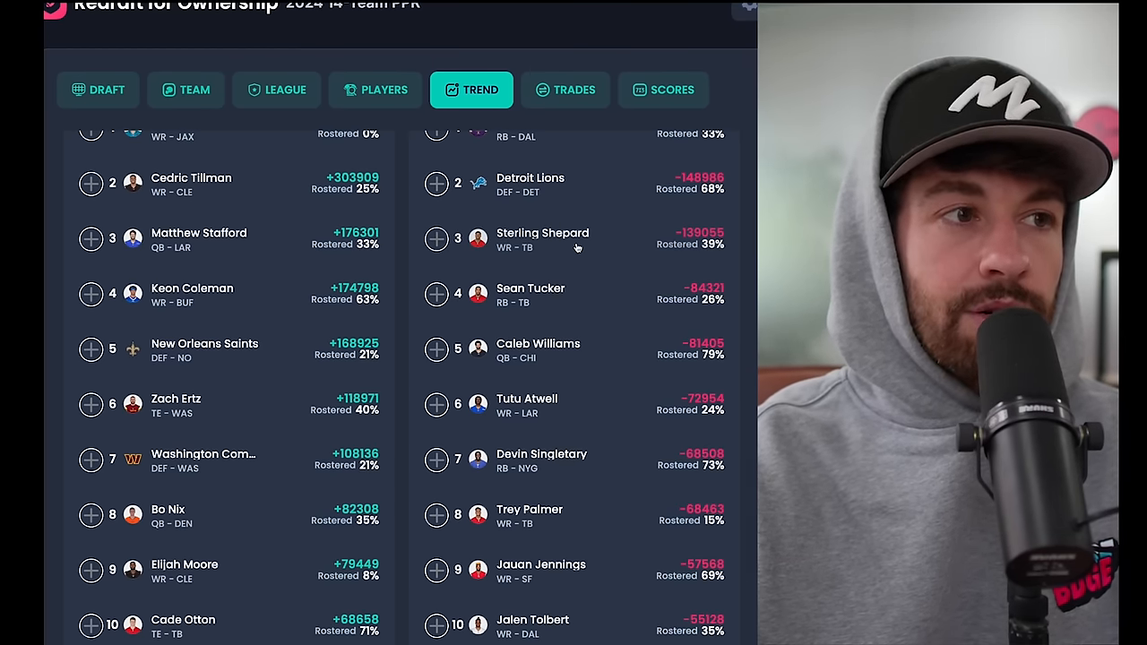
mouse_move(572, 296)
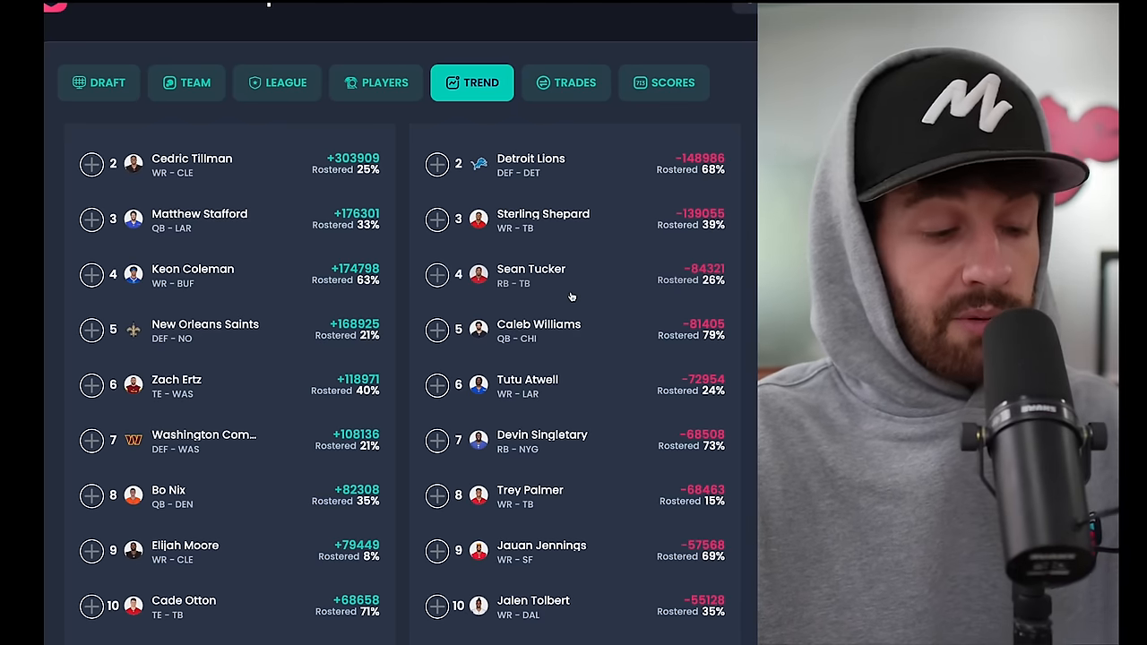
scroll("down", 3)
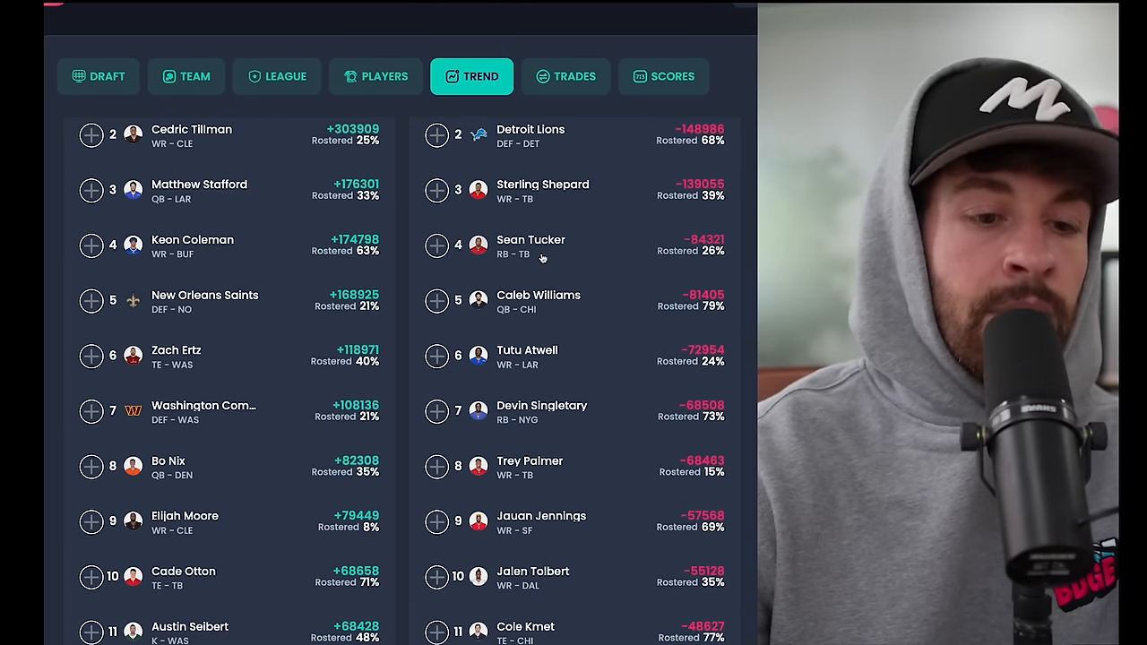
scroll("down", 3)
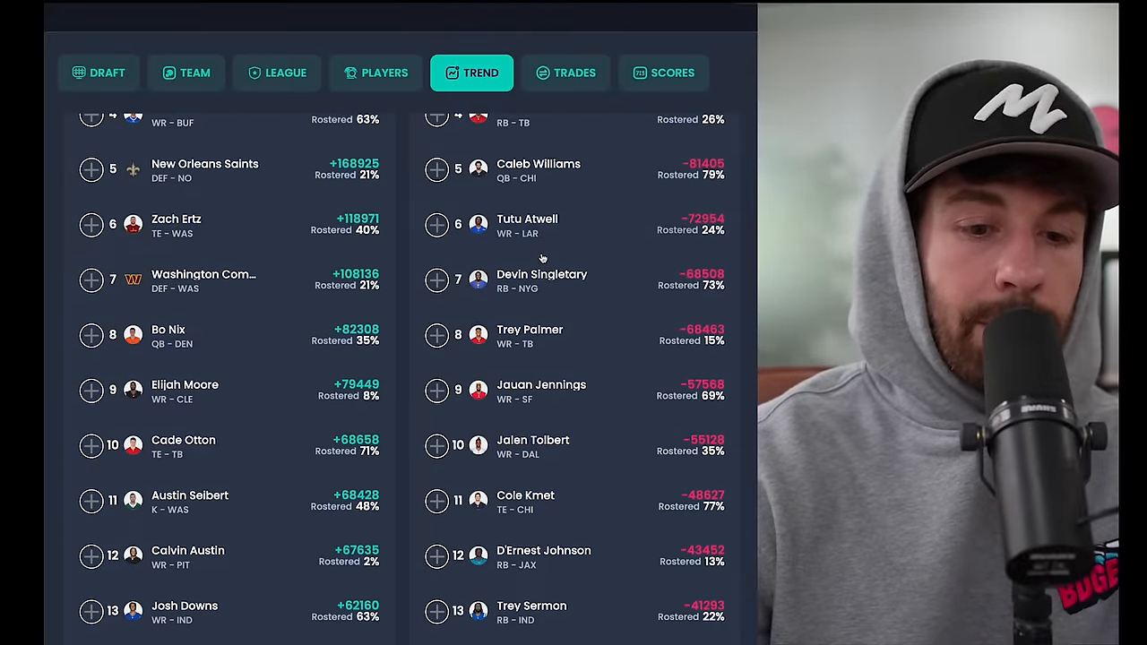
scroll("down", 3)
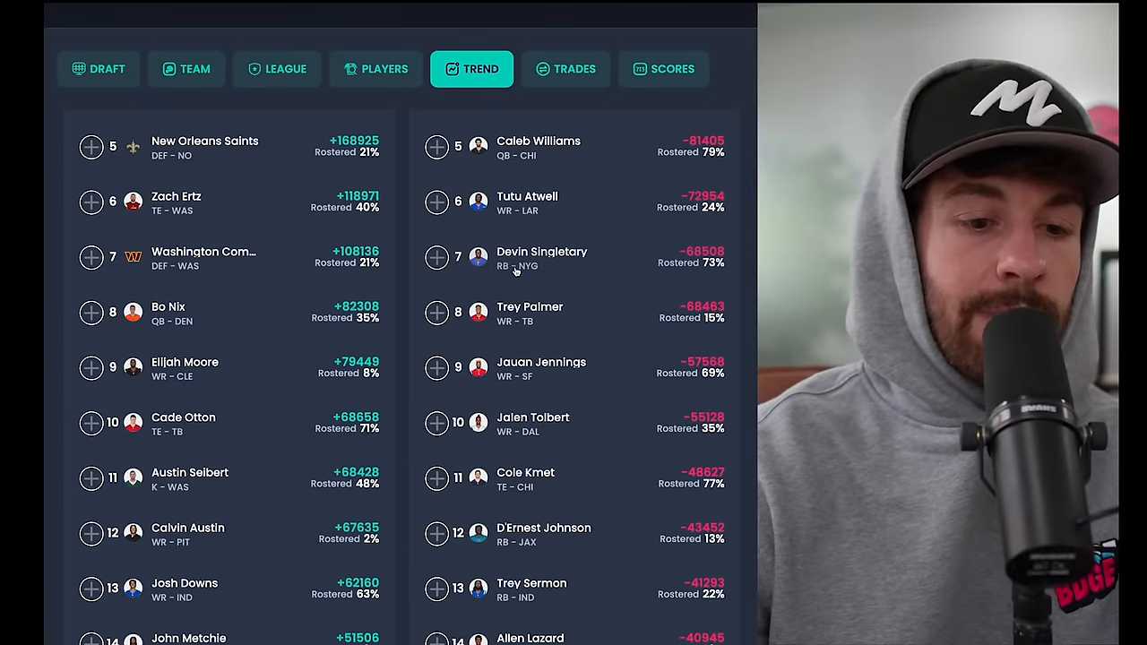
scroll("down", 3)
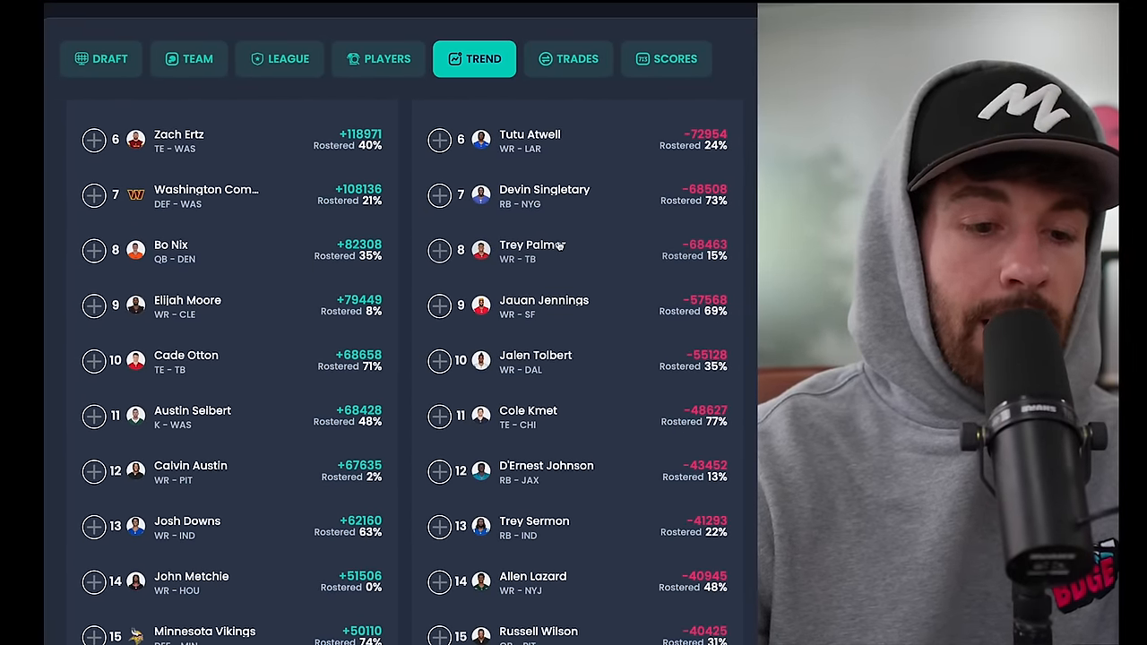
scroll("down", 3)
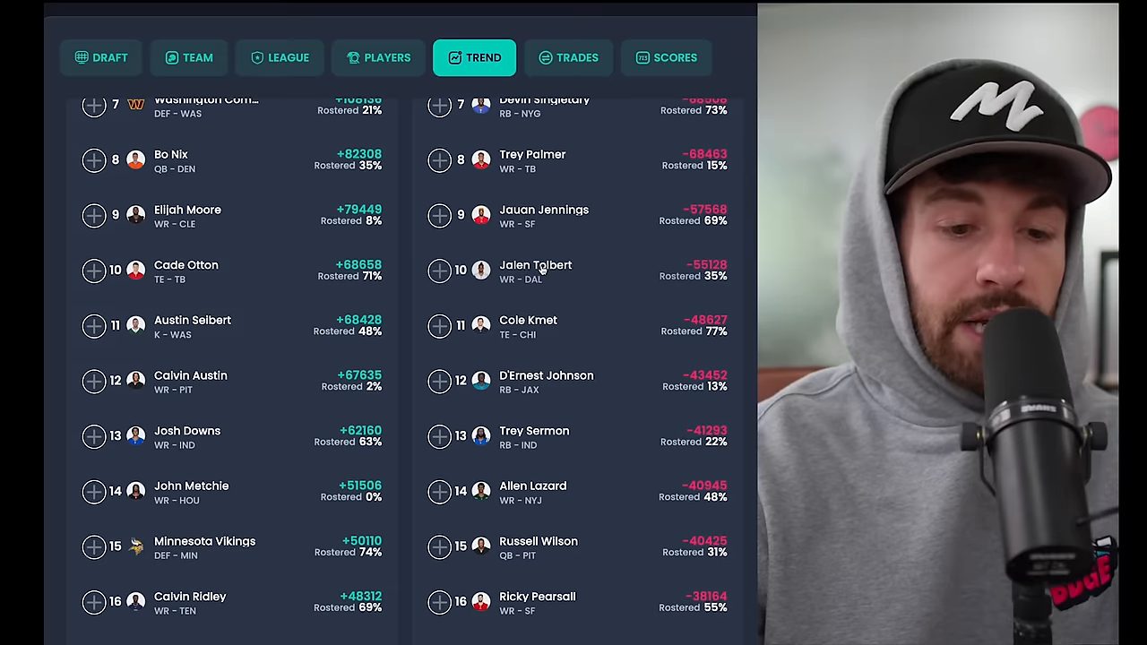
scroll("down", 3)
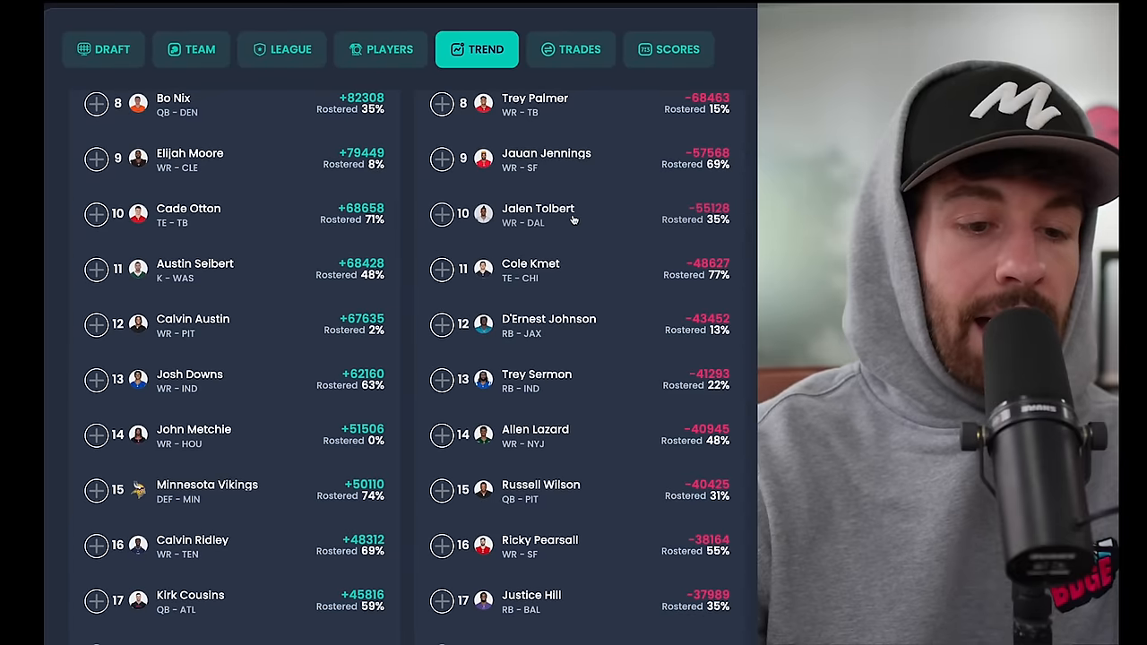
scroll("down", 3)
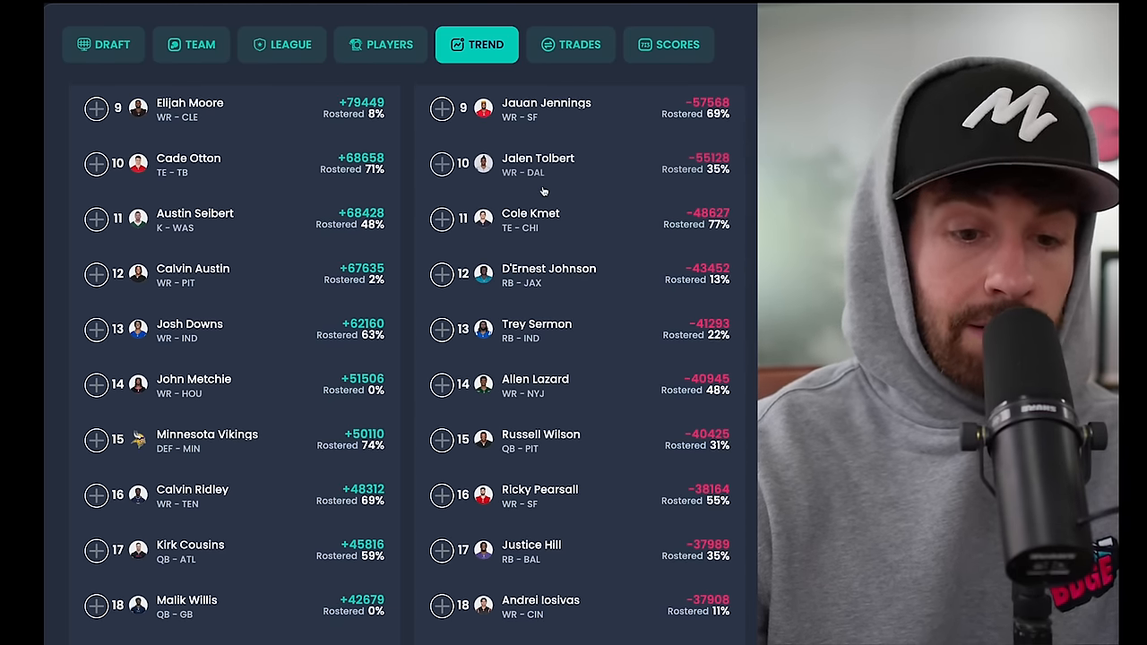
- Scroll both trending lists down to ranks 14–24, reaching Khalil Shakir and Jordan Whittington
scroll("down", 3)
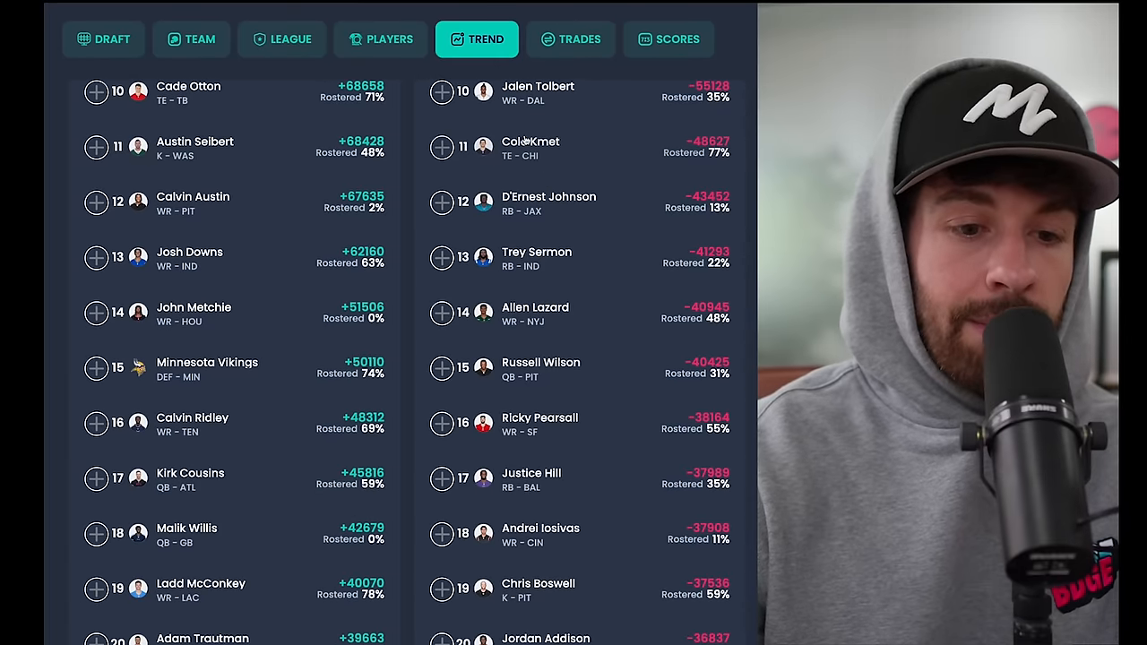
scroll("down", 3)
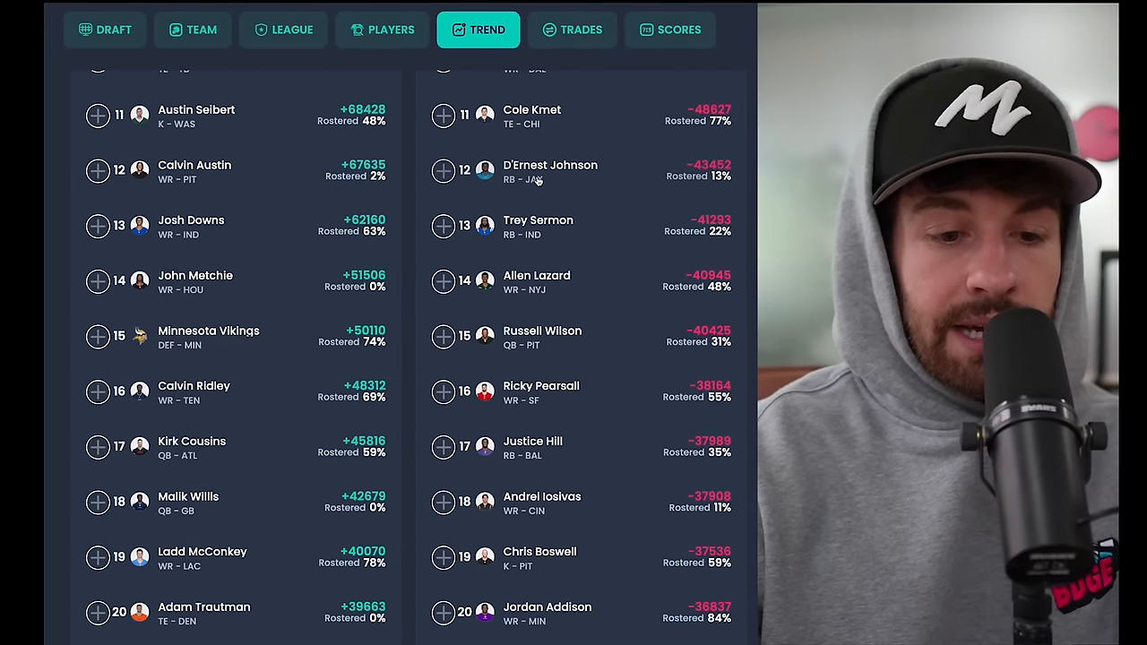
scroll("down", 3)
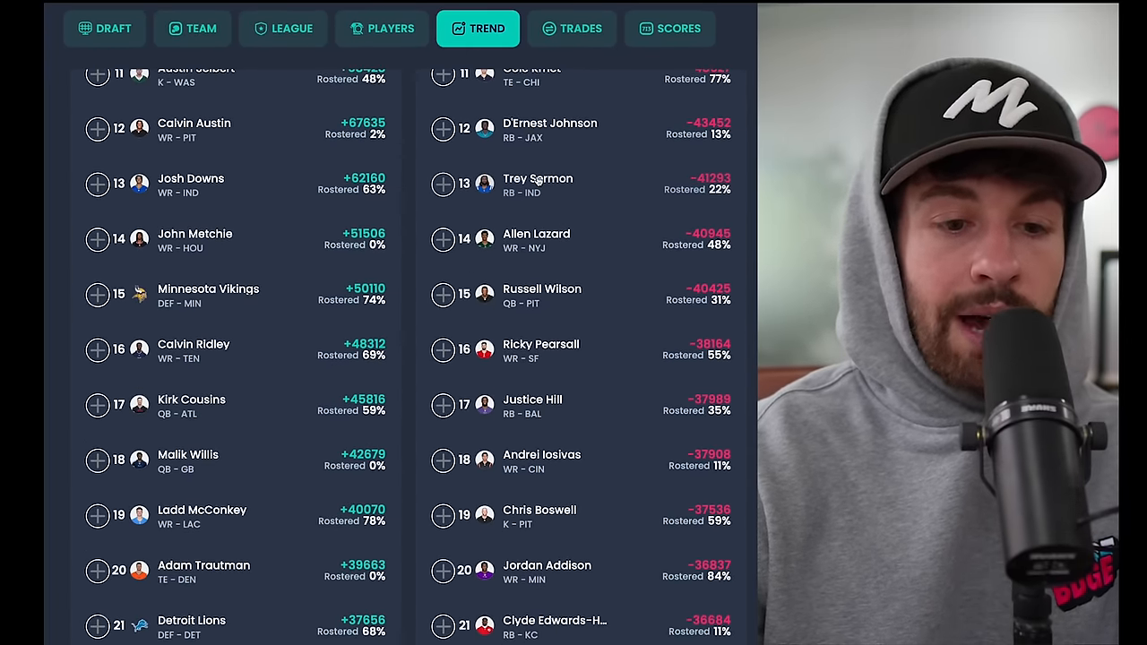
scroll("down", 3)
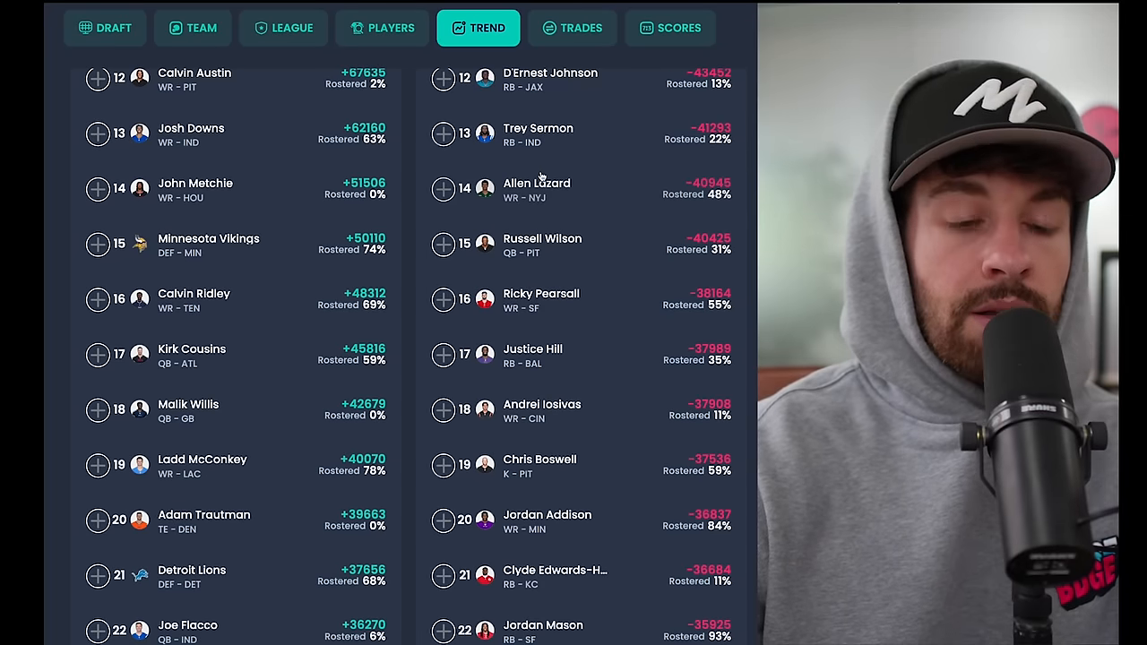
scroll("down", 3)
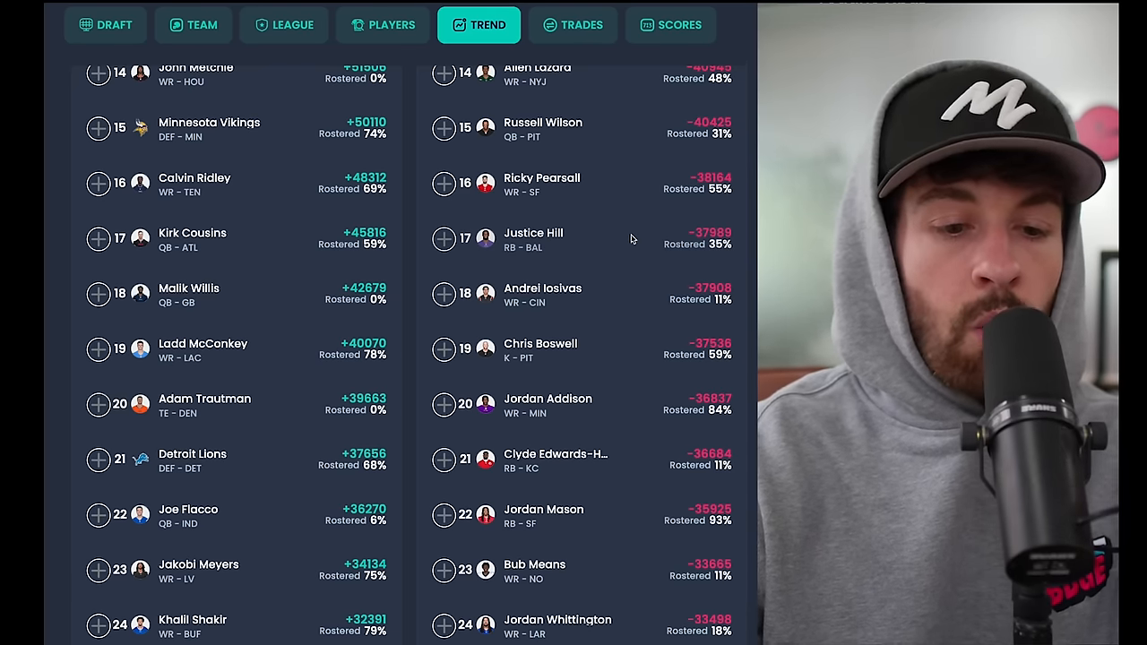
- Scroll both trending lists further down past the 20s toward the 30s ranks
scroll("down", 3)
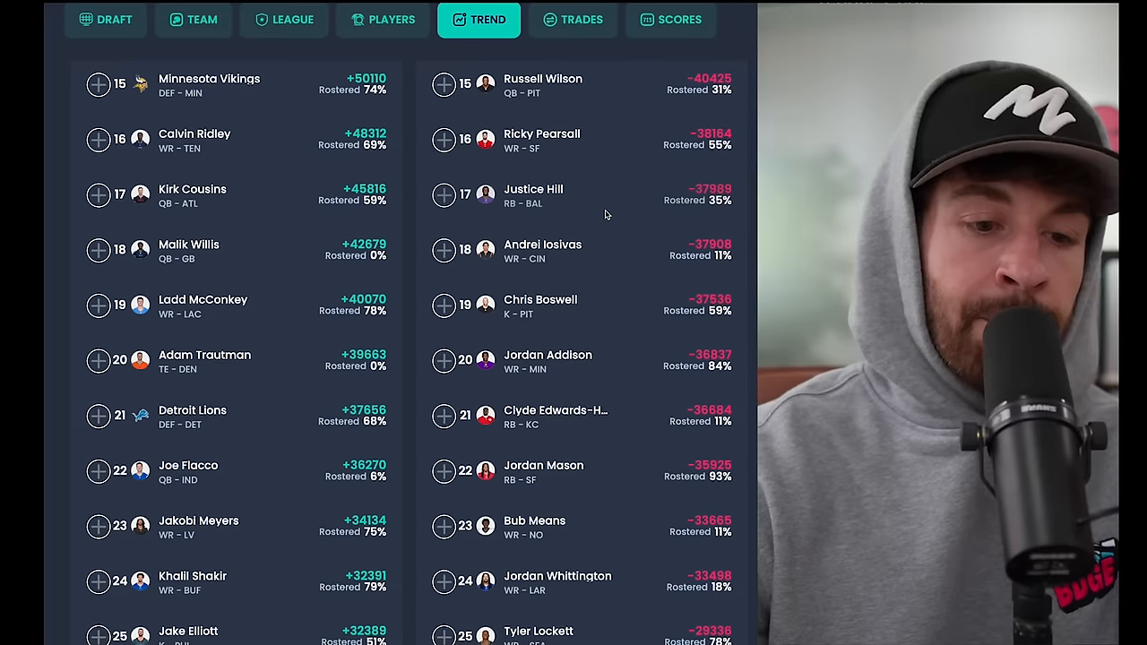
mouse_move(550, 201)
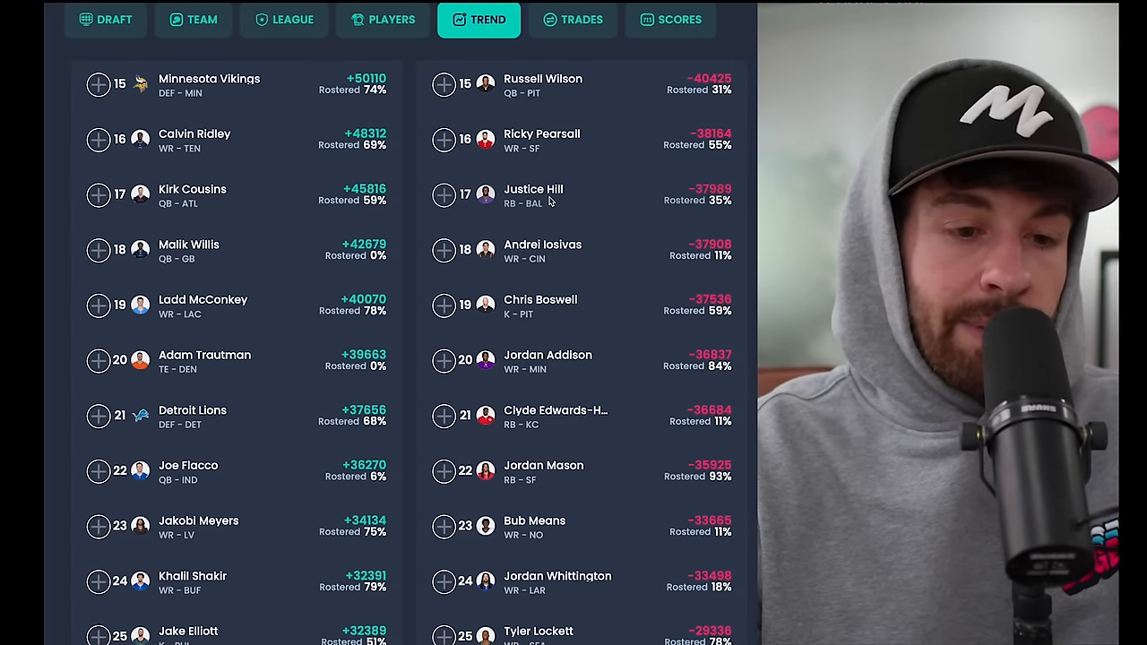
scroll("down", 3)
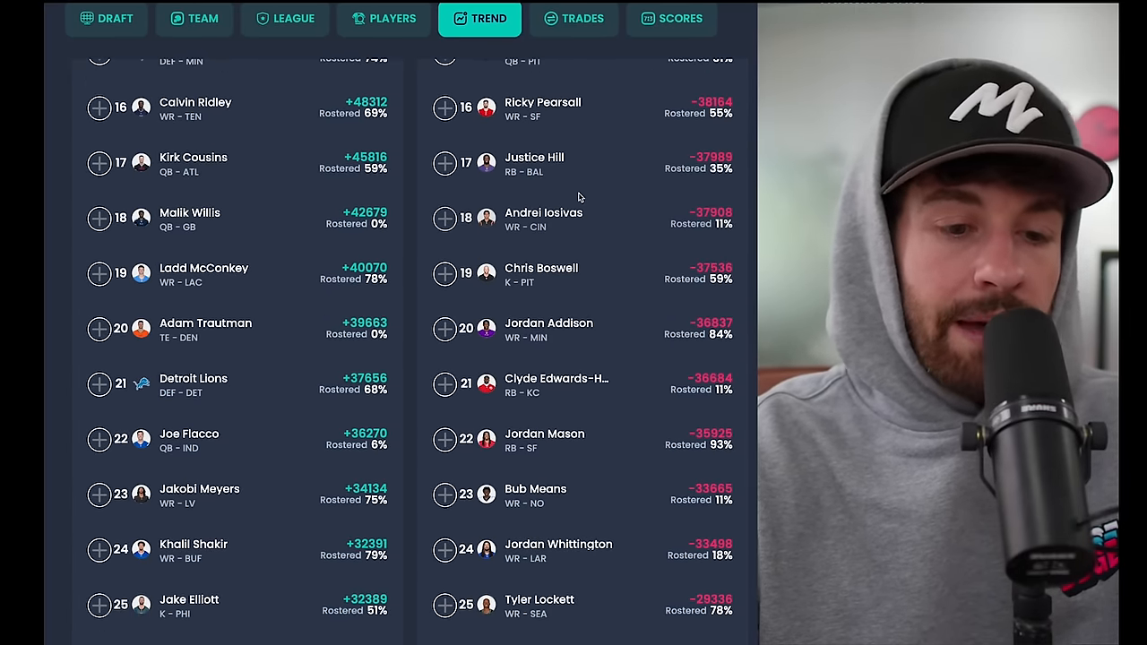
scroll("down", 3)
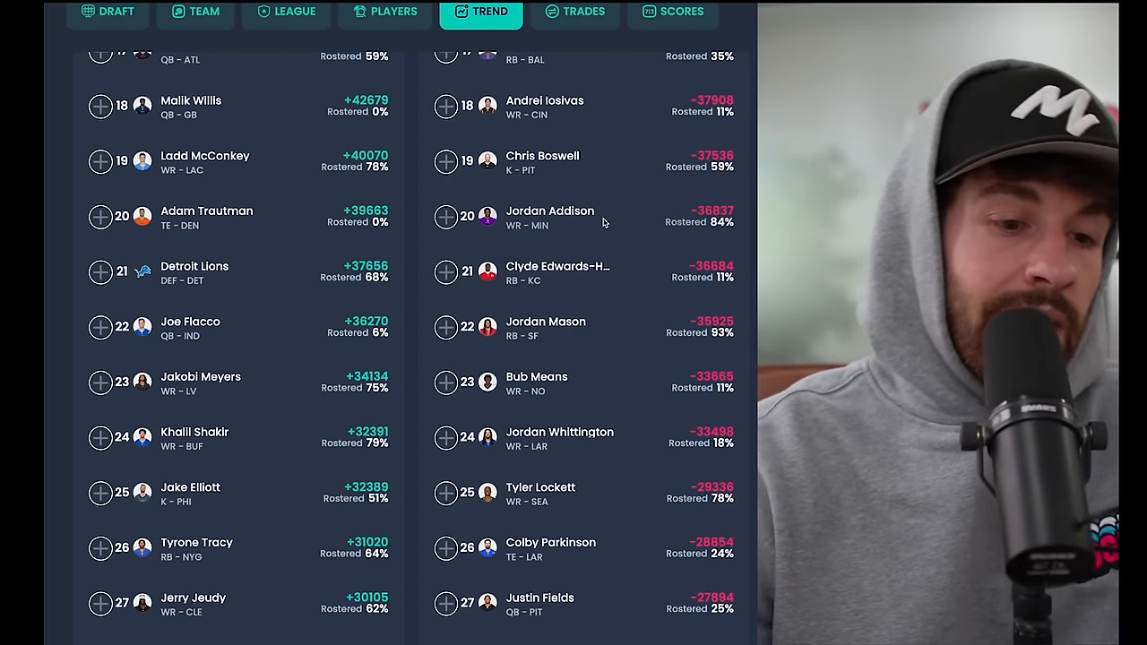
scroll("down", 3)
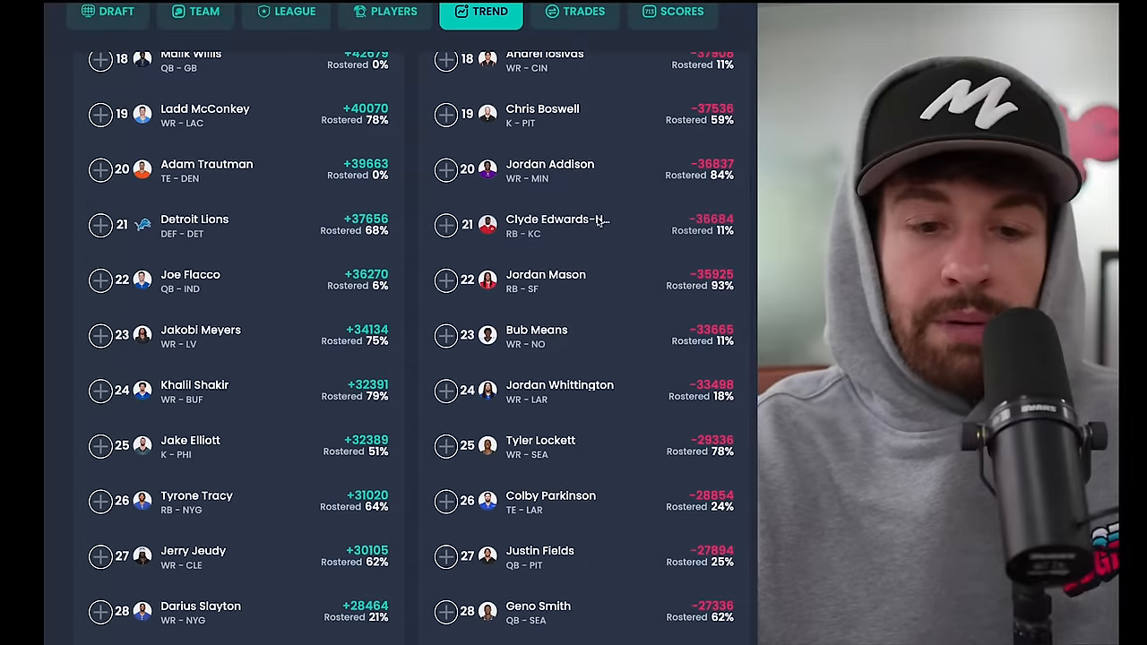
scroll("down", 3)
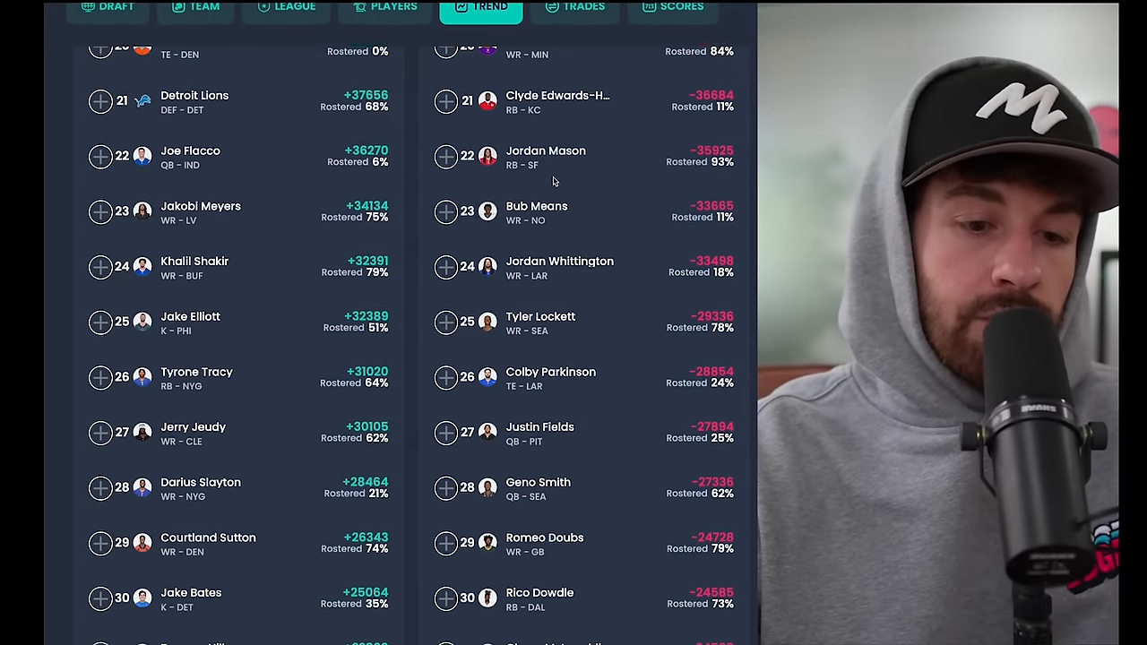
scroll("down", 3)
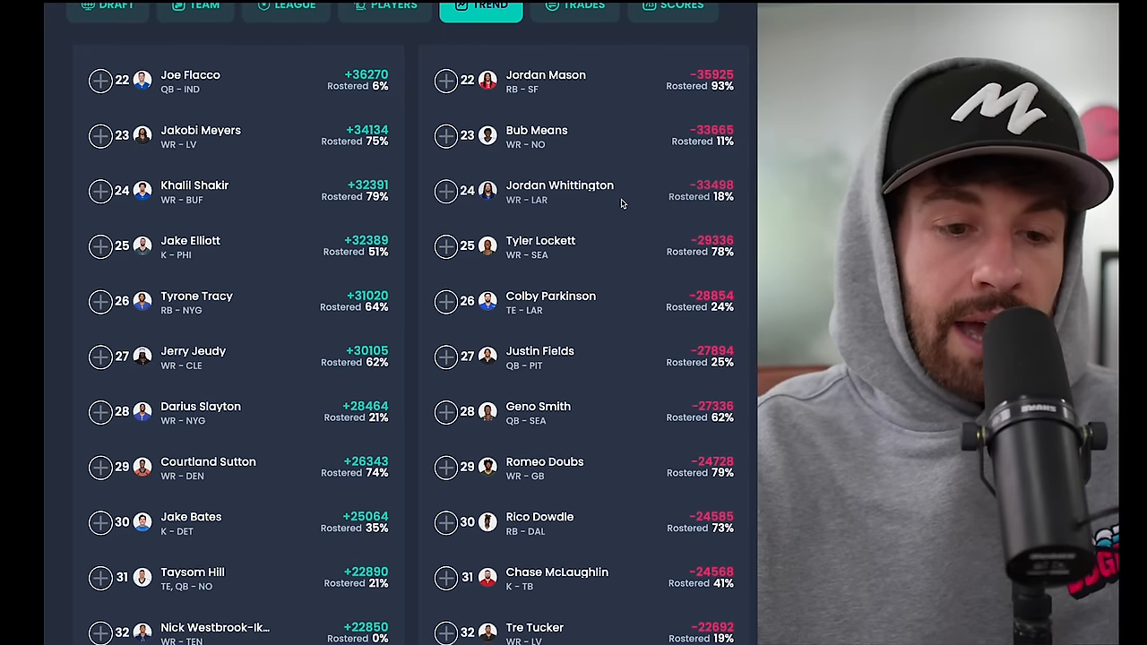
scroll("down", 3)
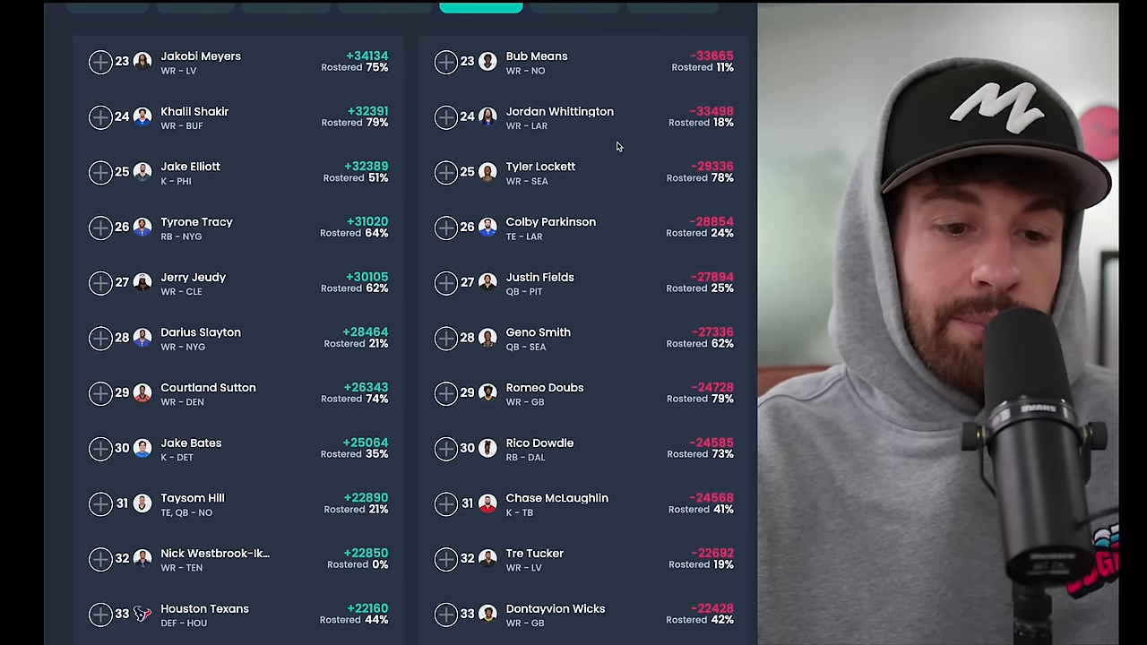
scroll("down", 3)
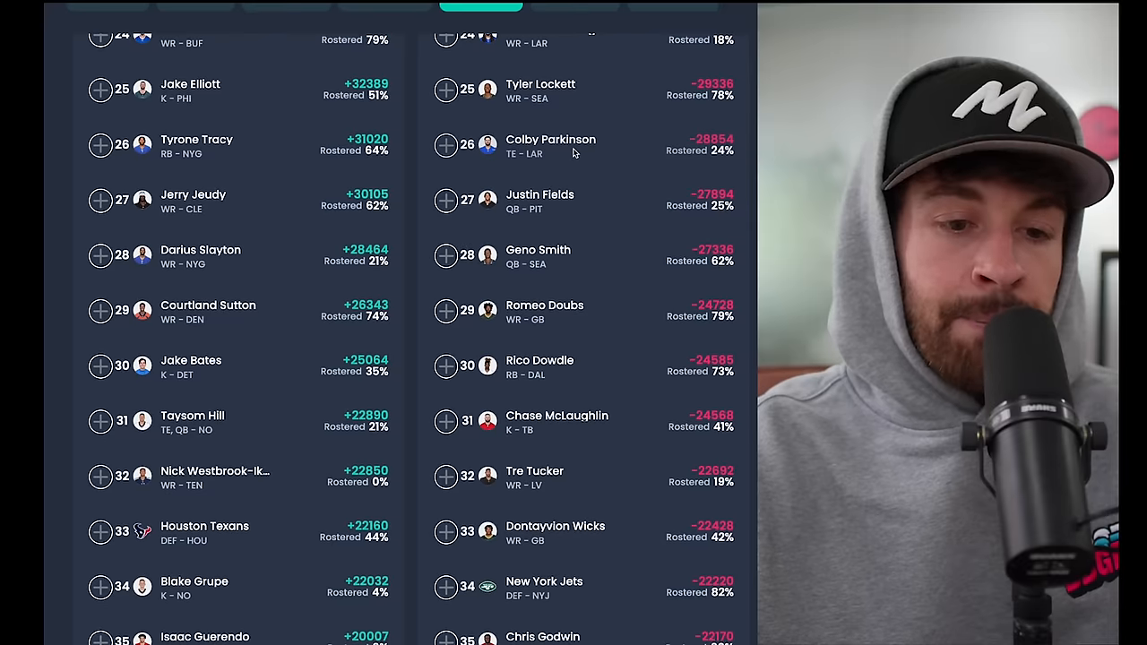
scroll("down", 3)
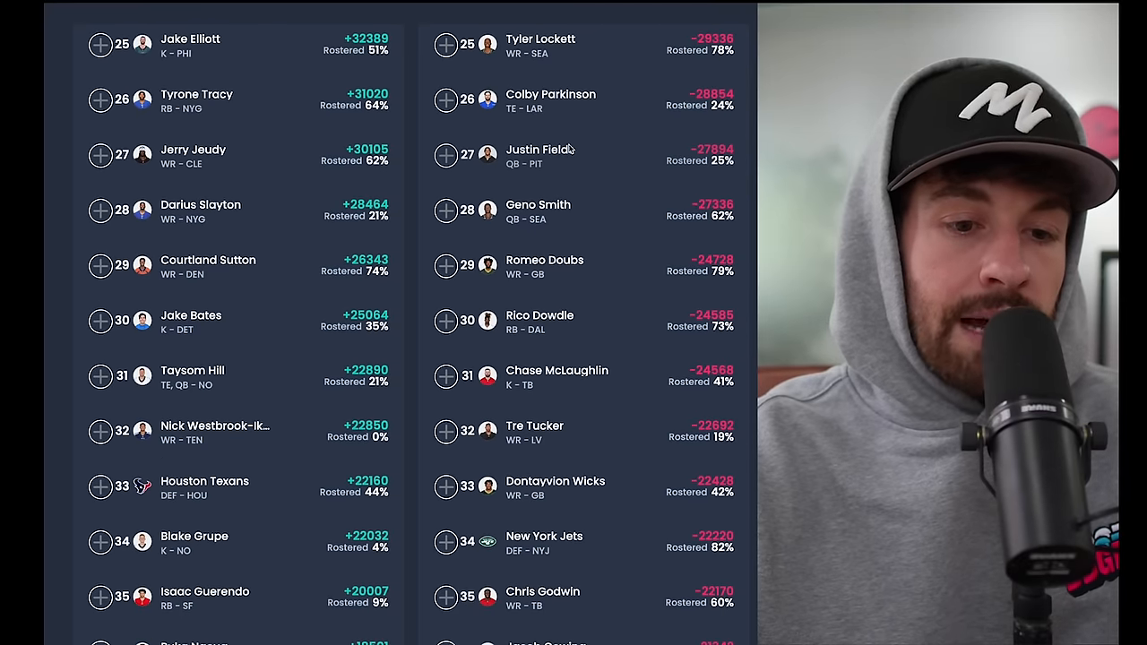
scroll("down", 3)
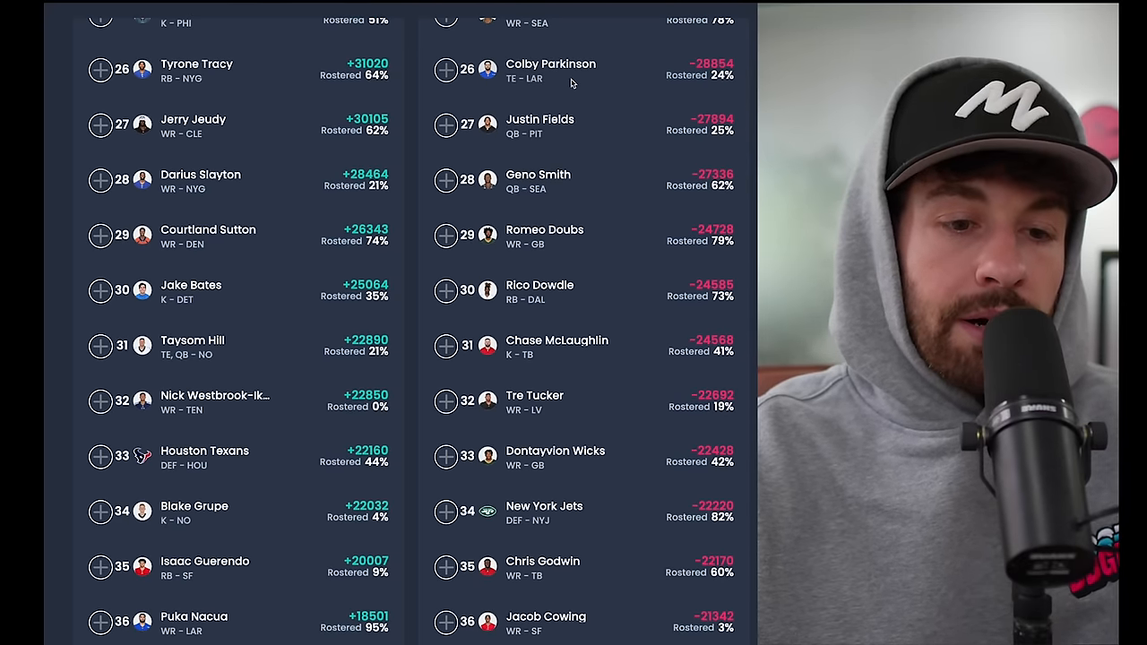
scroll("down", 3)
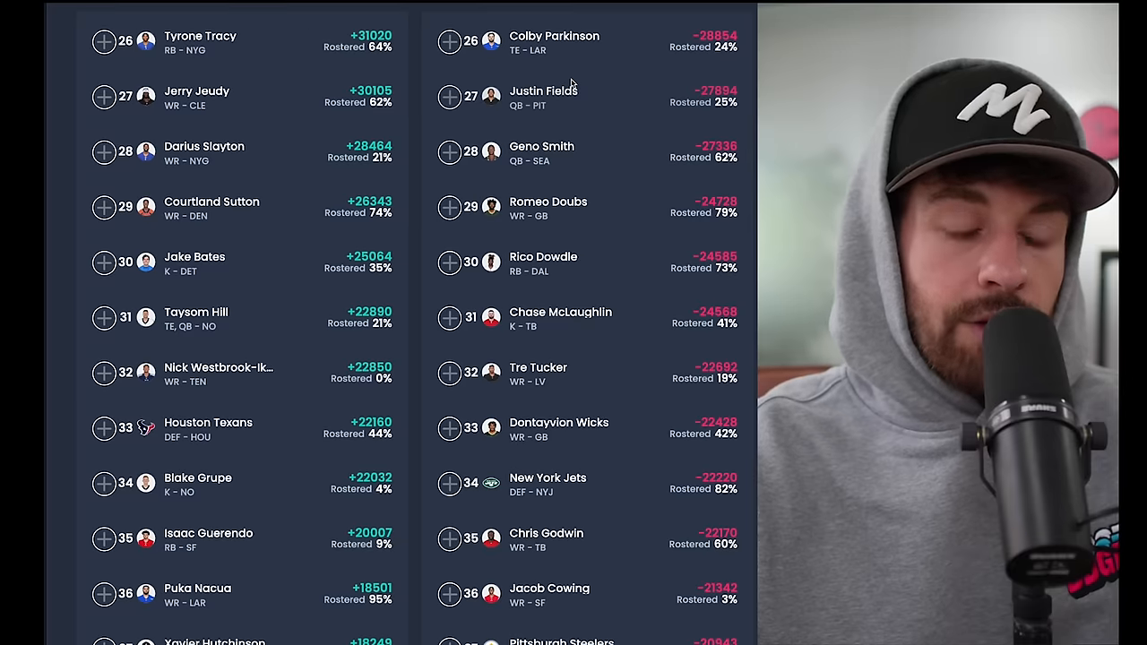
- Continue to ranks 36–45, from Puka Nacua and Jacob Cowing to Kalif Raymond and Marcus Mariota
scroll("down", 3)
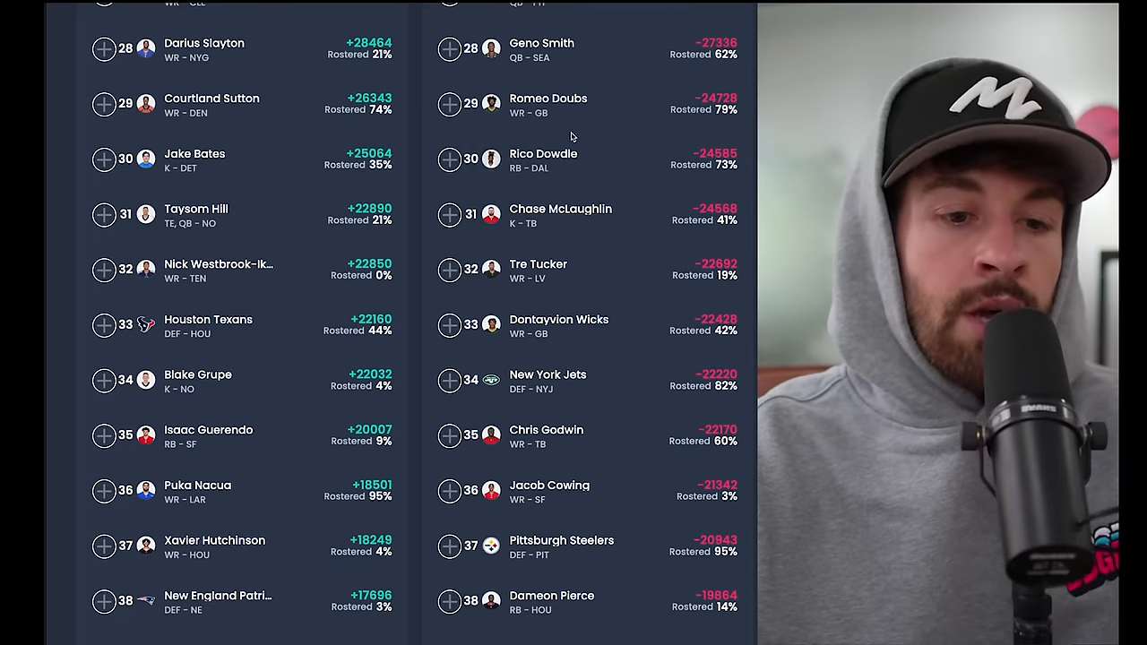
scroll("down", 3)
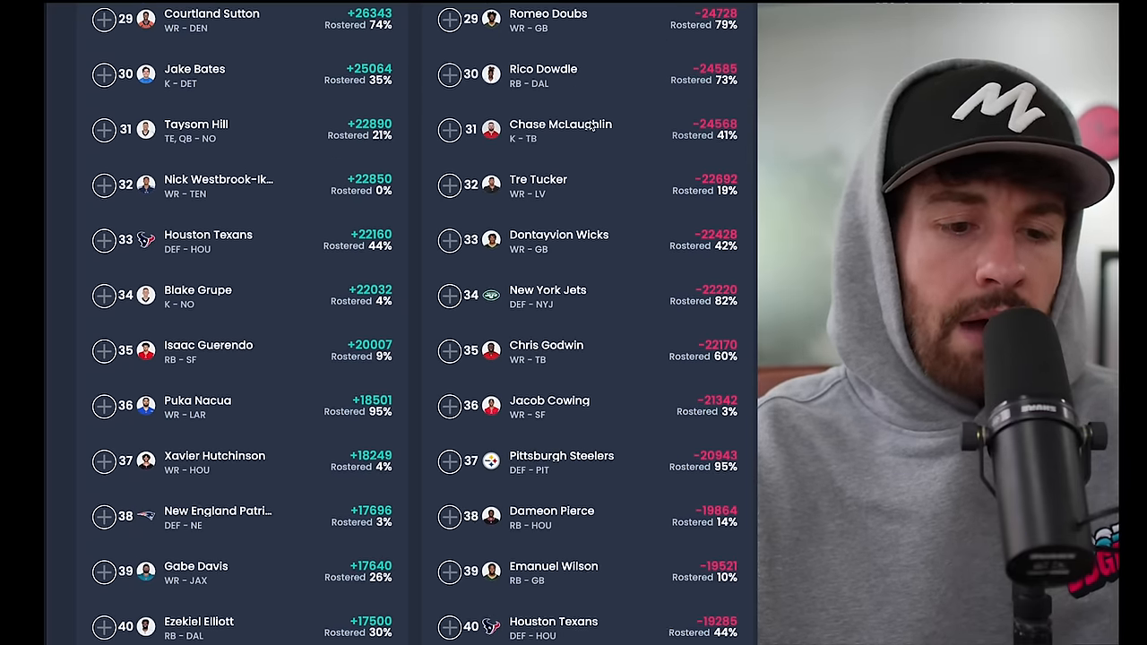
scroll("down", 3)
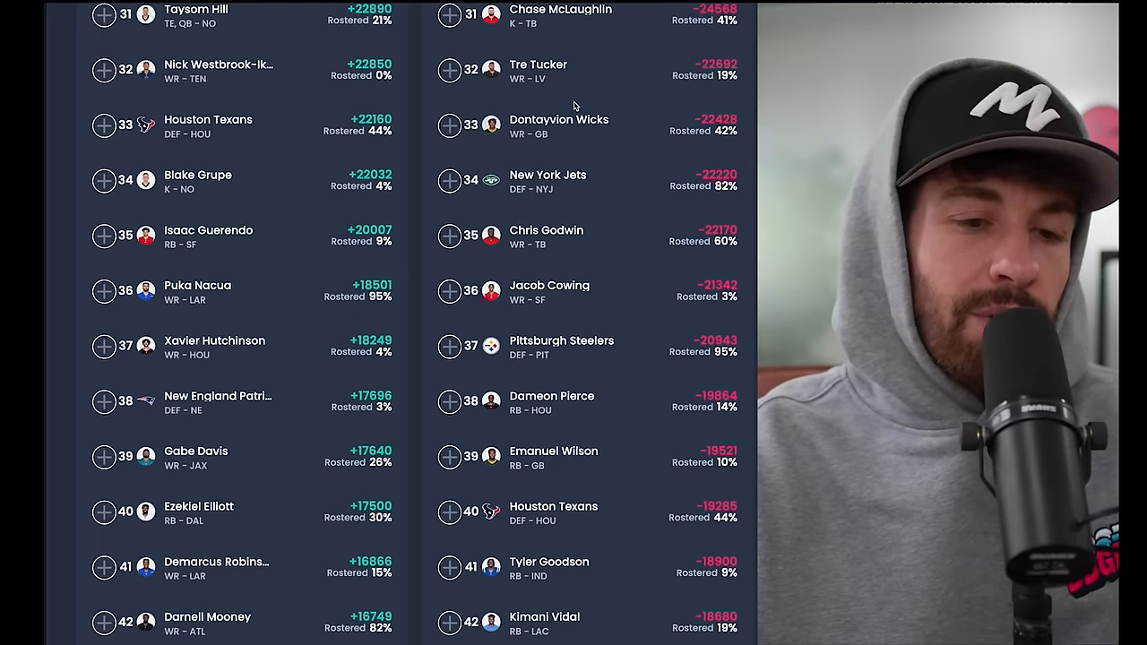
scroll("down", 3)
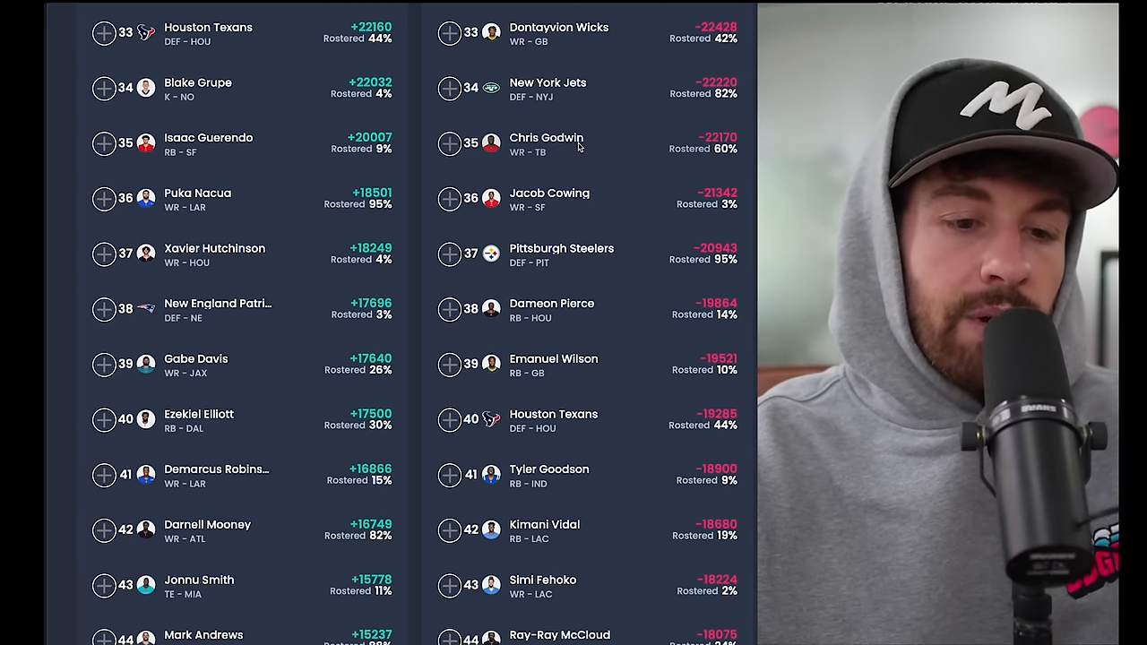
scroll("down", 3)
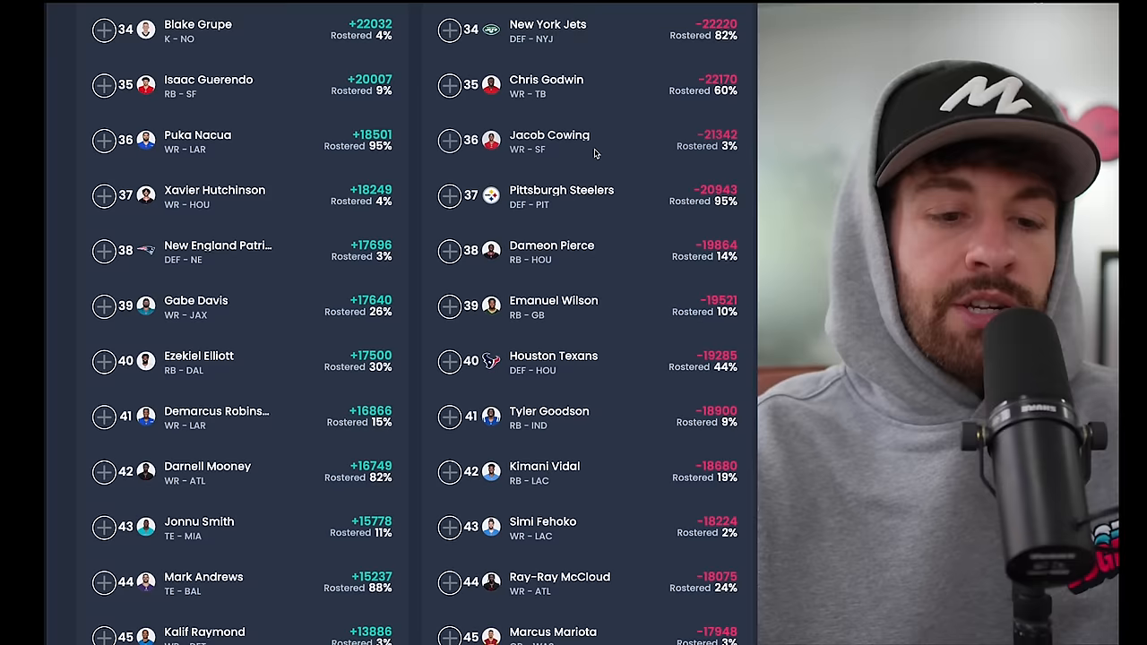
scroll("down", 3)
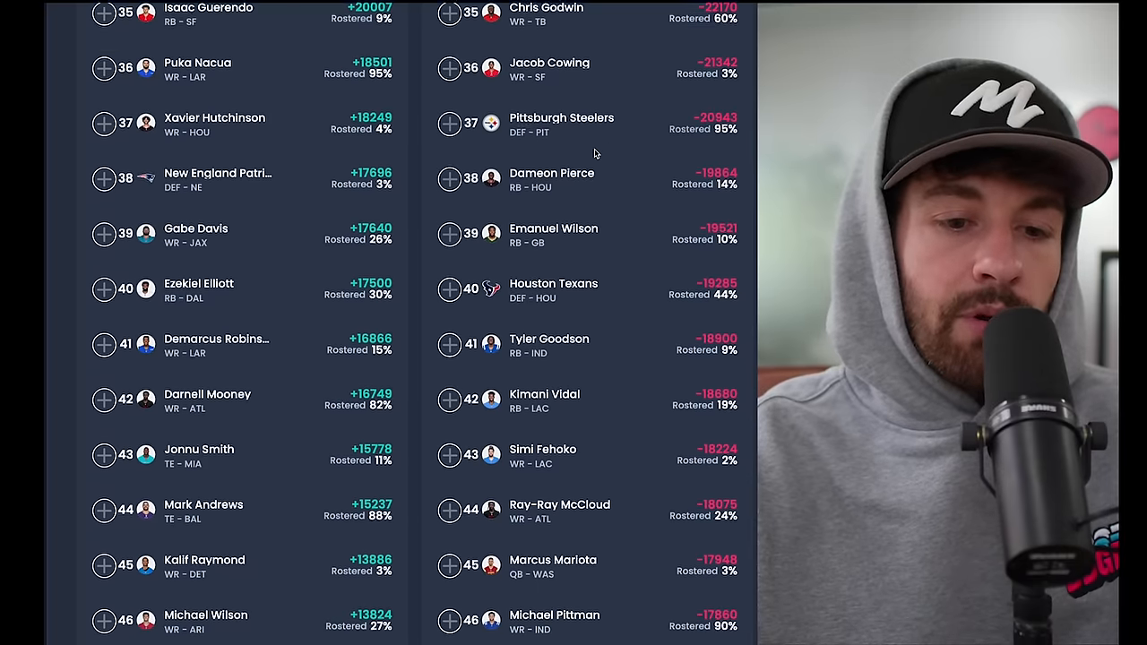
scroll("down", 3)
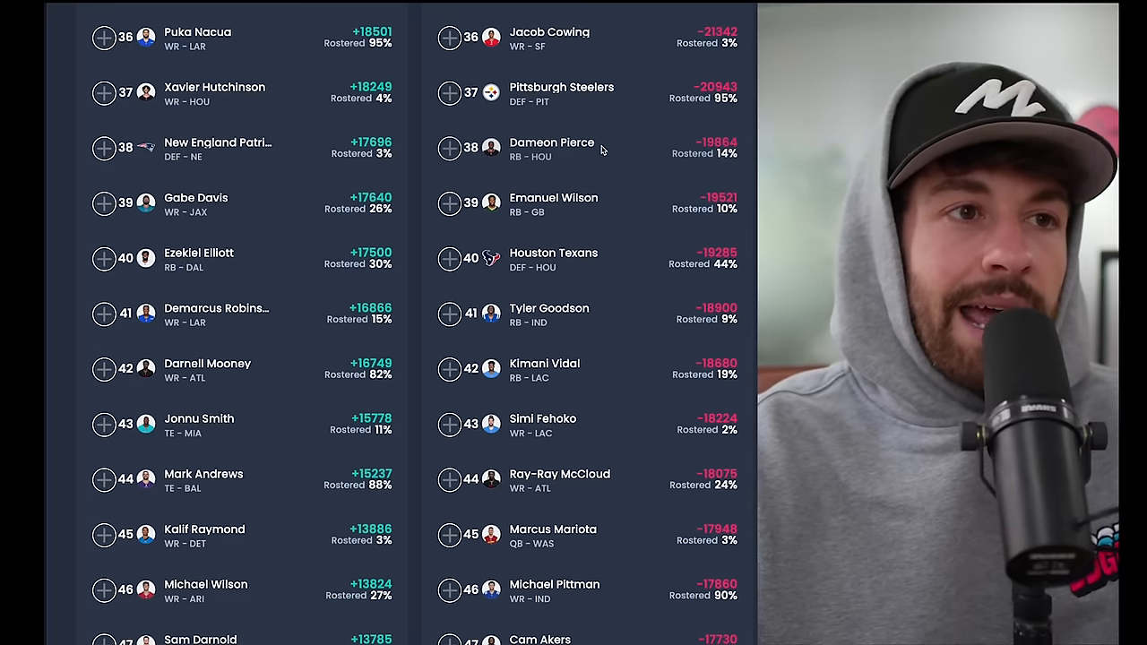
scroll("down", 3)
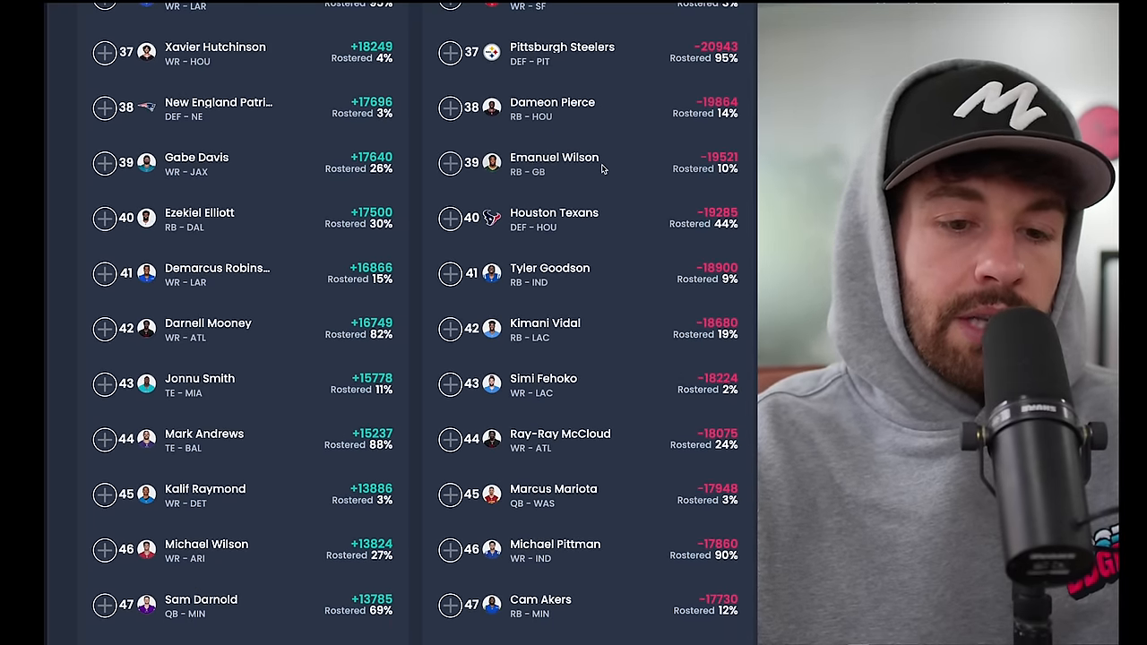
scroll("down", 3)
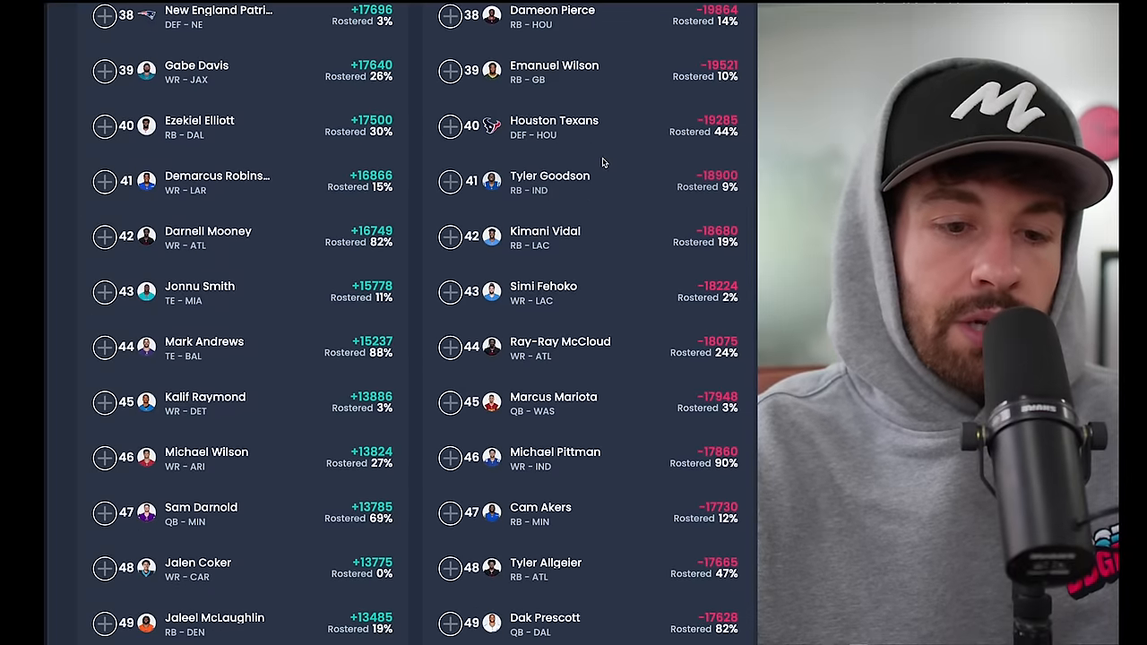
scroll("down", 3)
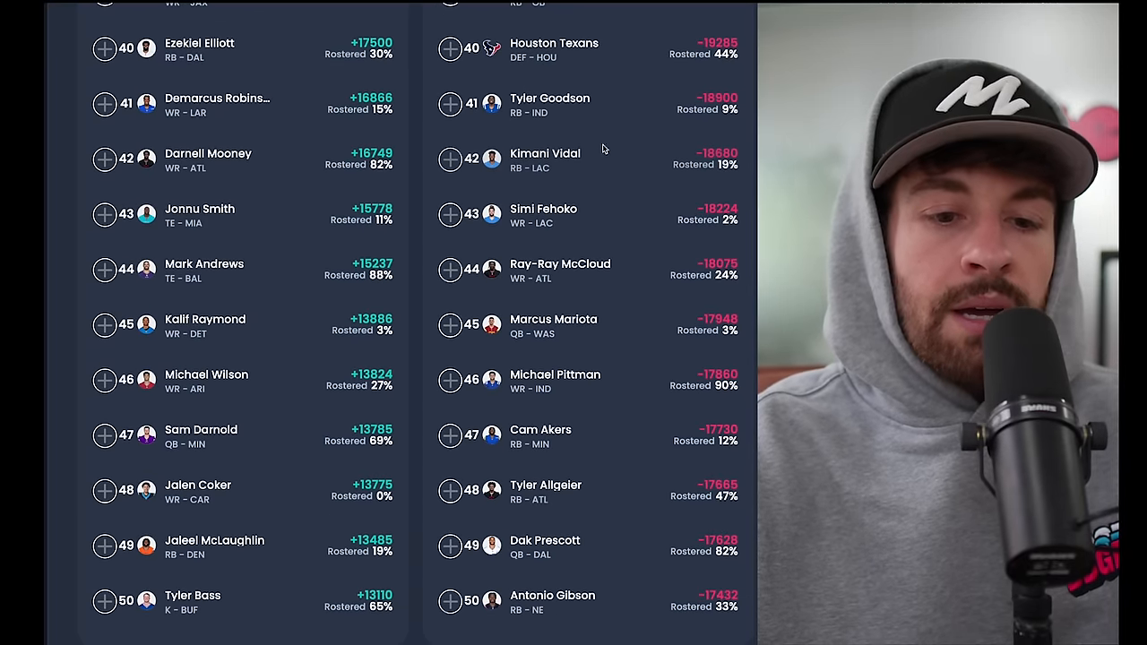
left_click(541, 160)
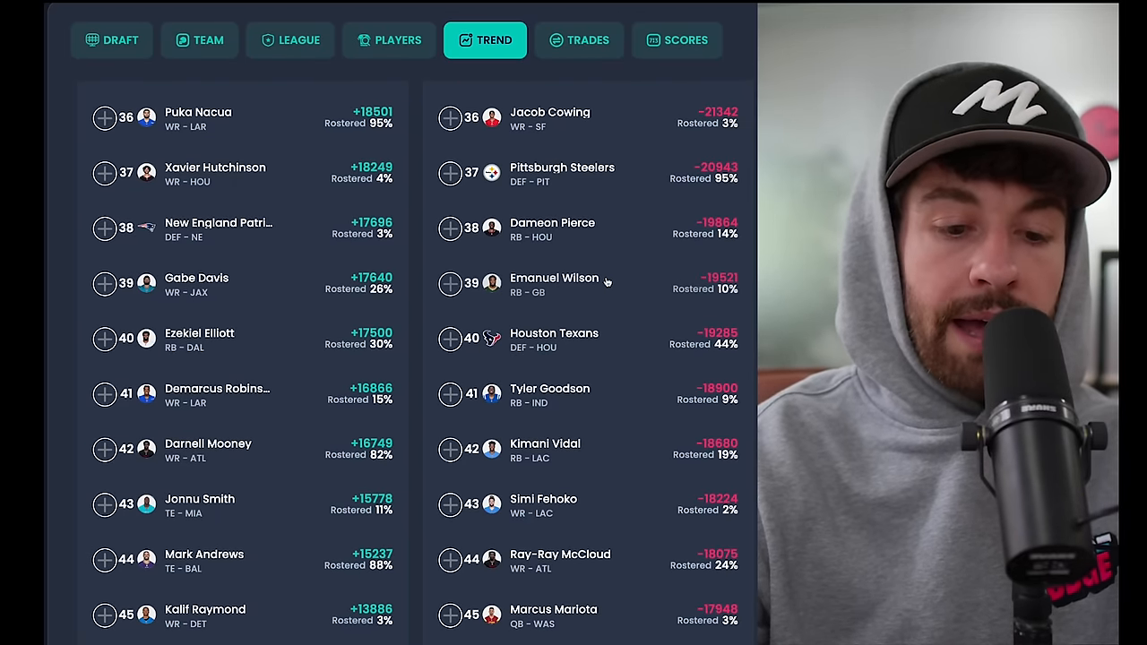
mouse_move(541, 270)
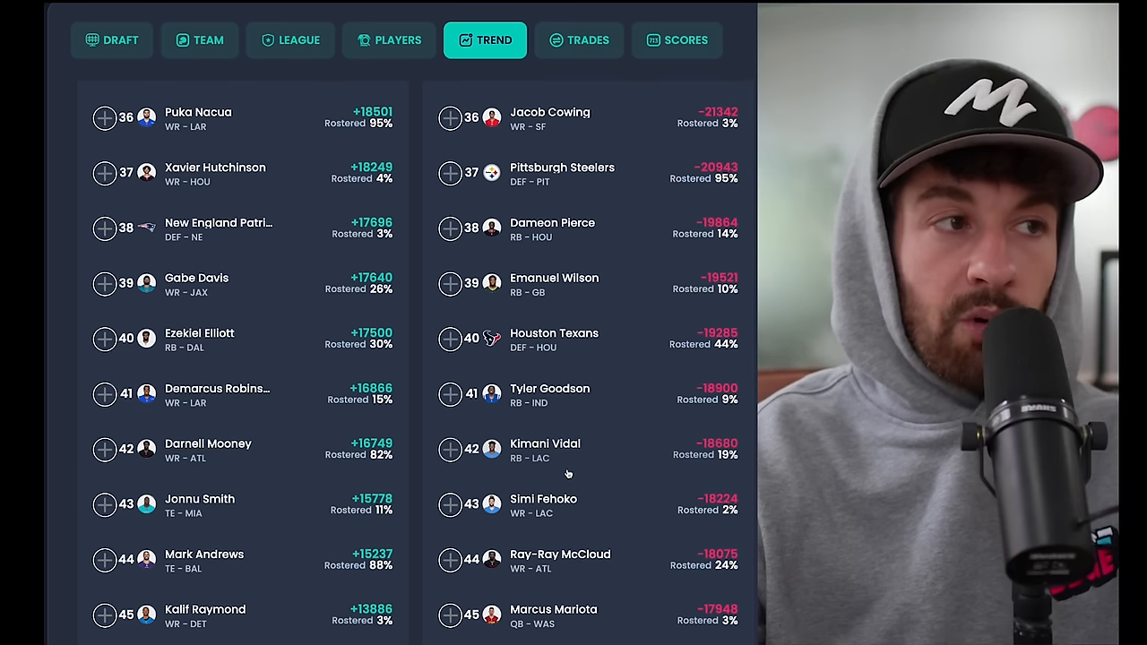
mouse_move(593, 473)
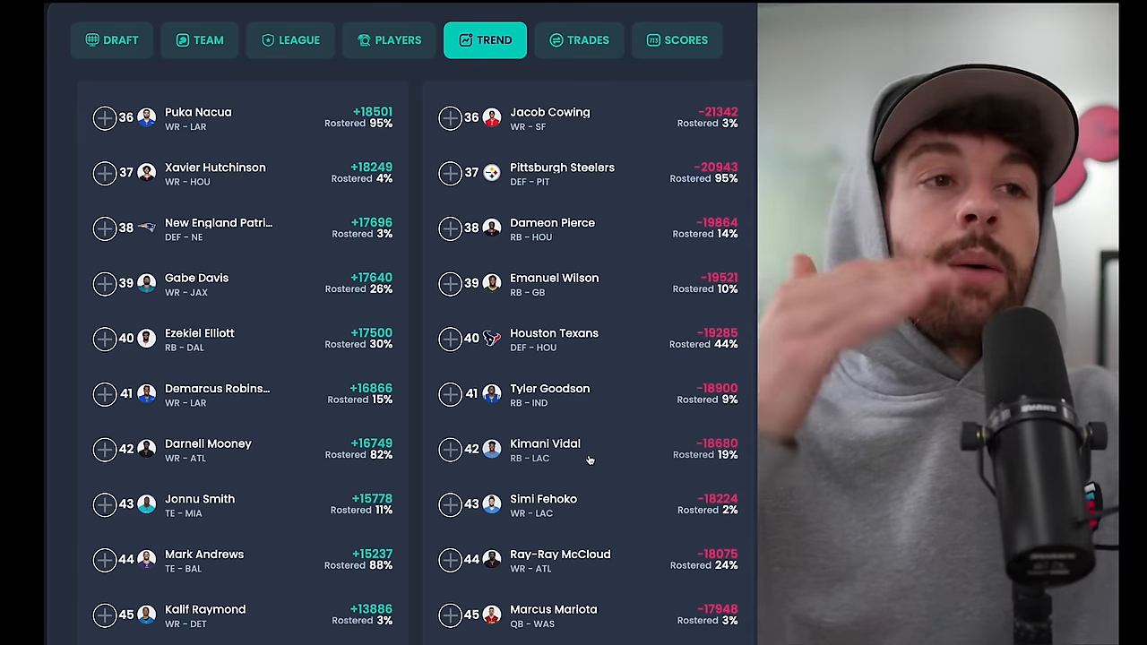
- Nudge the lists slightly lower so Michael Wilson and Michael Pittman at 46 appear
scroll("down", 3)
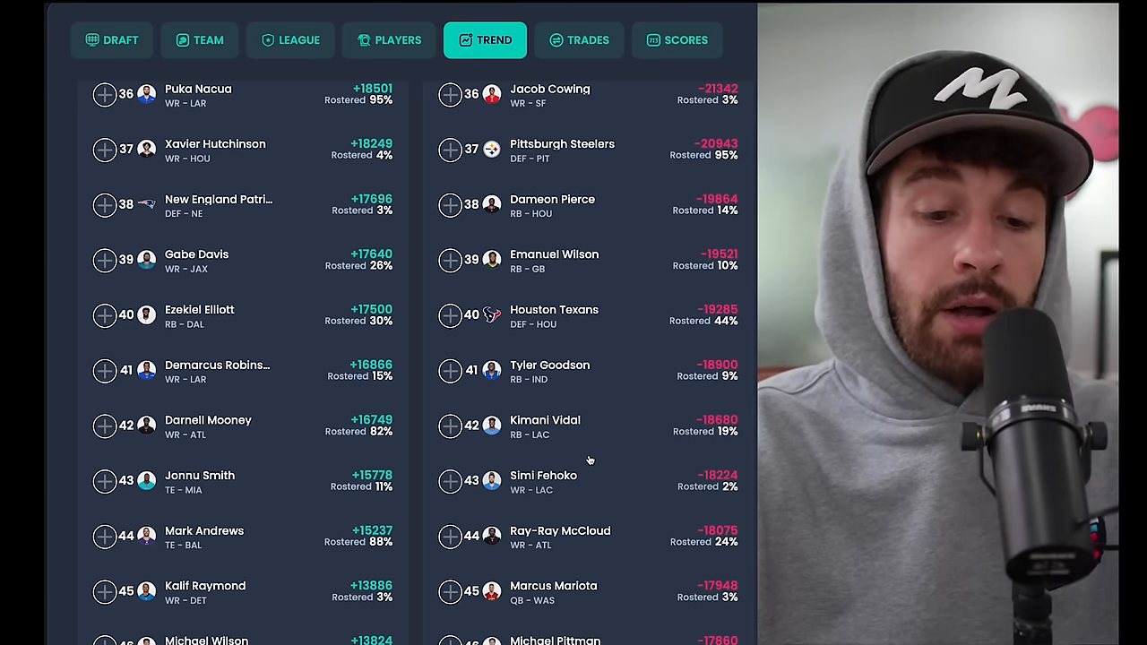
- Scroll both lists to ranks 40–49, reaching Jaleel McLaughlin and Dak Prescott
scroll("down", 3)
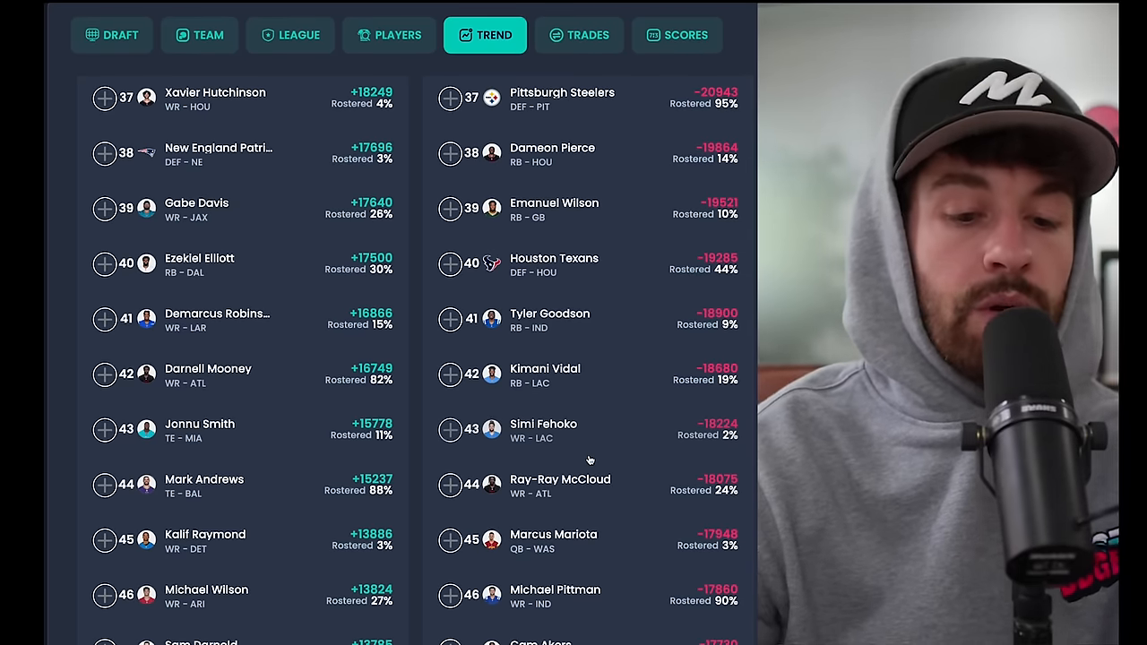
scroll("down", 3)
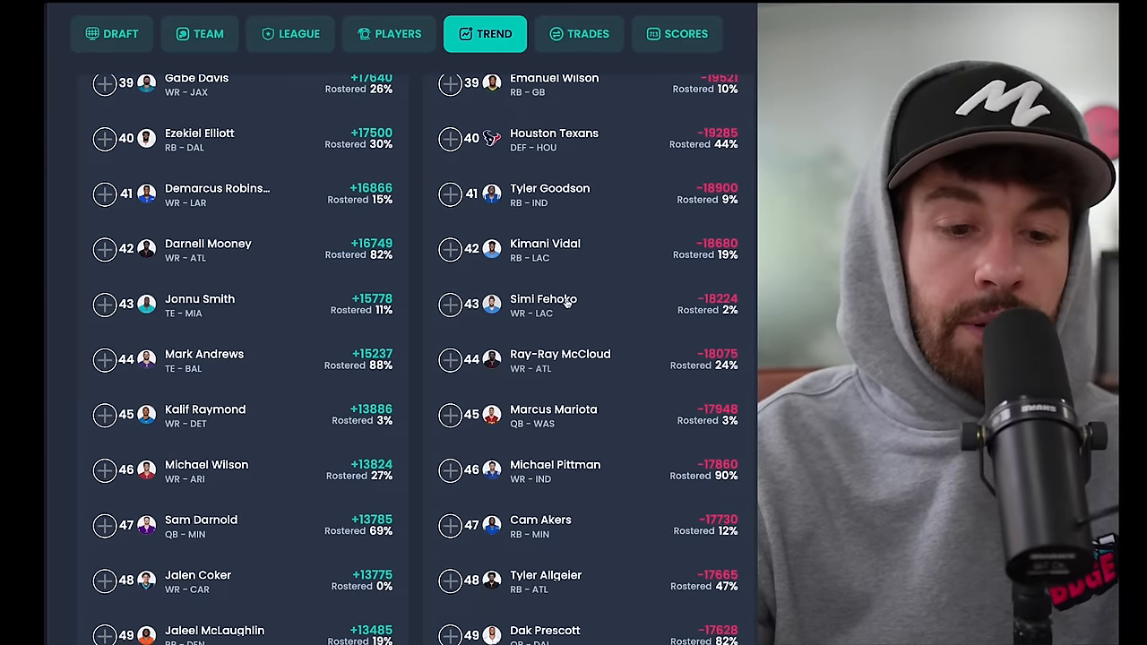
scroll("down", 3)
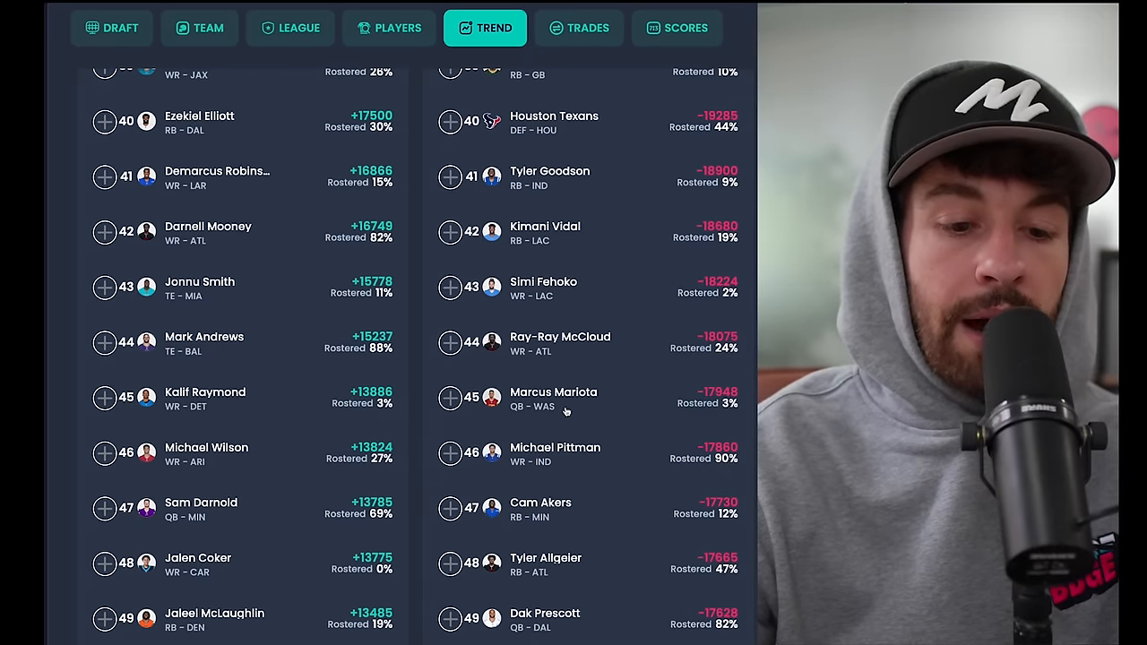